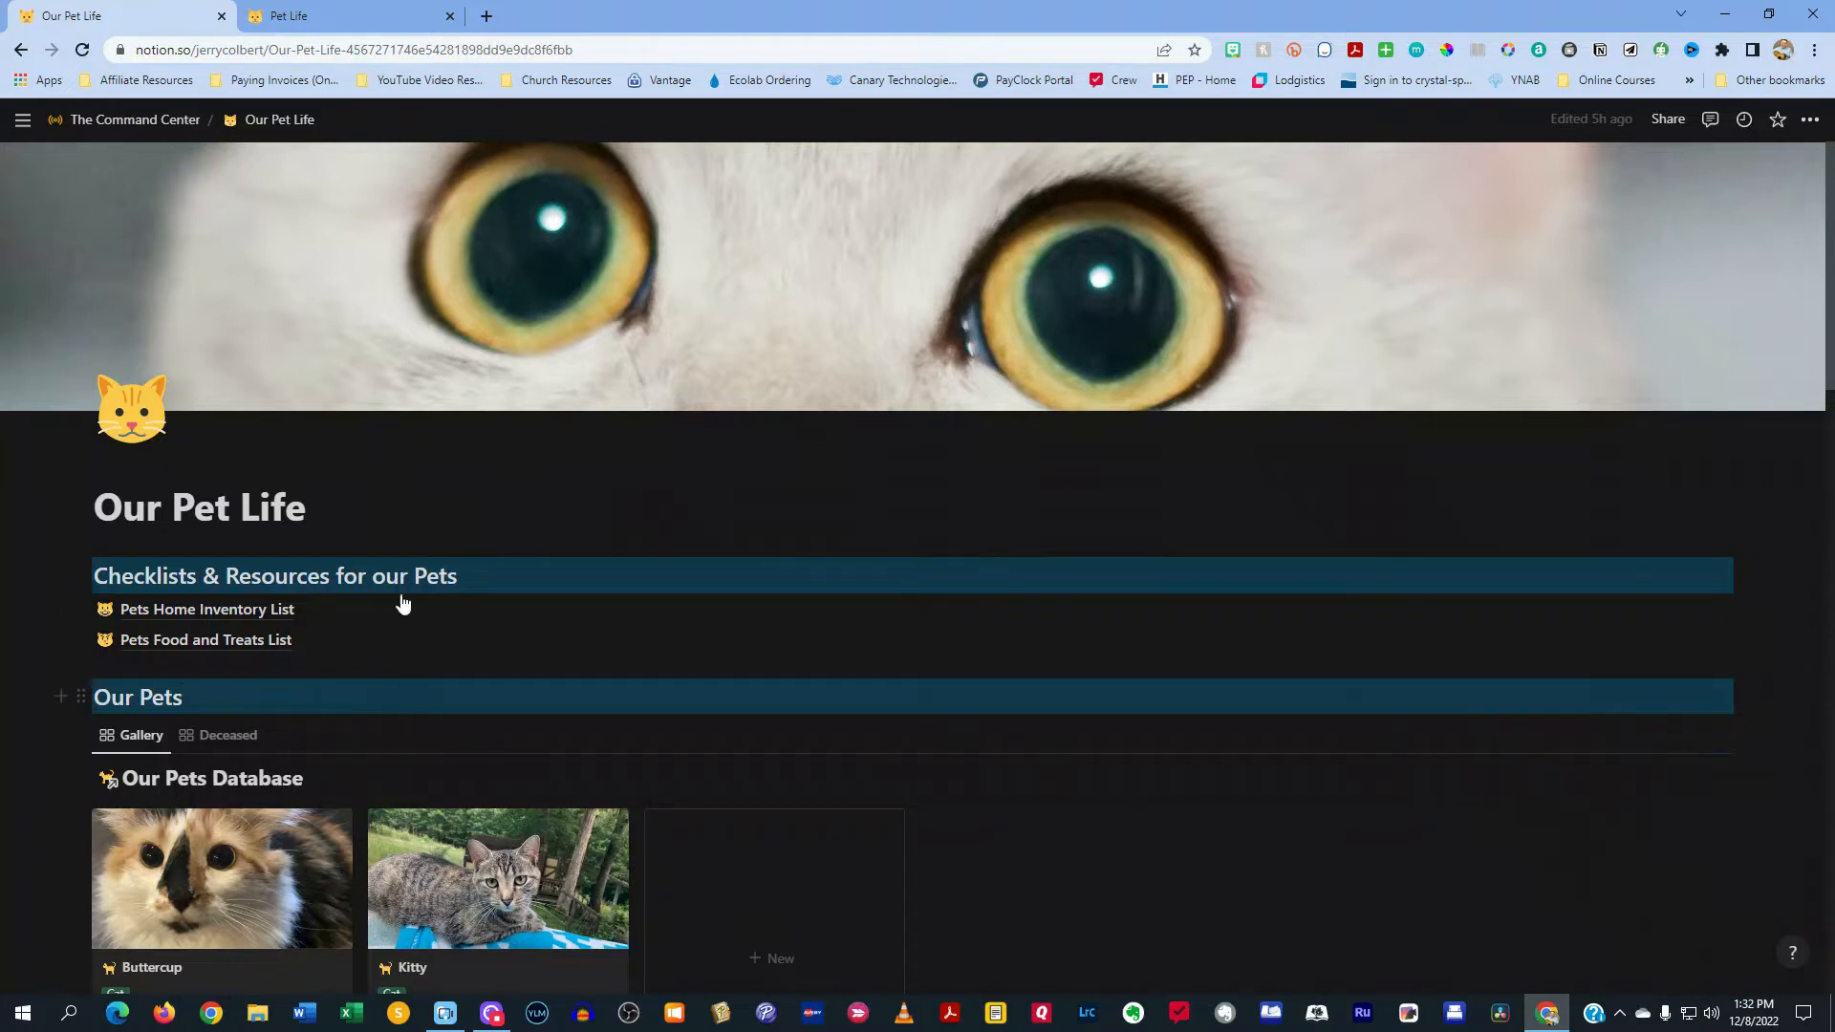
{"action": "mouse_move", "coordinate": [358, 626]}
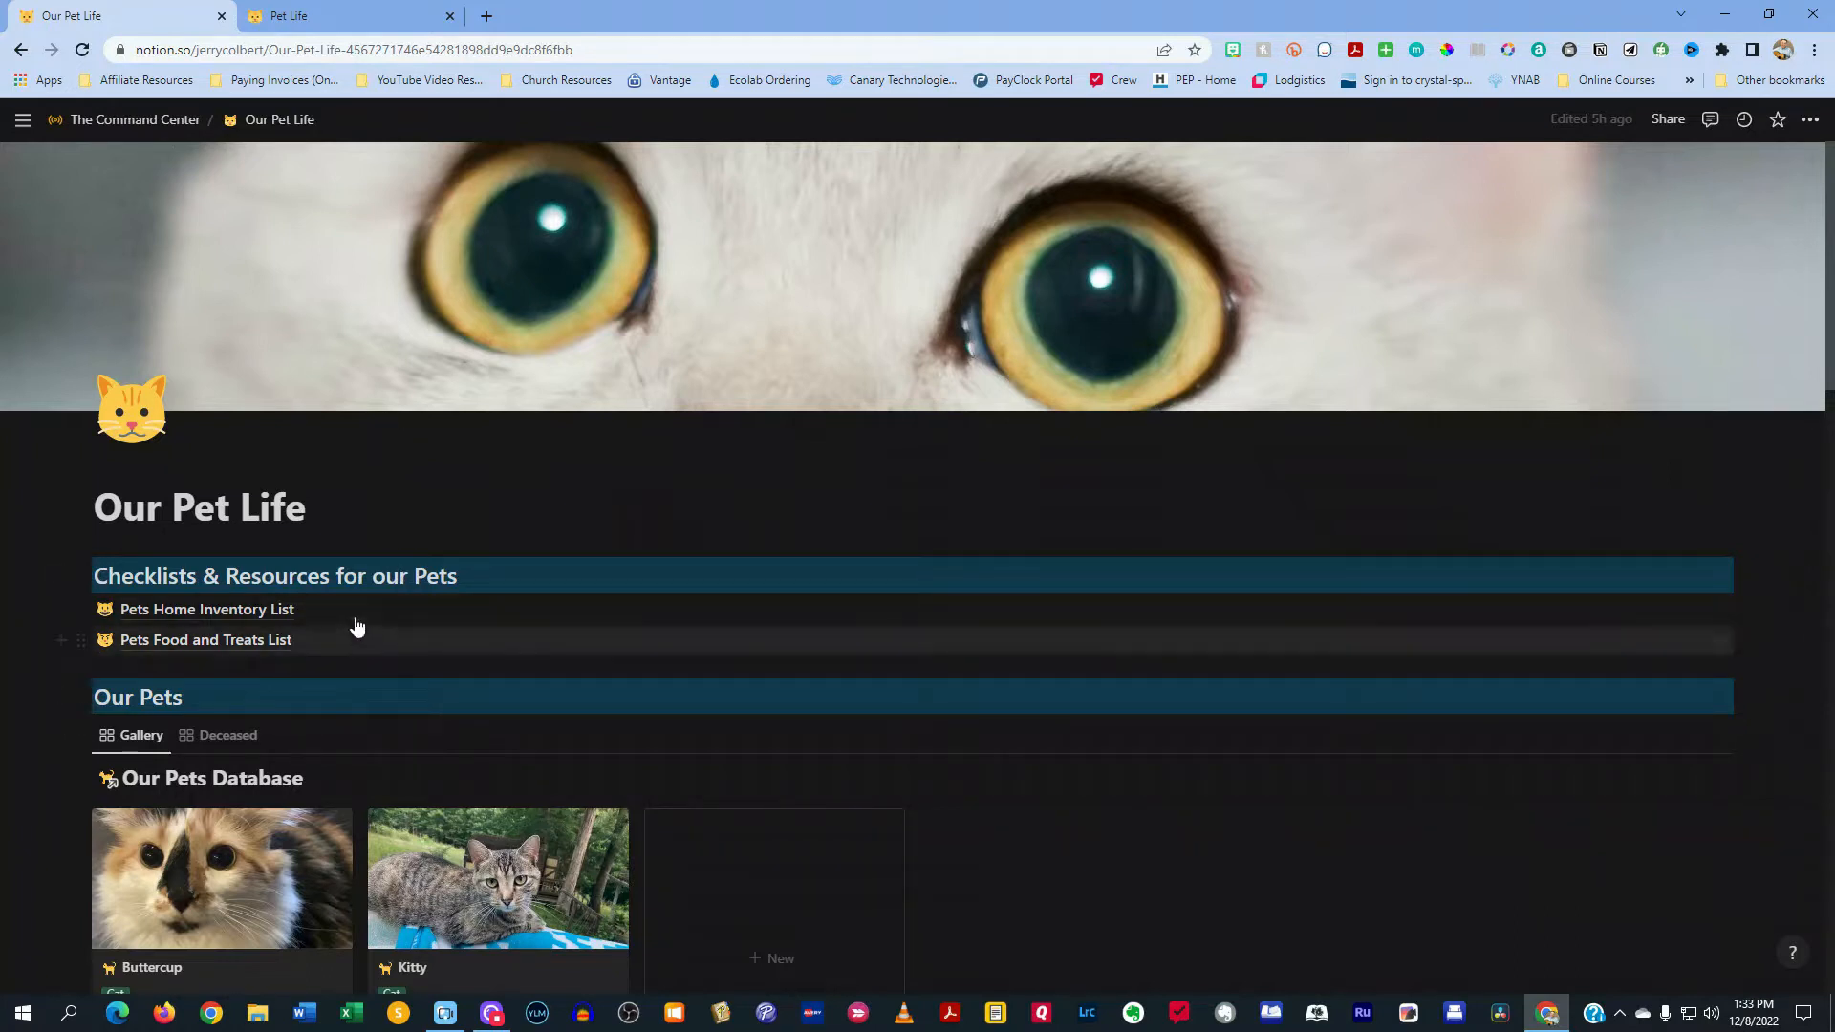
{"action": "mouse_move", "coordinate": [207, 607]}
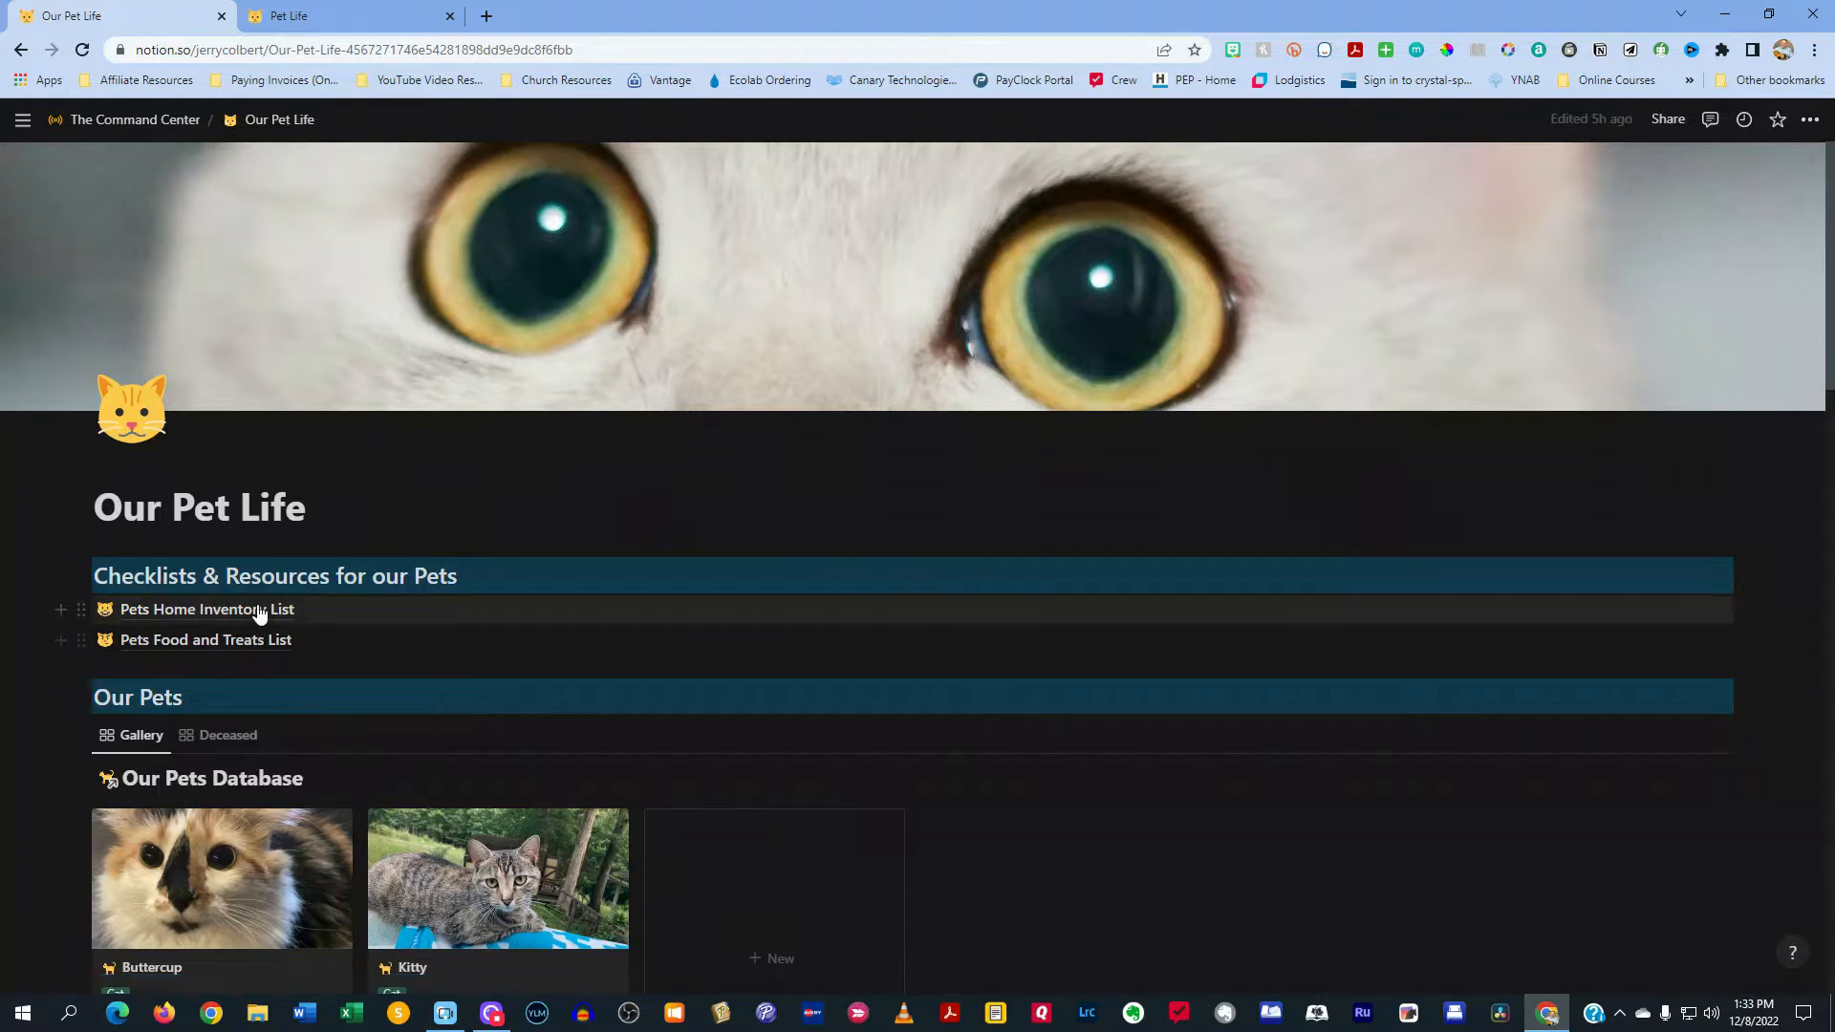
Peek at the Pets Home Inventory List, go back, then open the Pets Food and Treats List
{"action": "left_click", "coordinate": [207, 608]}
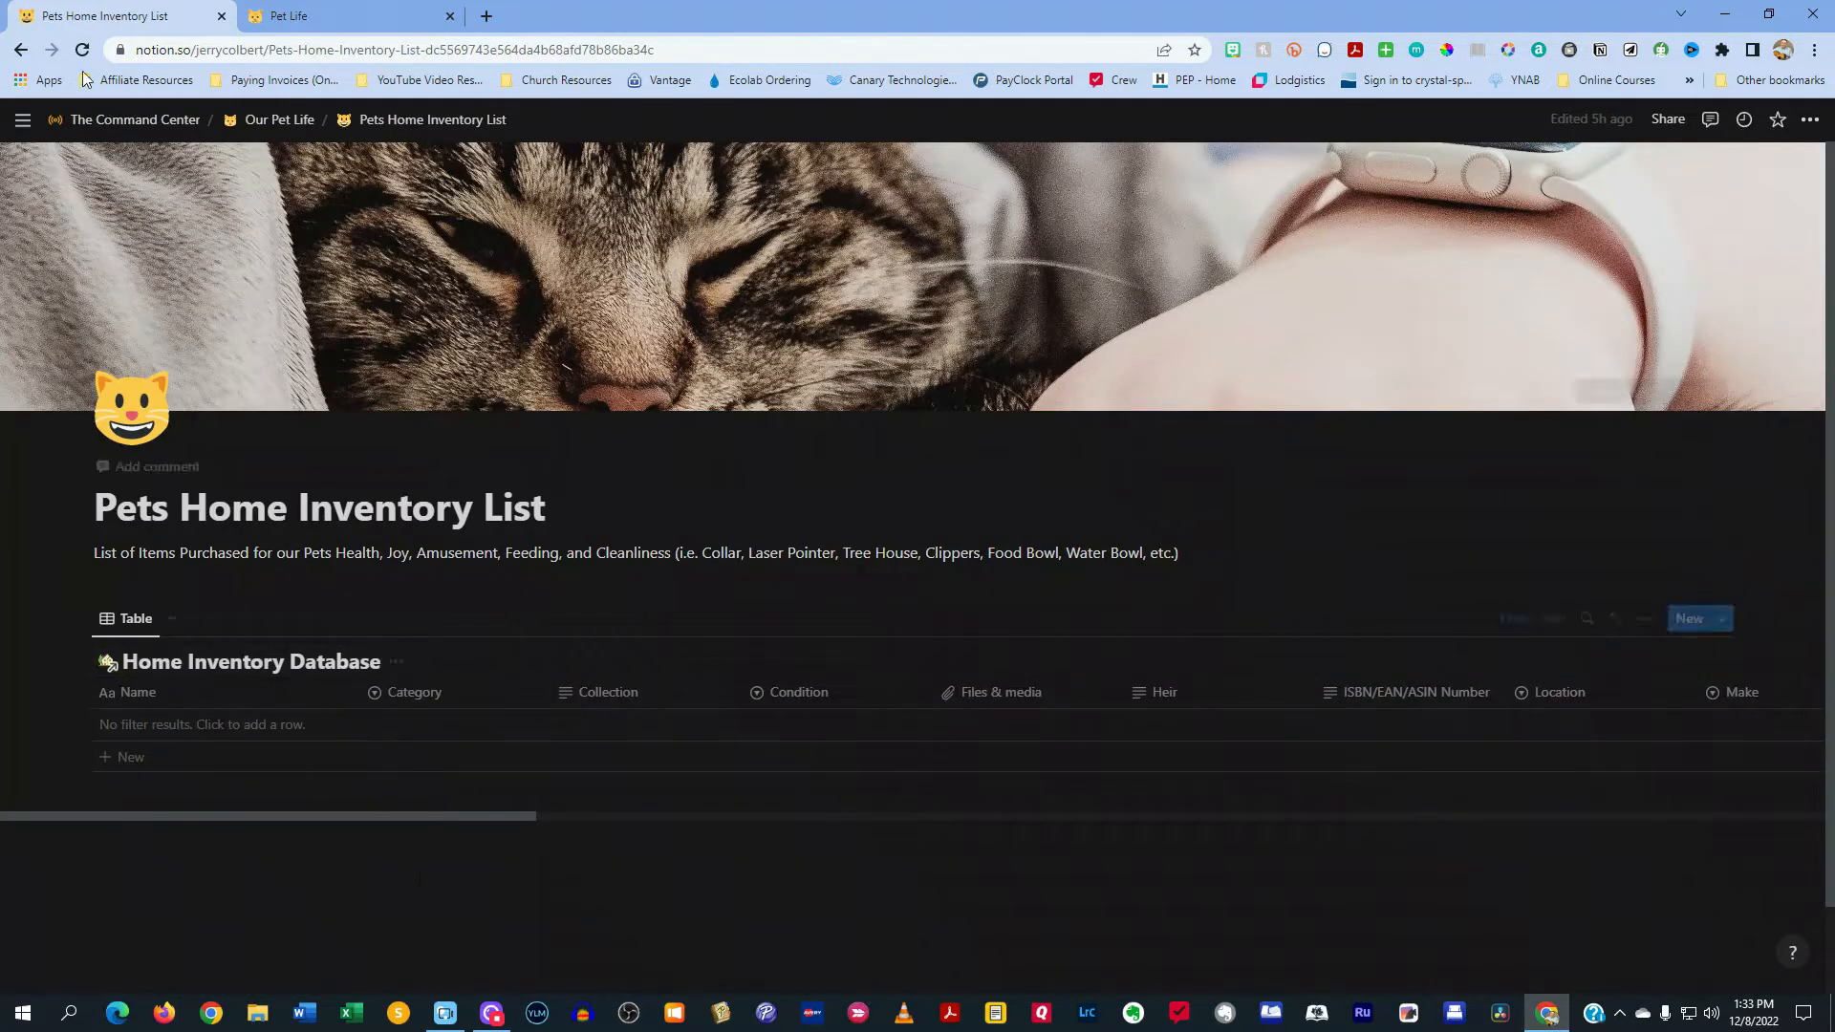
{"action": "left_click", "coordinate": [279, 118]}
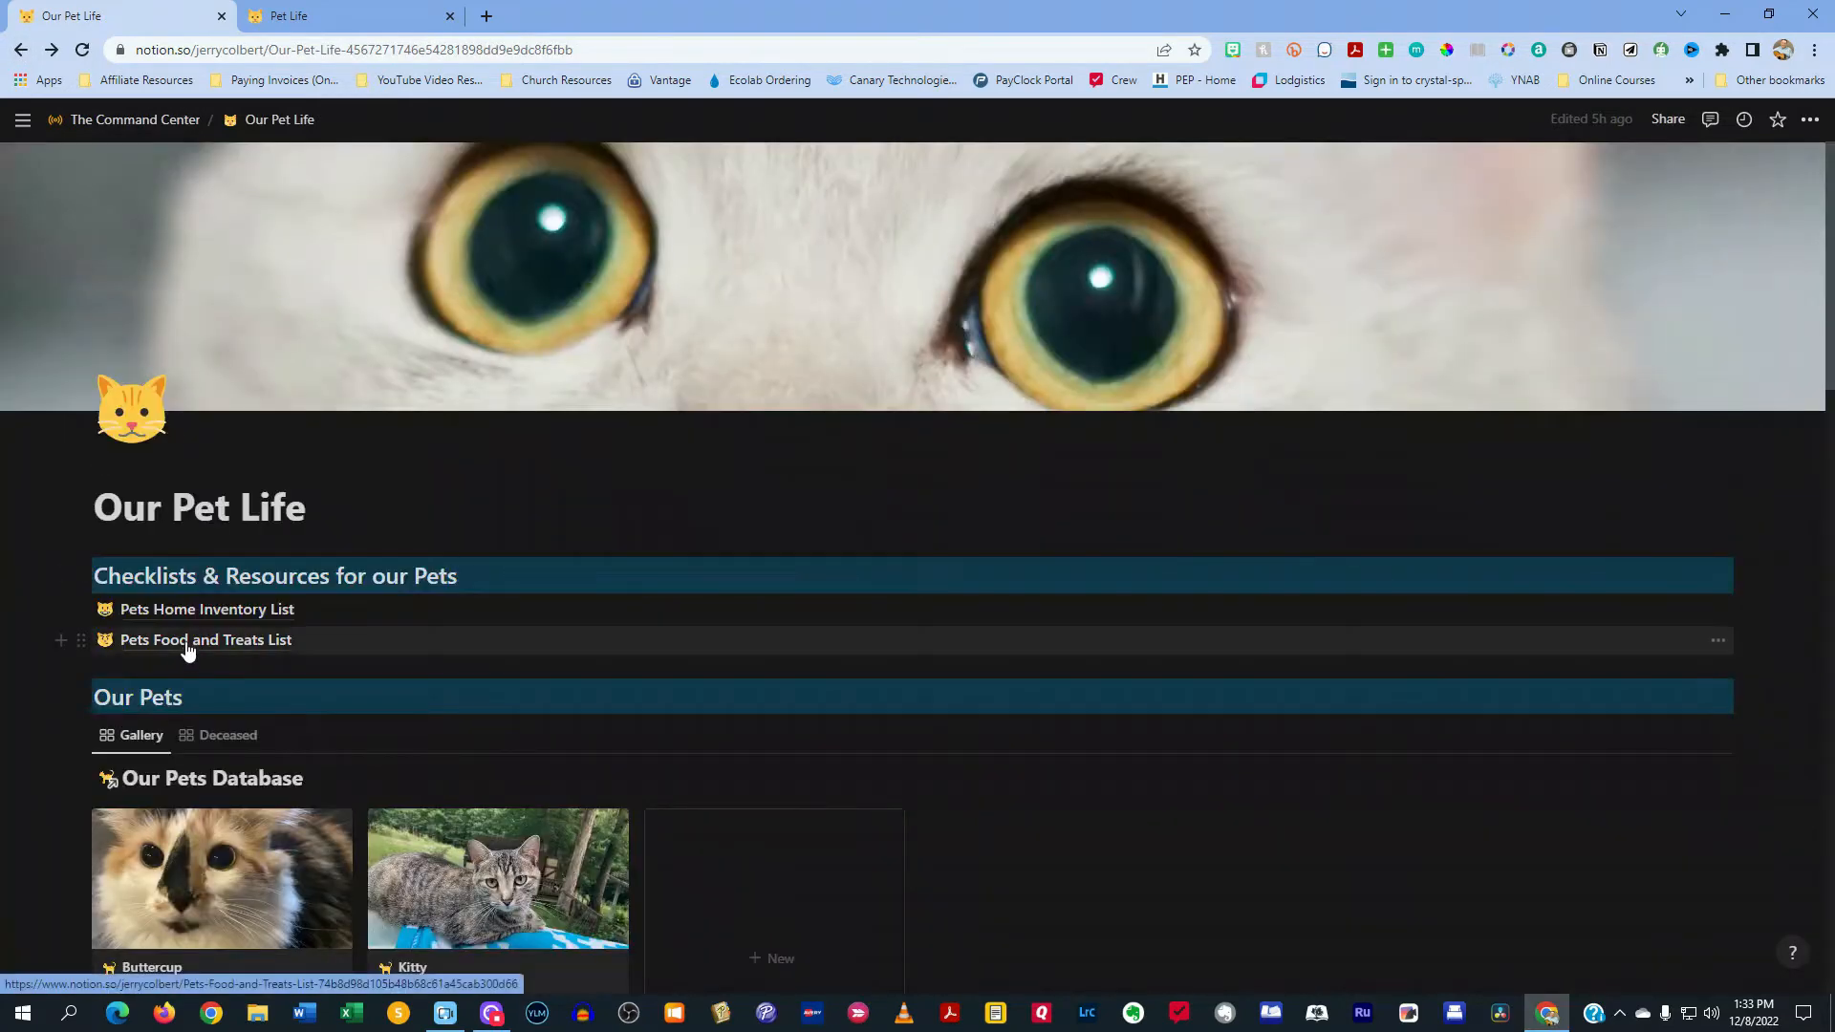
{"action": "left_click", "coordinate": [205, 638]}
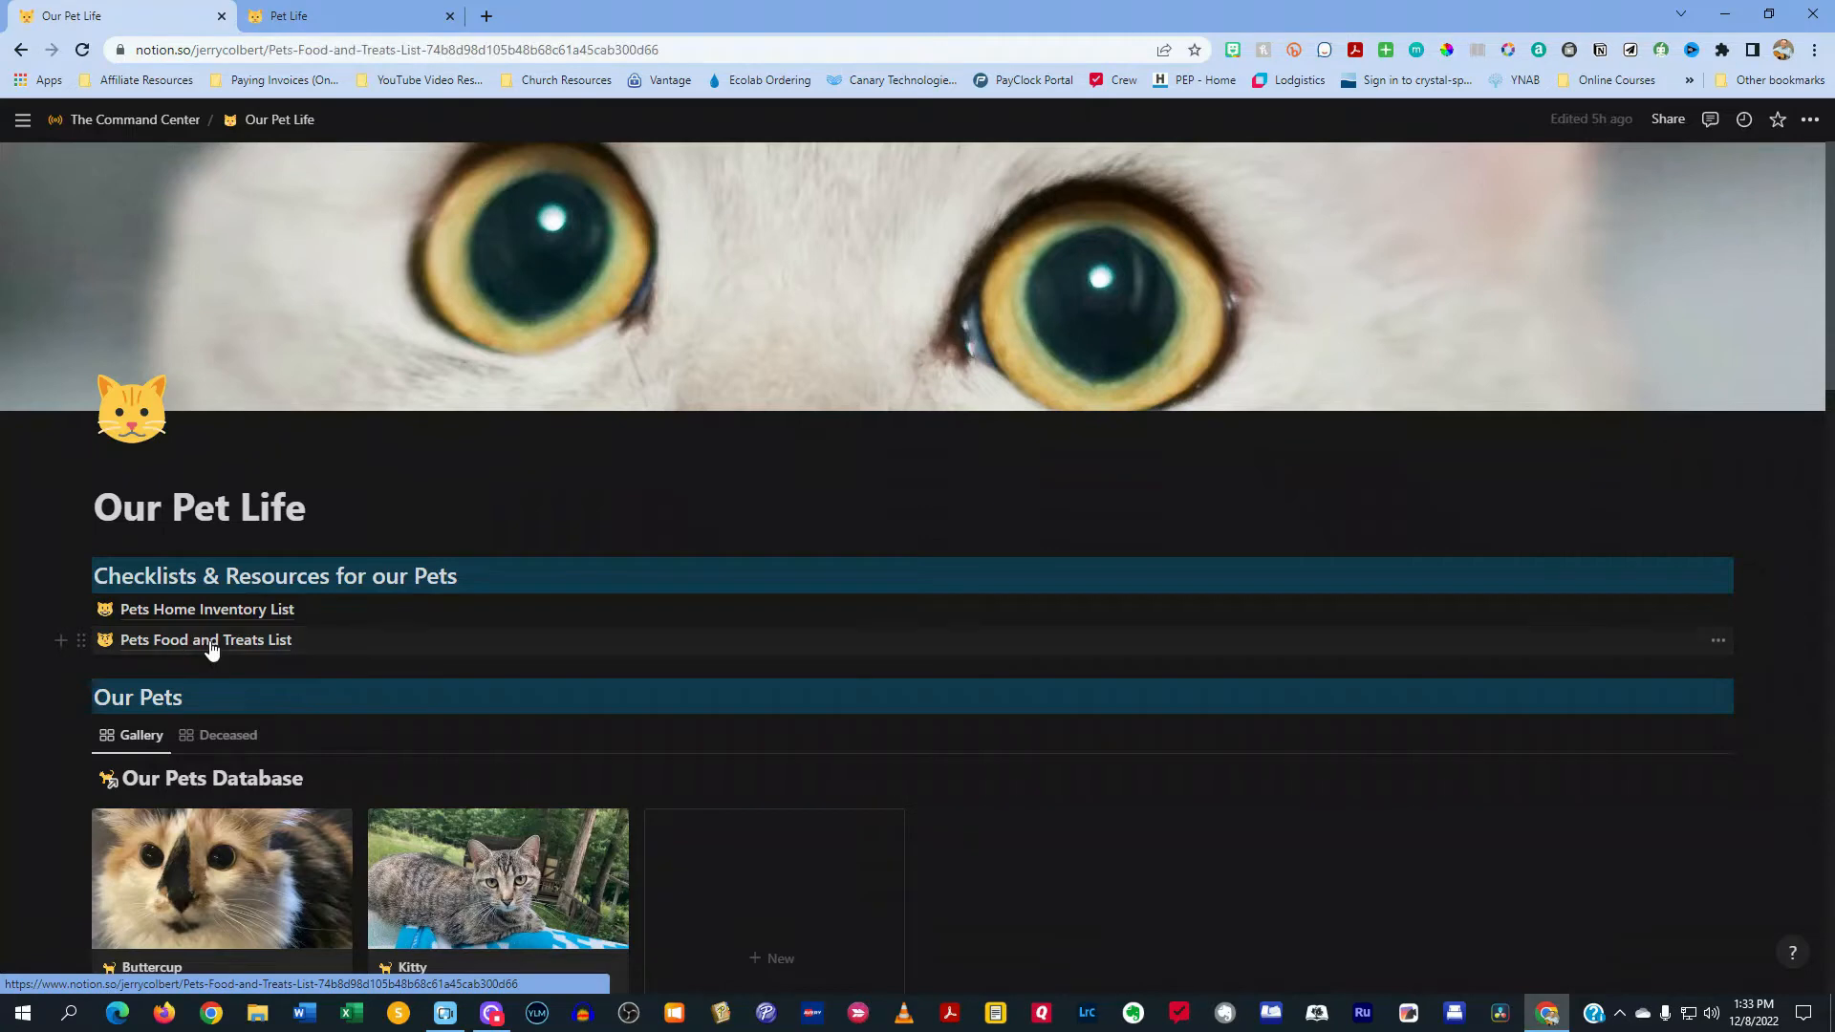
{"action": "left_click", "coordinate": [205, 638]}
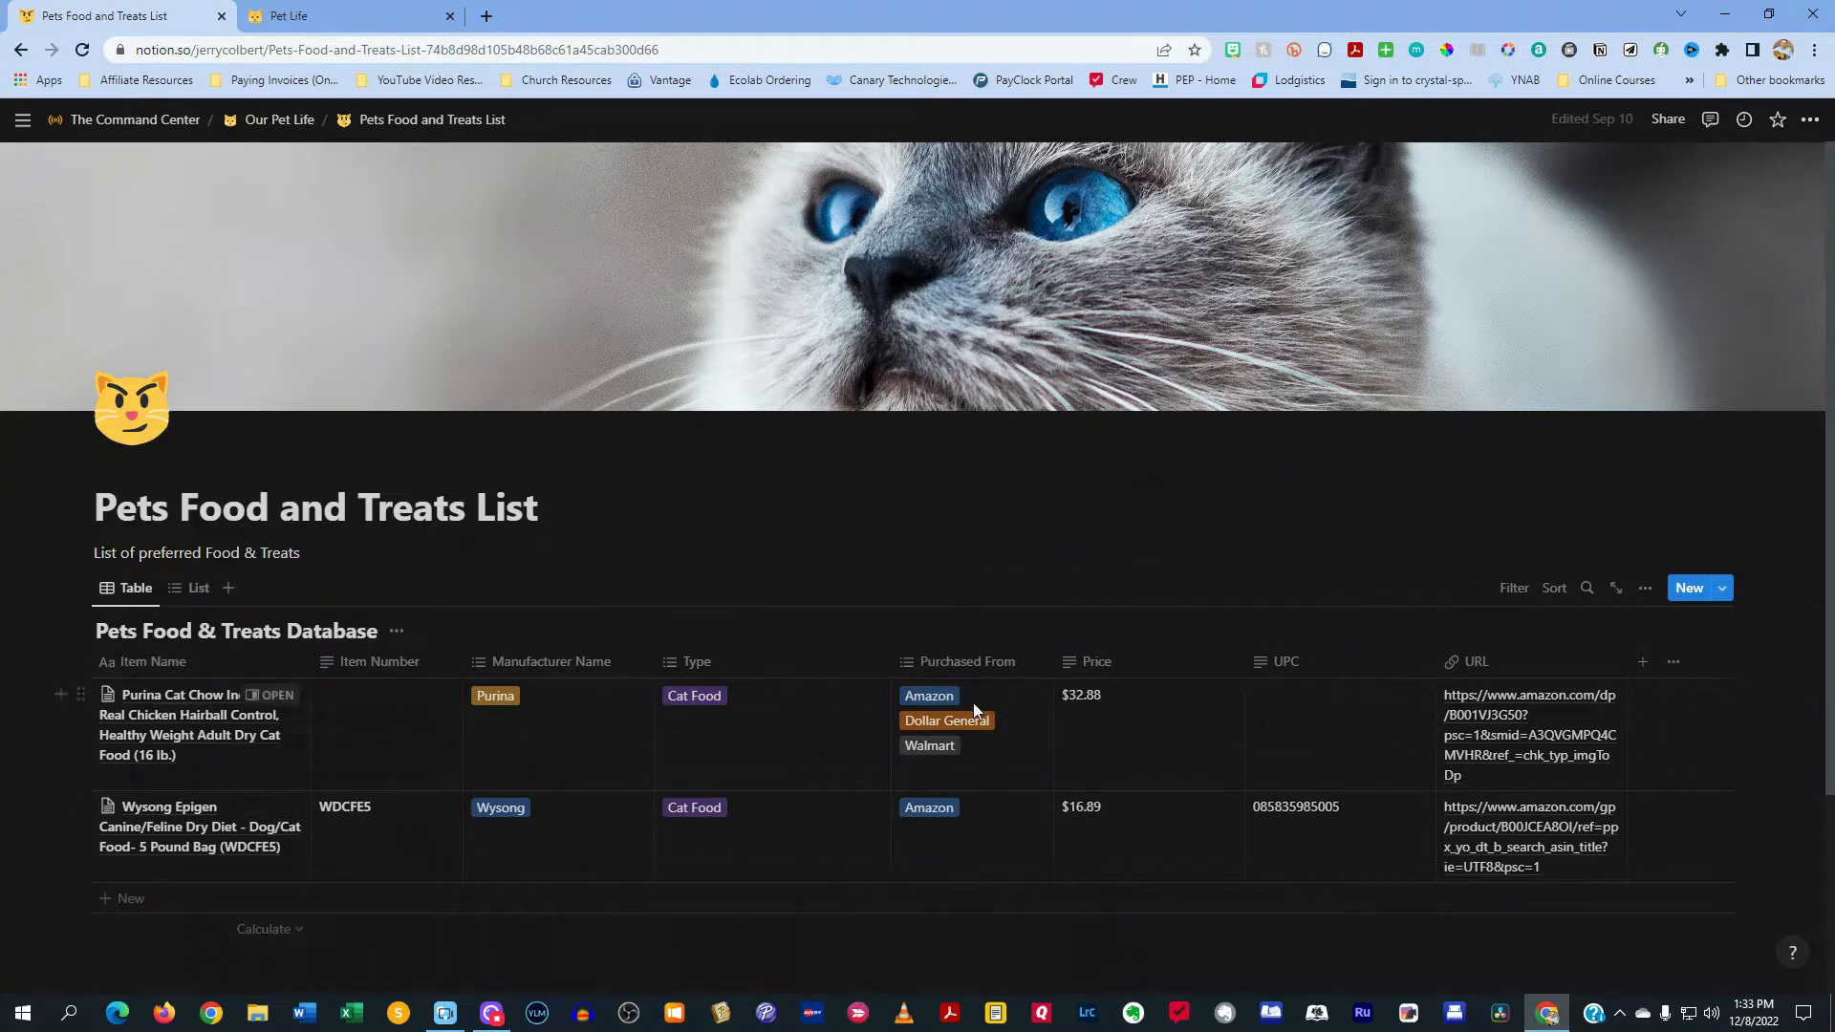
{"action": "mouse_move", "coordinate": [346, 719]}
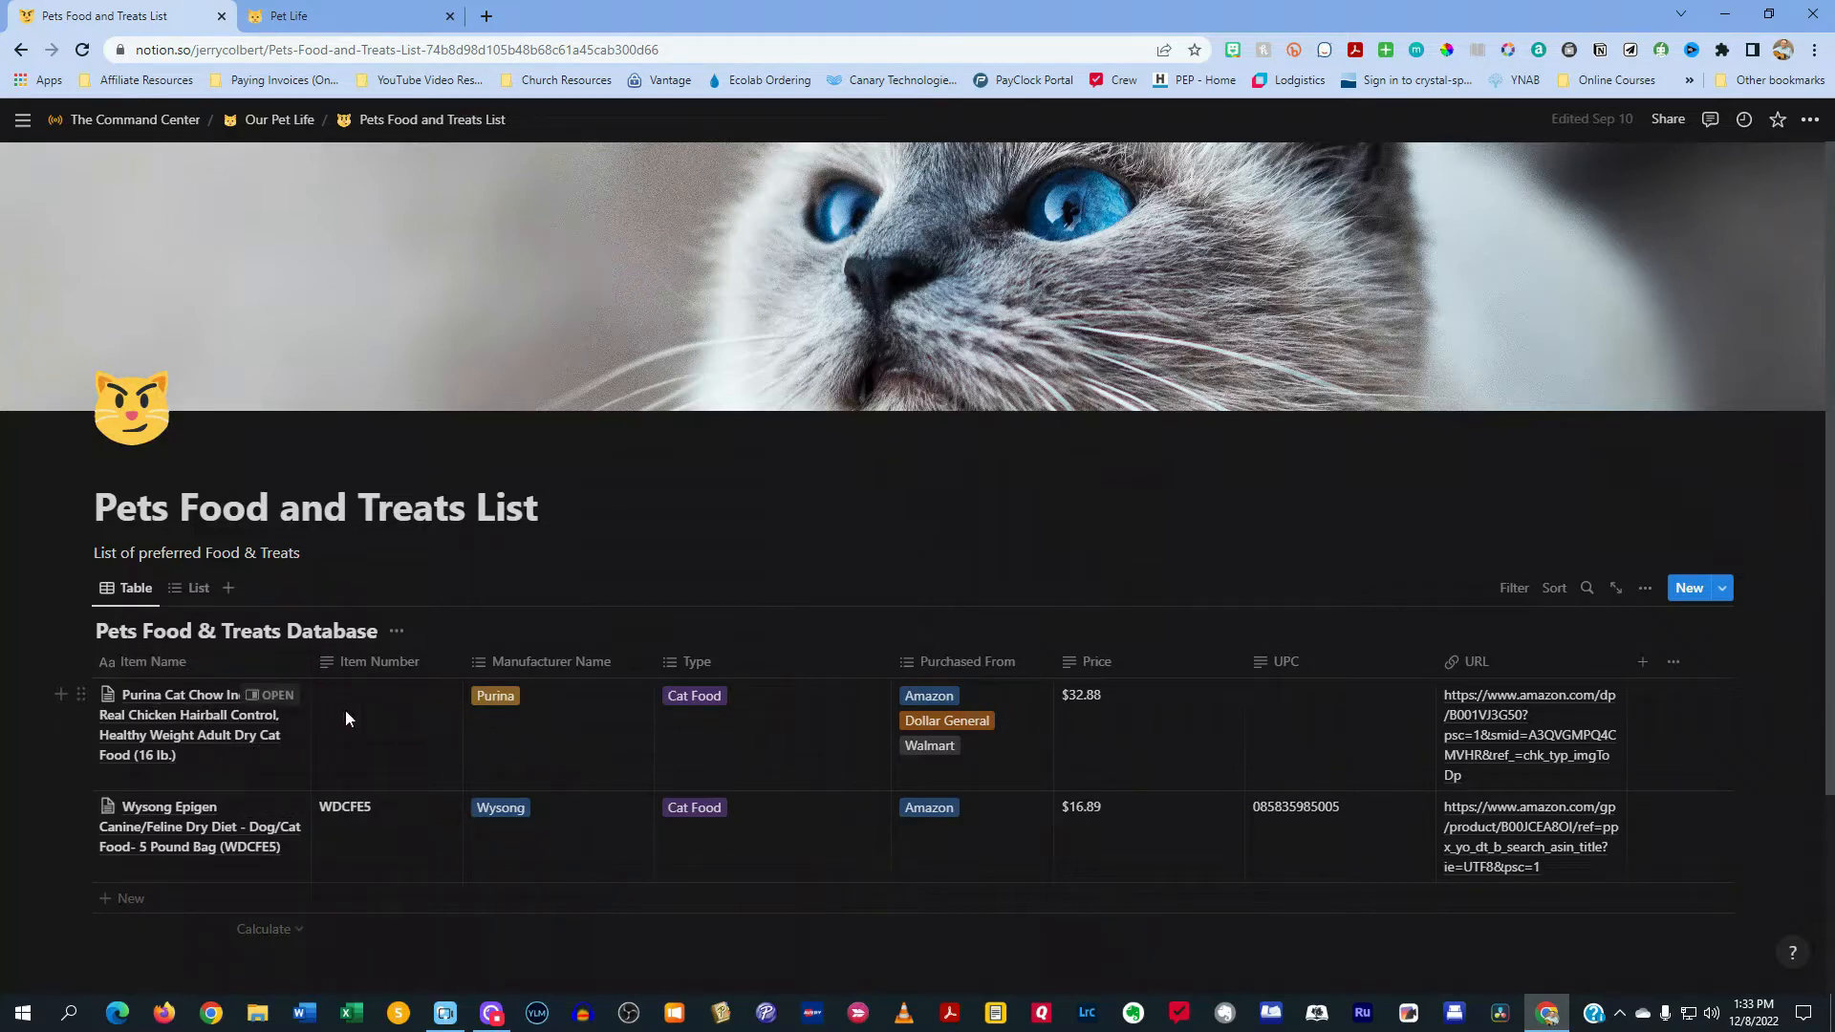
{"action": "mouse_move", "coordinate": [1521, 732]}
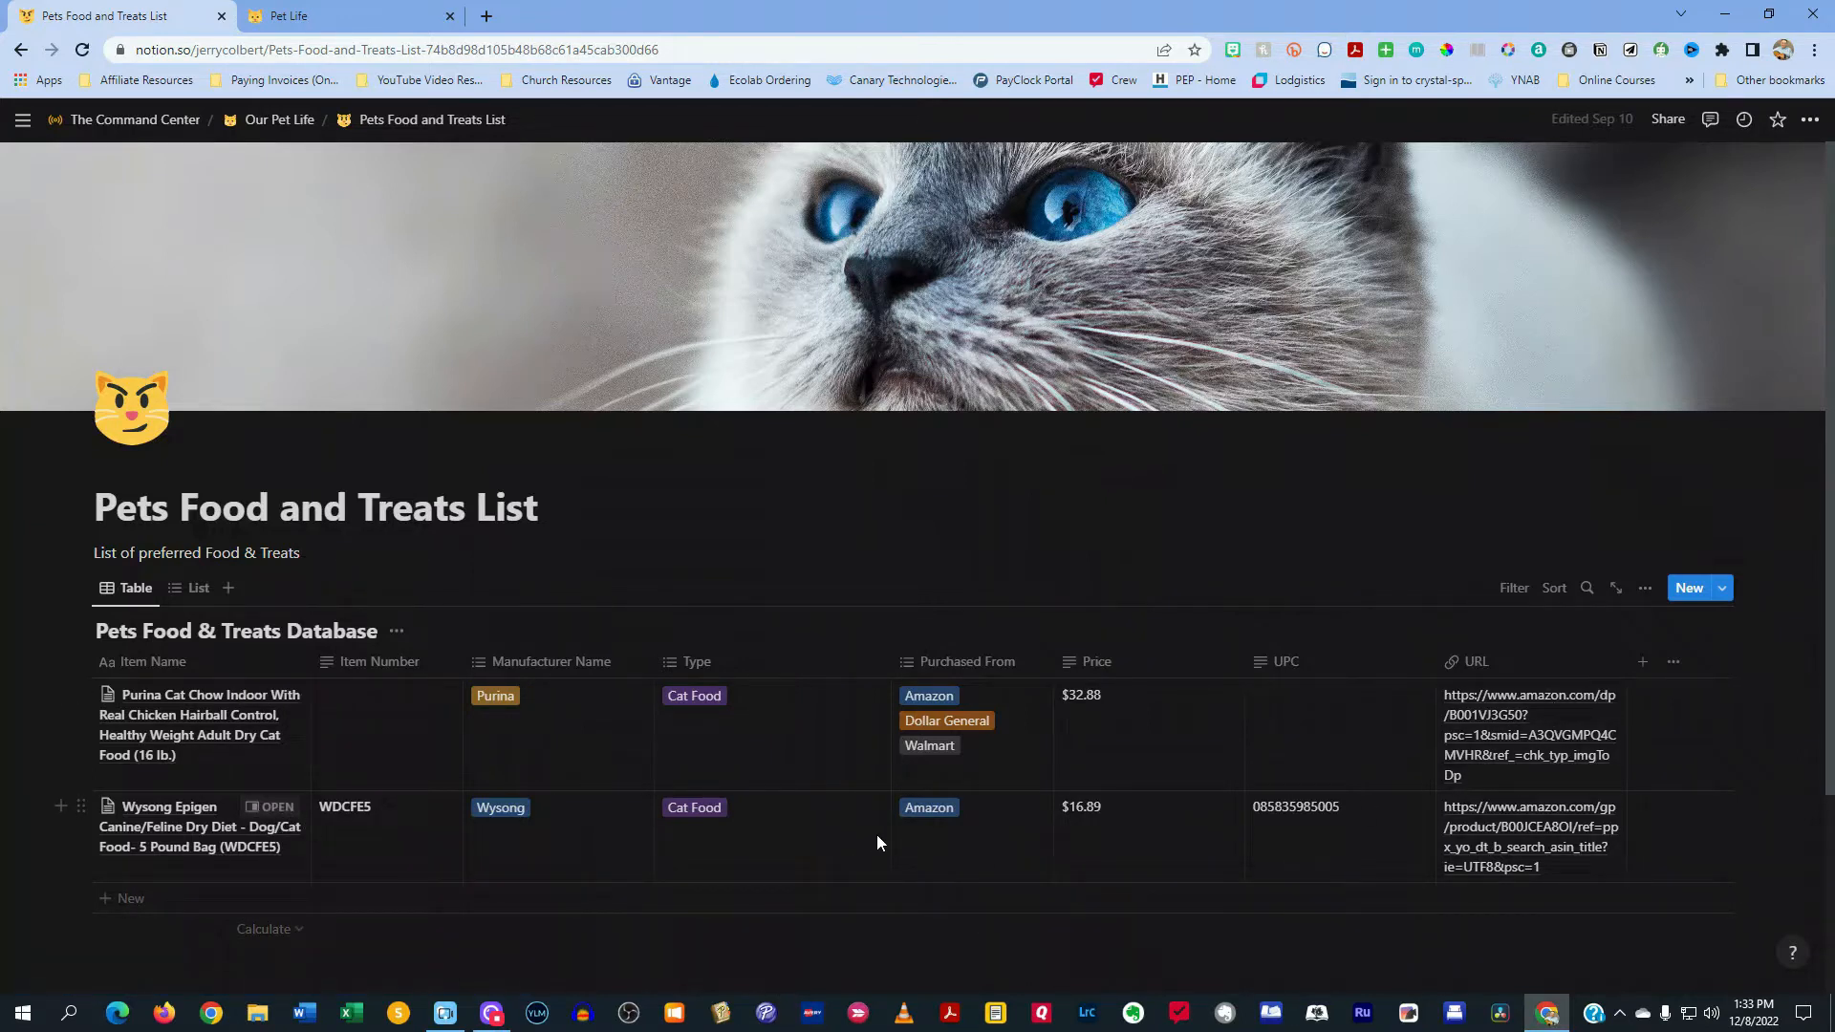
Go back to the Our Pet Life dashboard and scroll to the Our Pets gallery with Buttercup and Kitty
{"action": "left_click", "coordinate": [279, 118]}
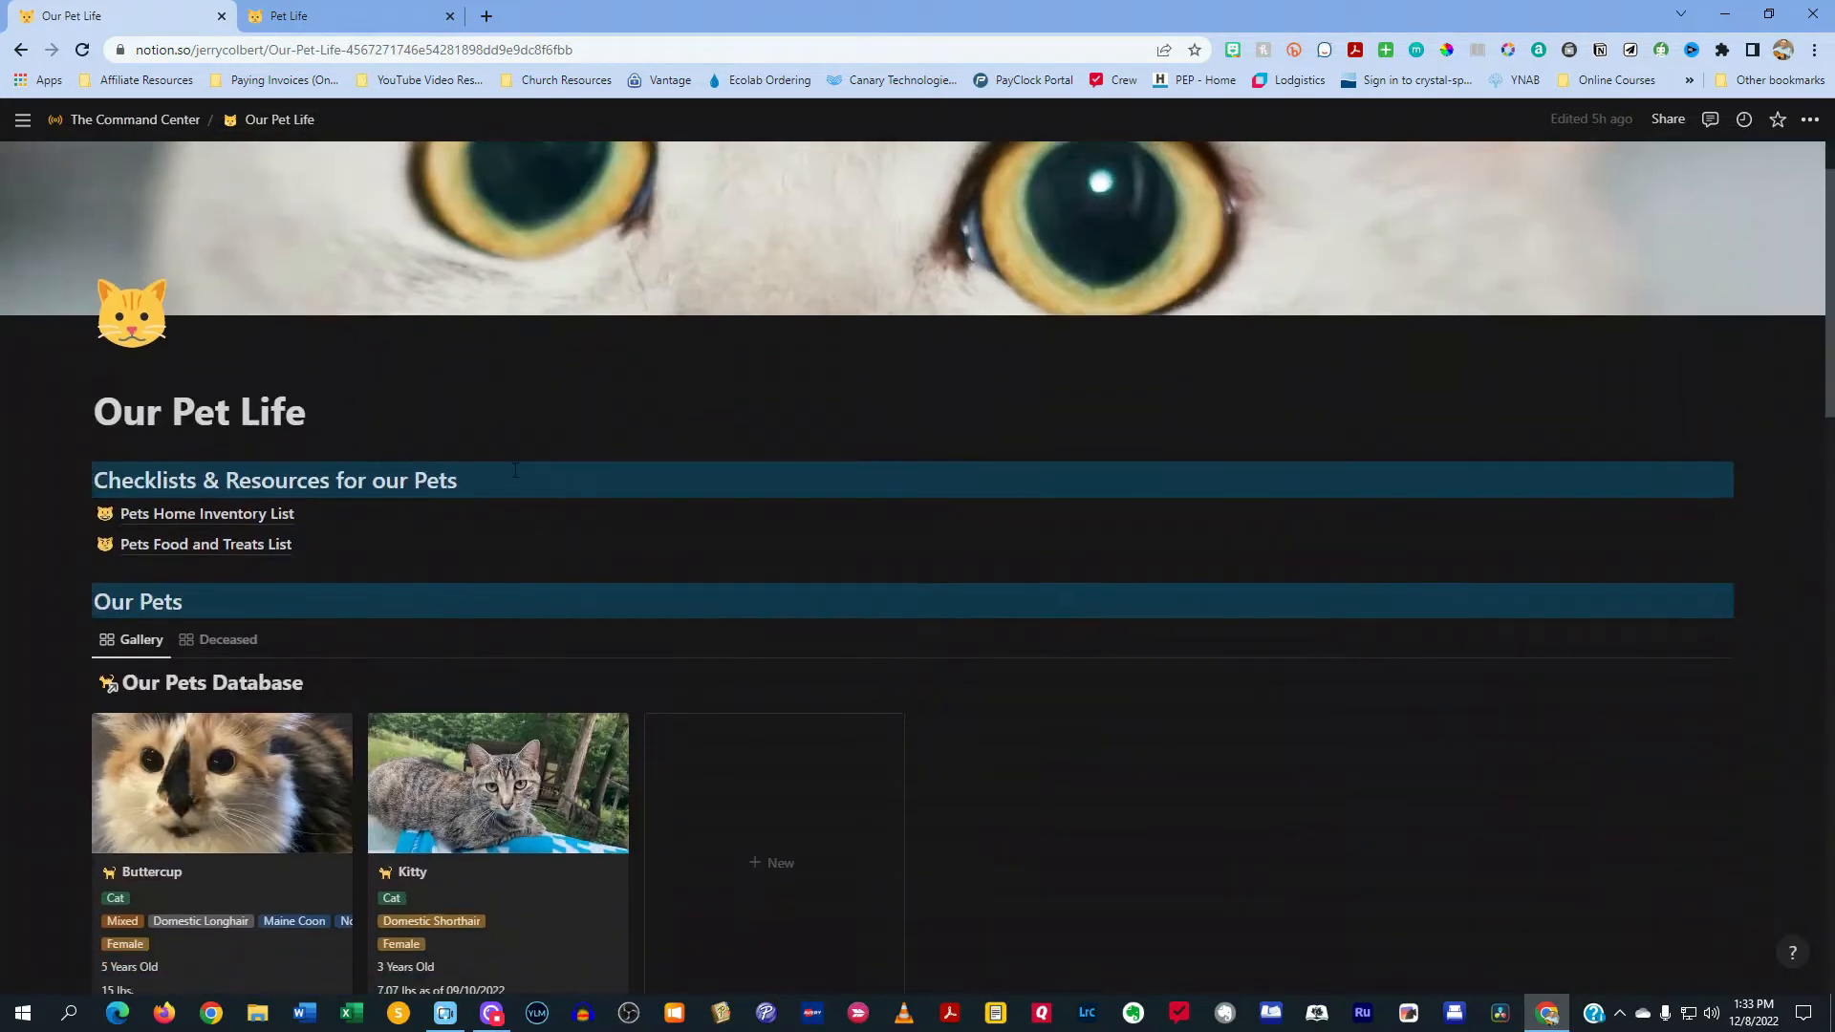
{"action": "scroll", "scroll_direction": "down", "scroll_amount": 3}
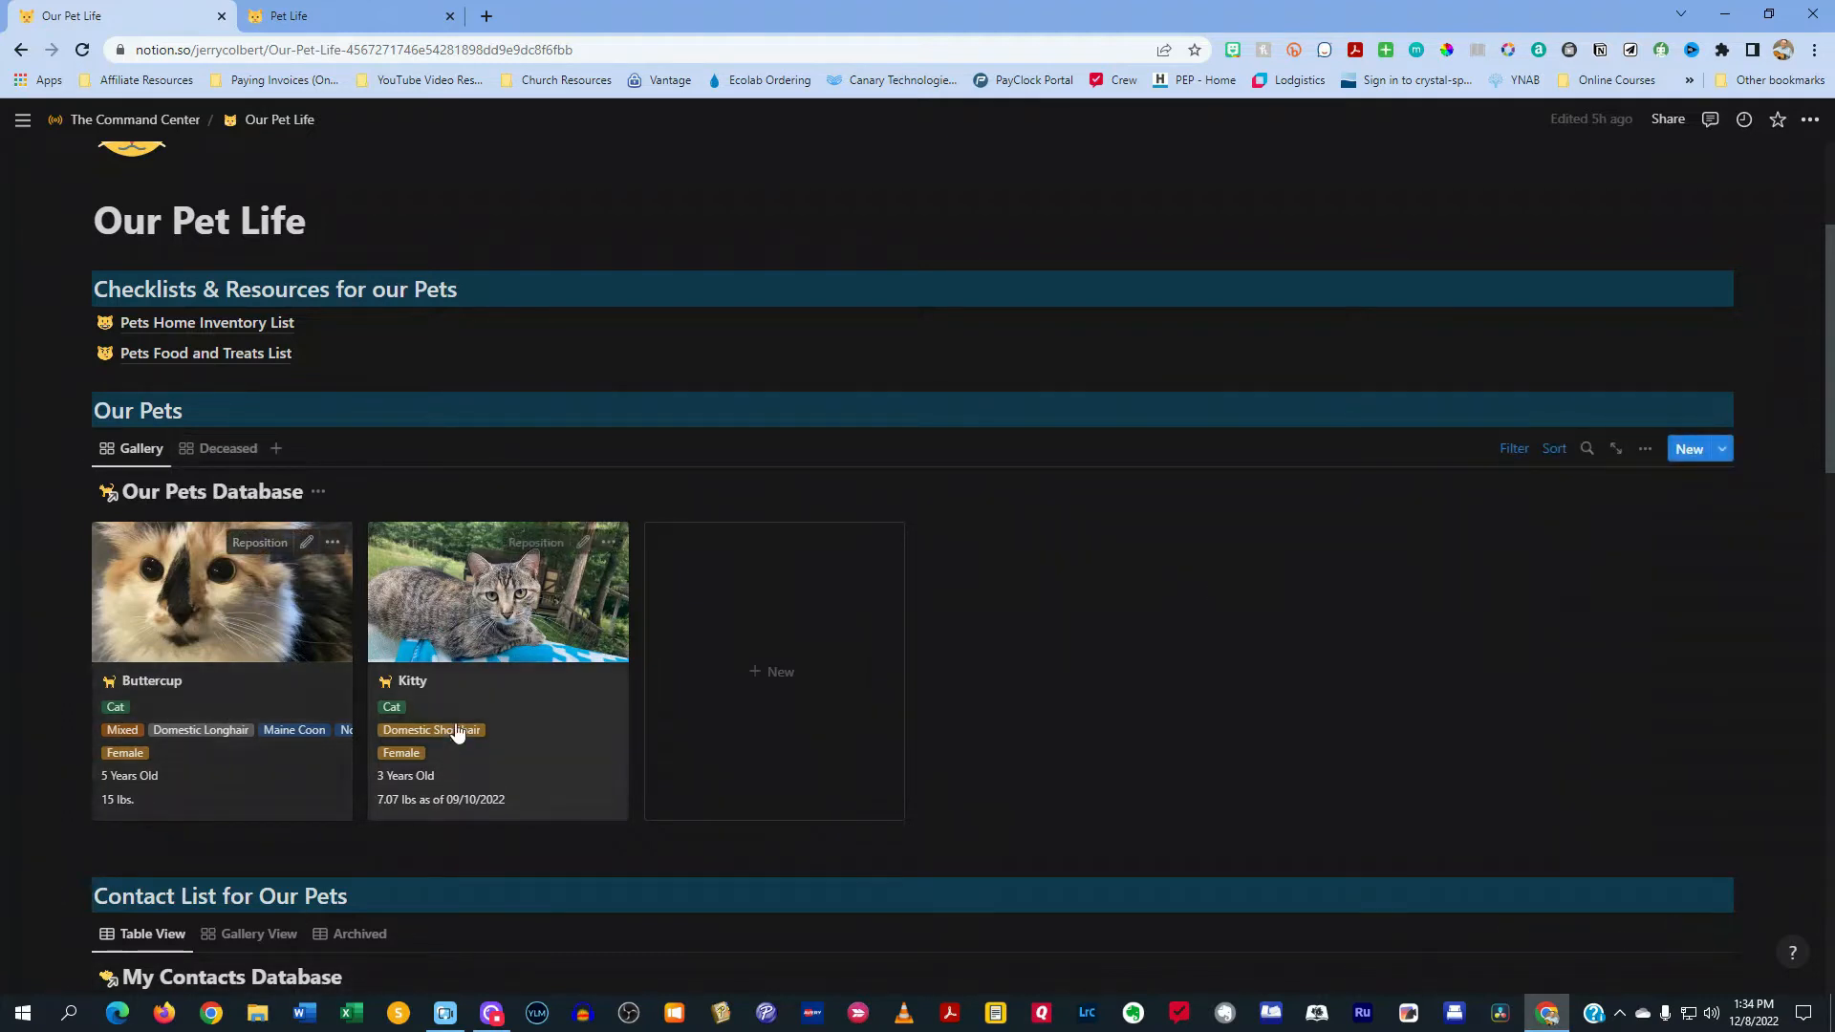
{"action": "mouse_move", "coordinate": [181, 707]}
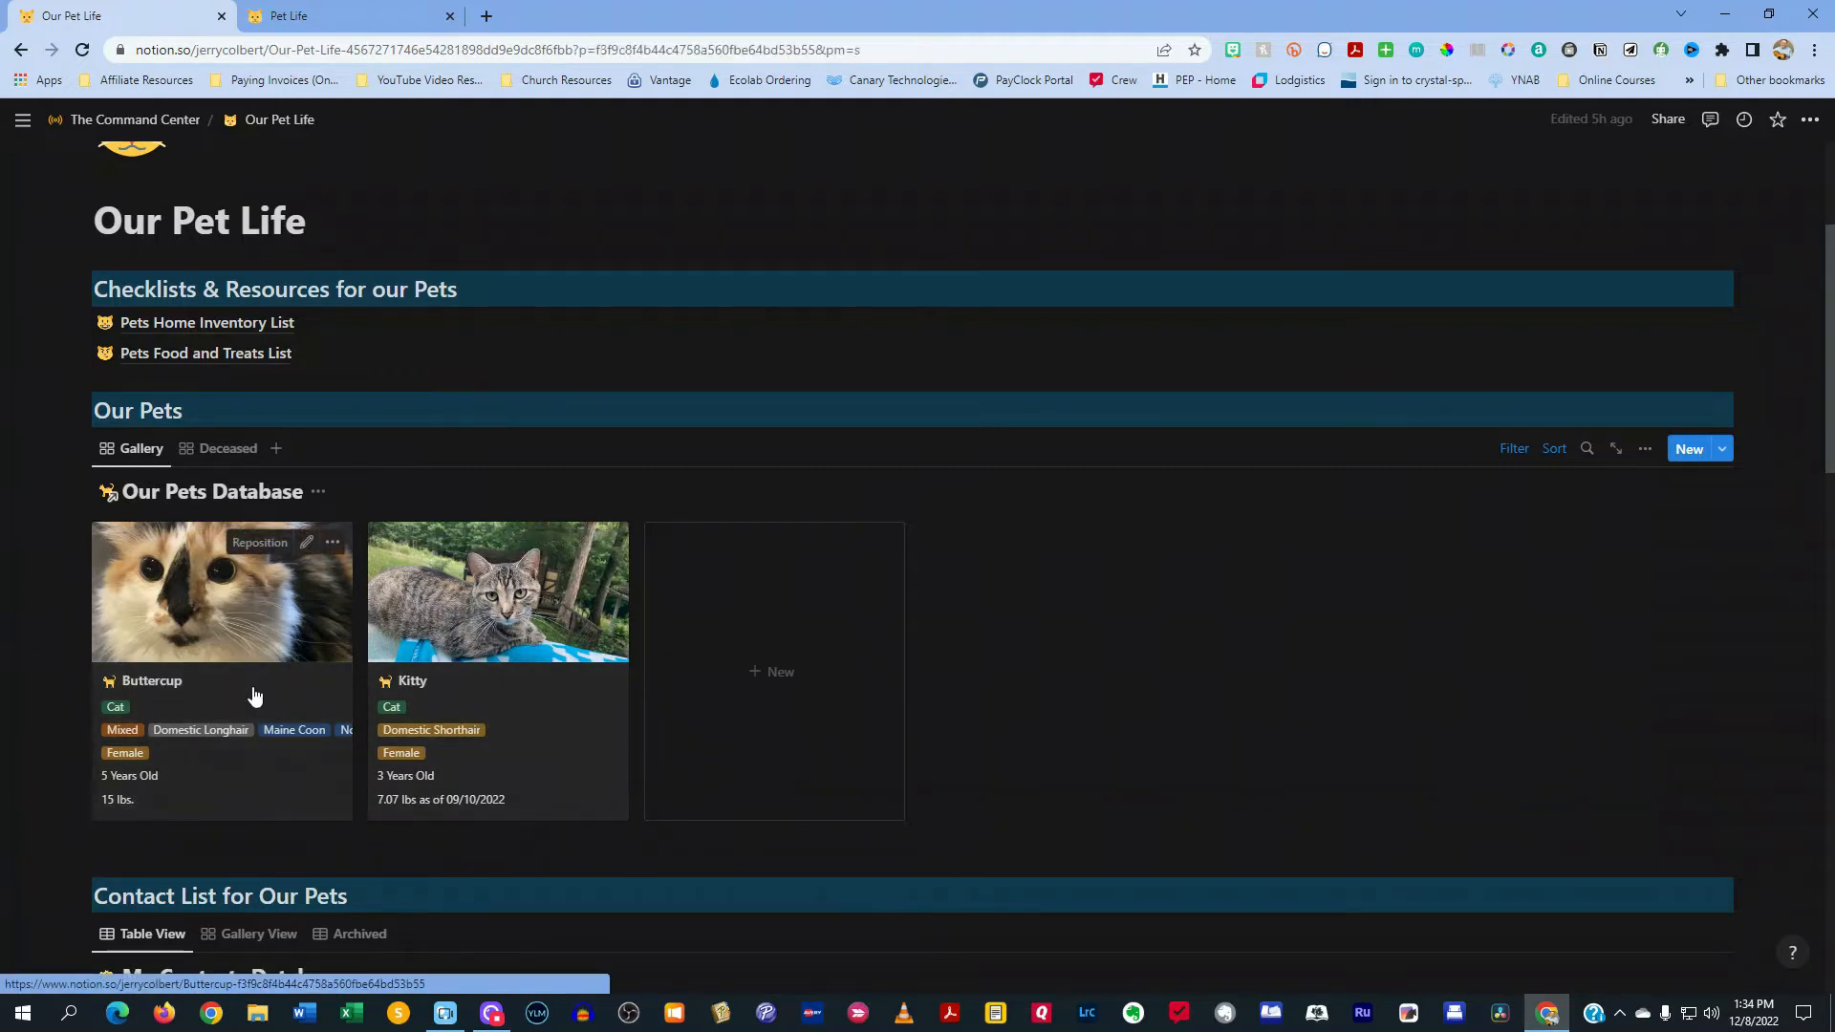
{"action": "left_click", "coordinate": [153, 681]}
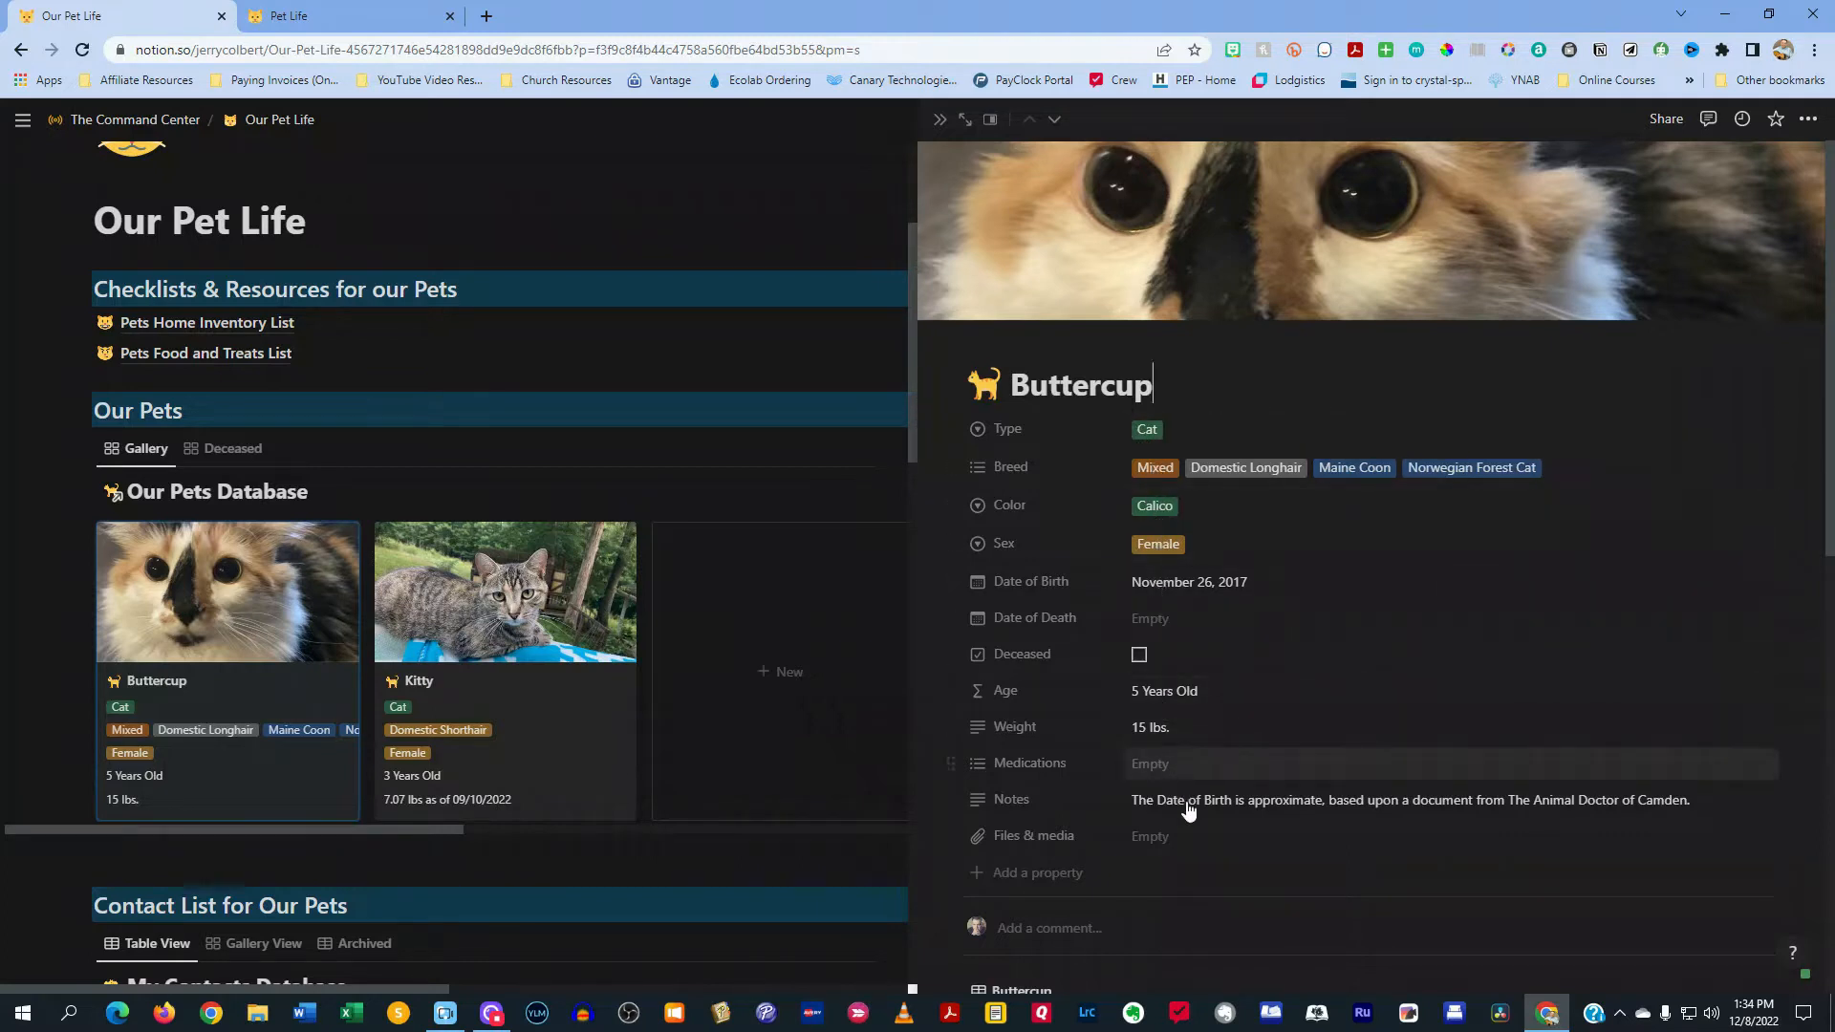
{"action": "scroll", "scroll_direction": "down", "scroll_amount": 3}
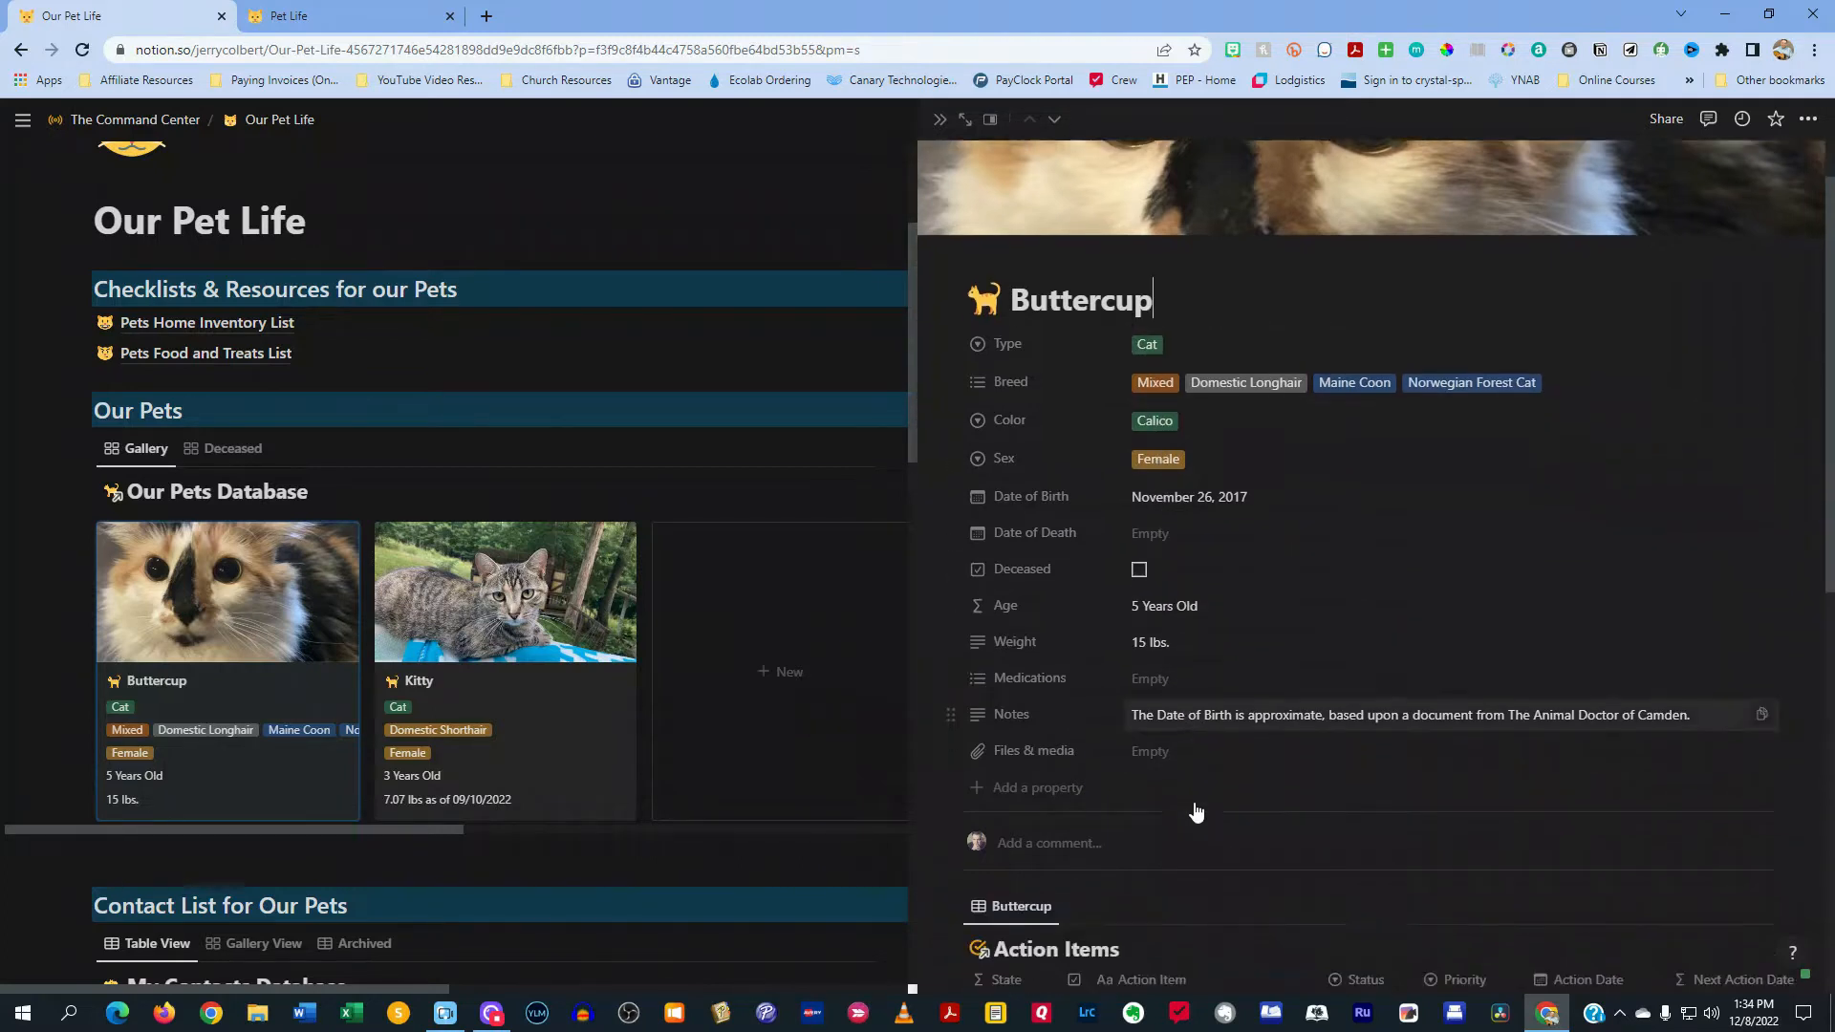
{"action": "scroll", "scroll_direction": "down", "scroll_amount": 3}
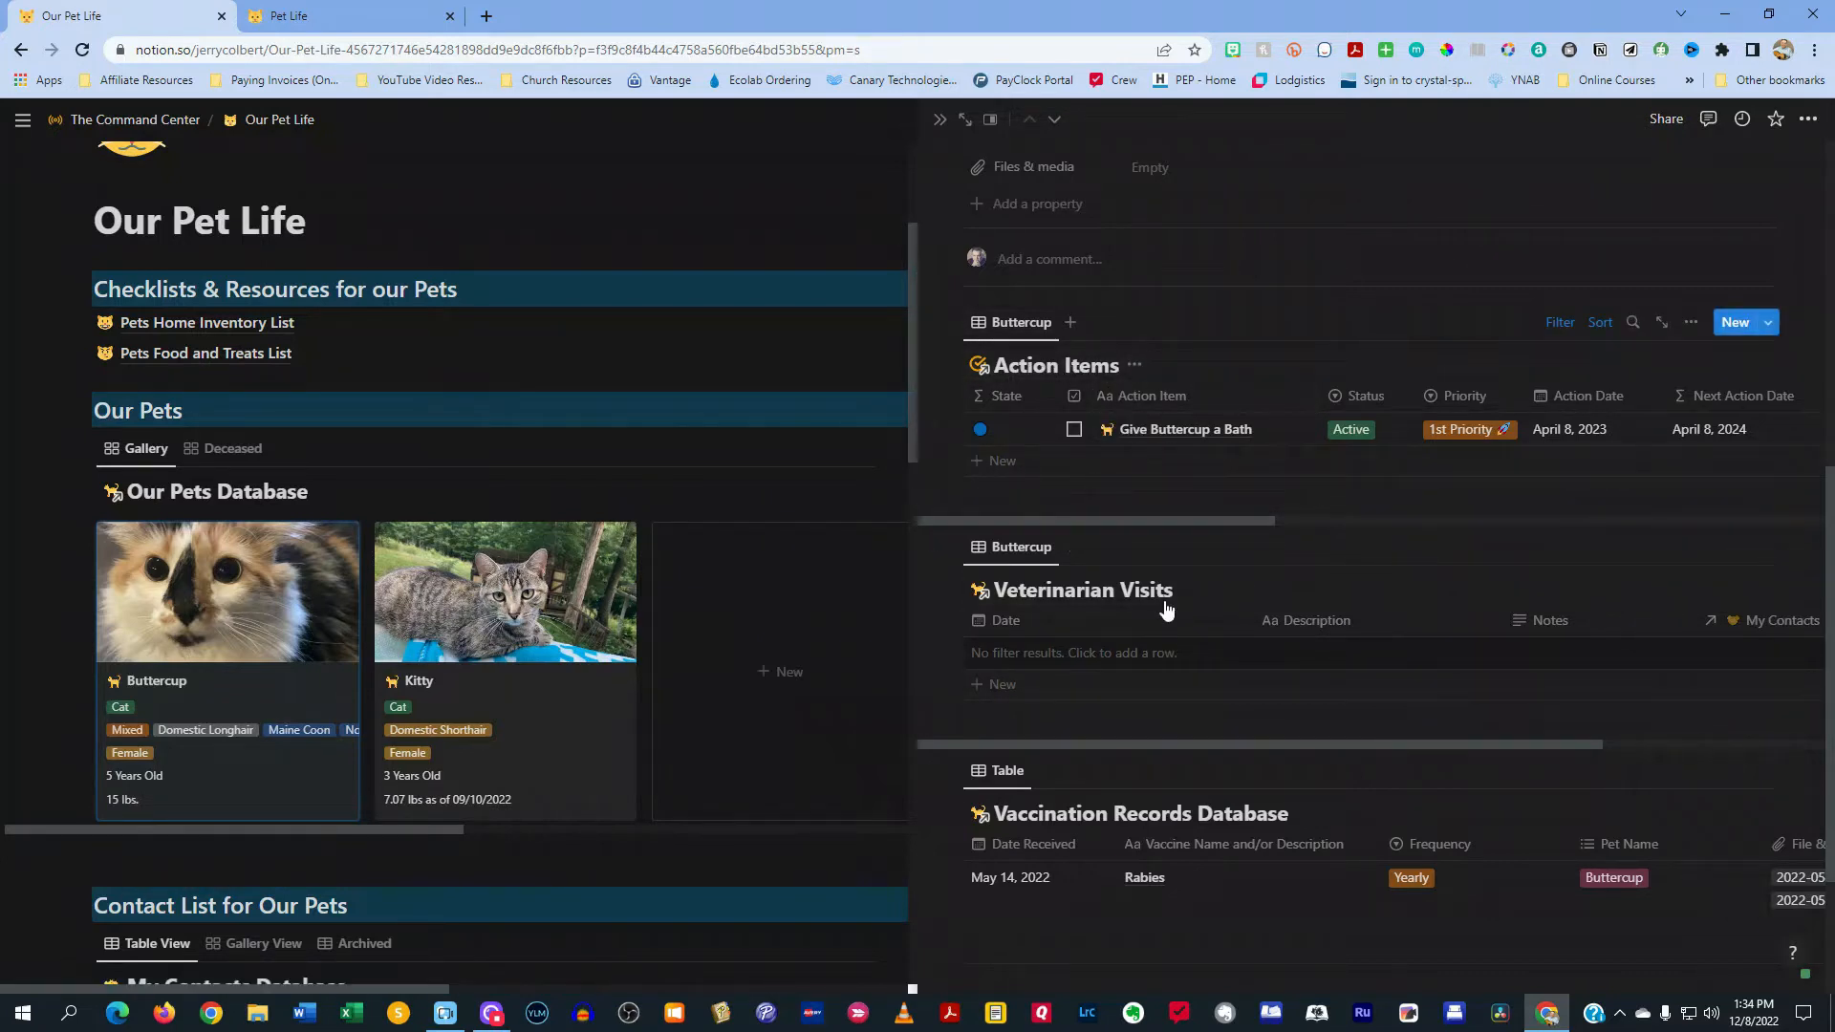
{"action": "scroll", "scroll_direction": "down", "scroll_amount": 3}
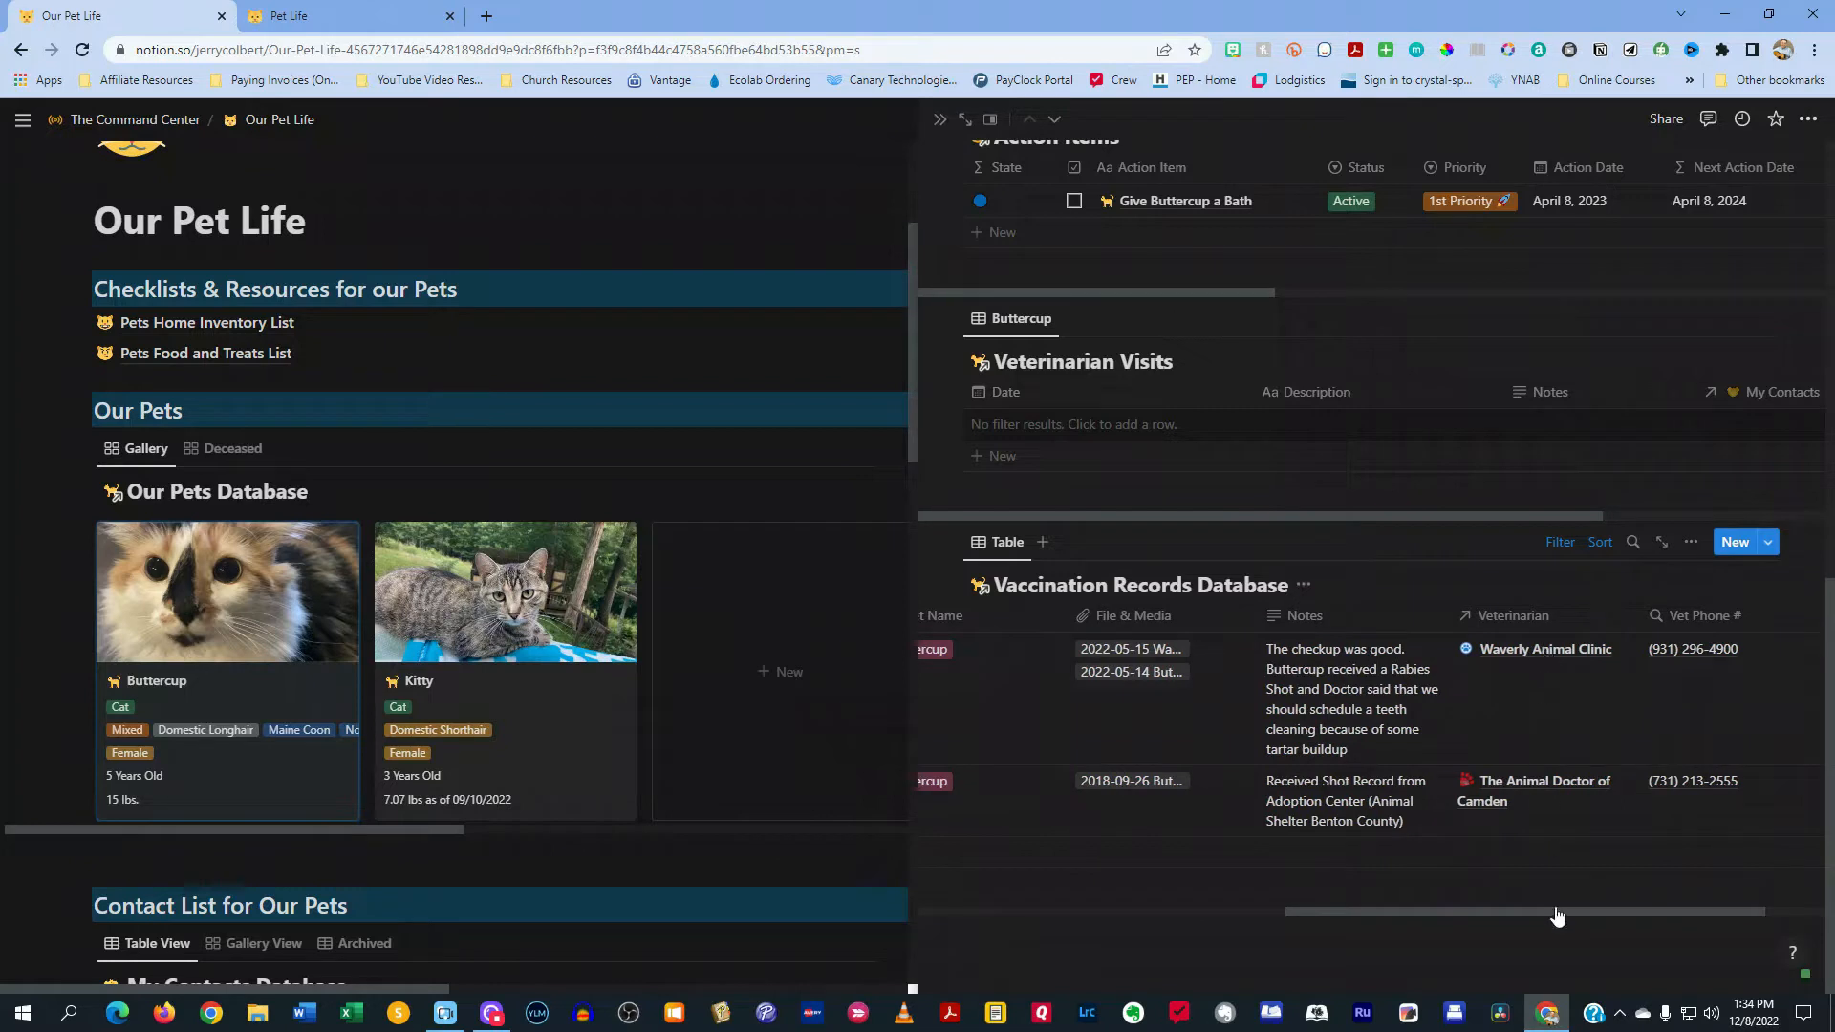
{"action": "mouse_move", "coordinate": [1561, 913]}
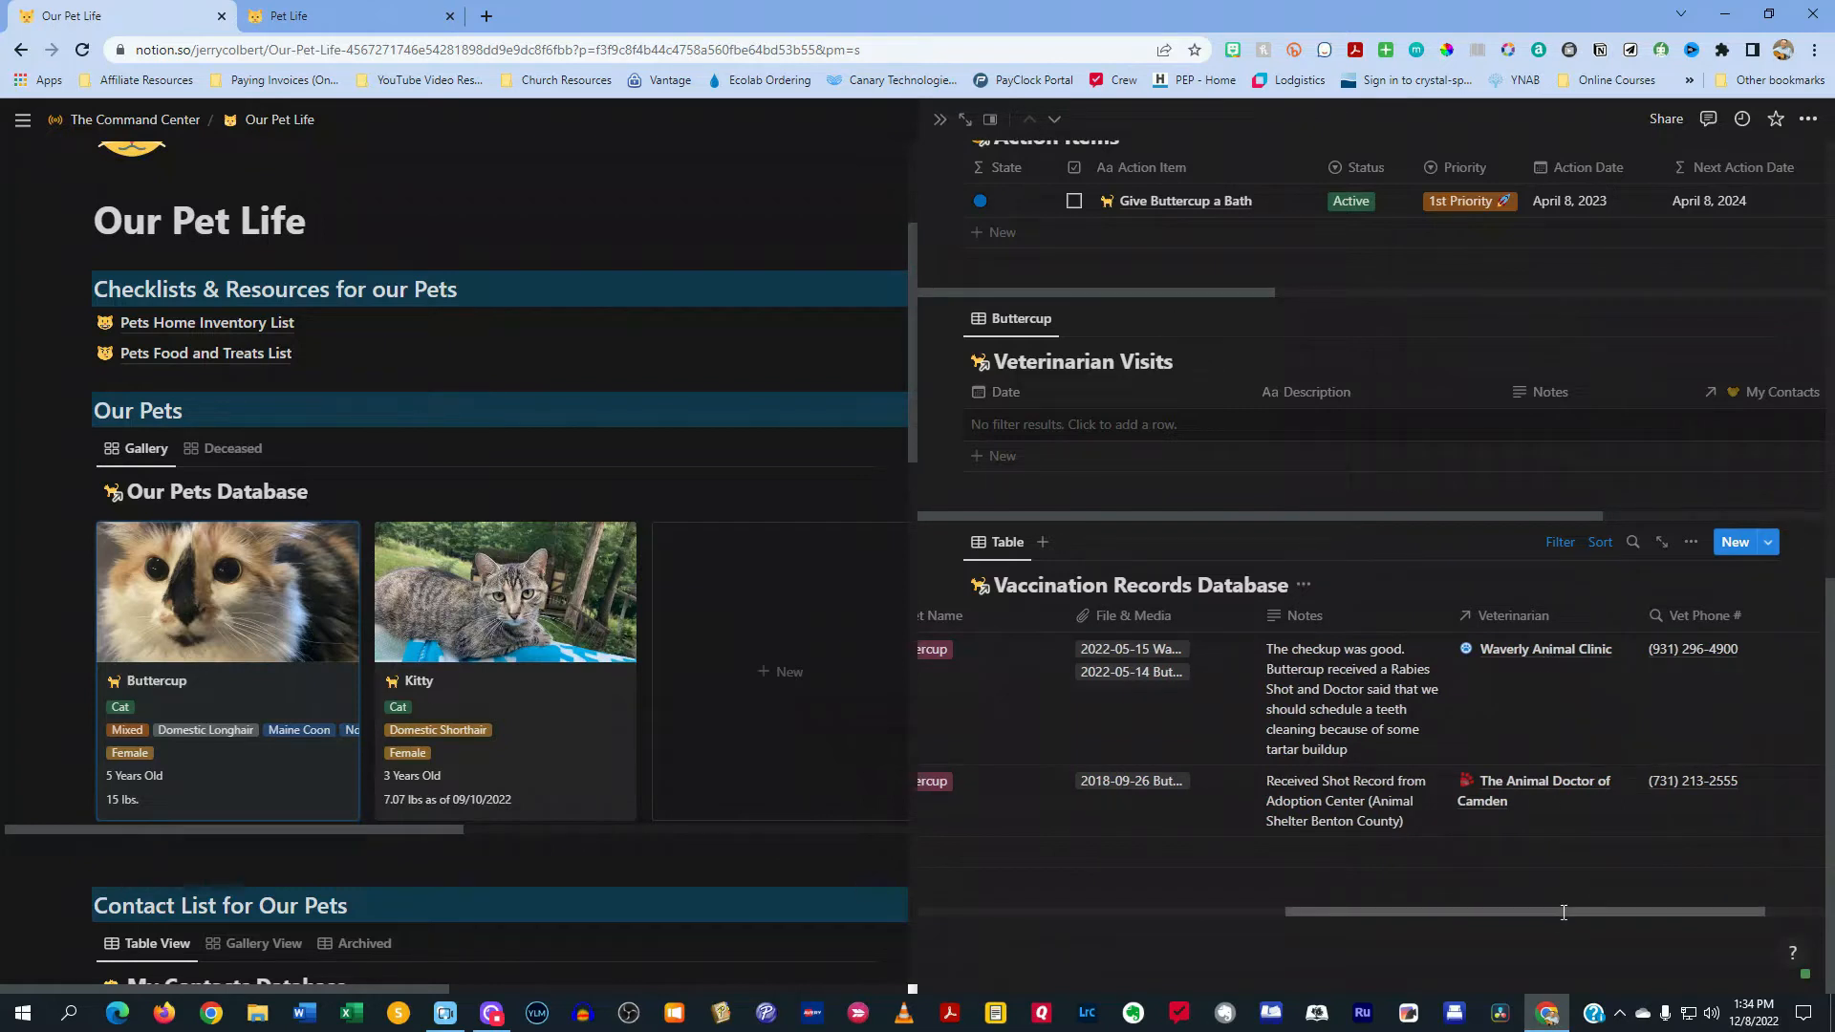
{"action": "scroll", "scroll_direction": "left", "scroll_amount": 3}
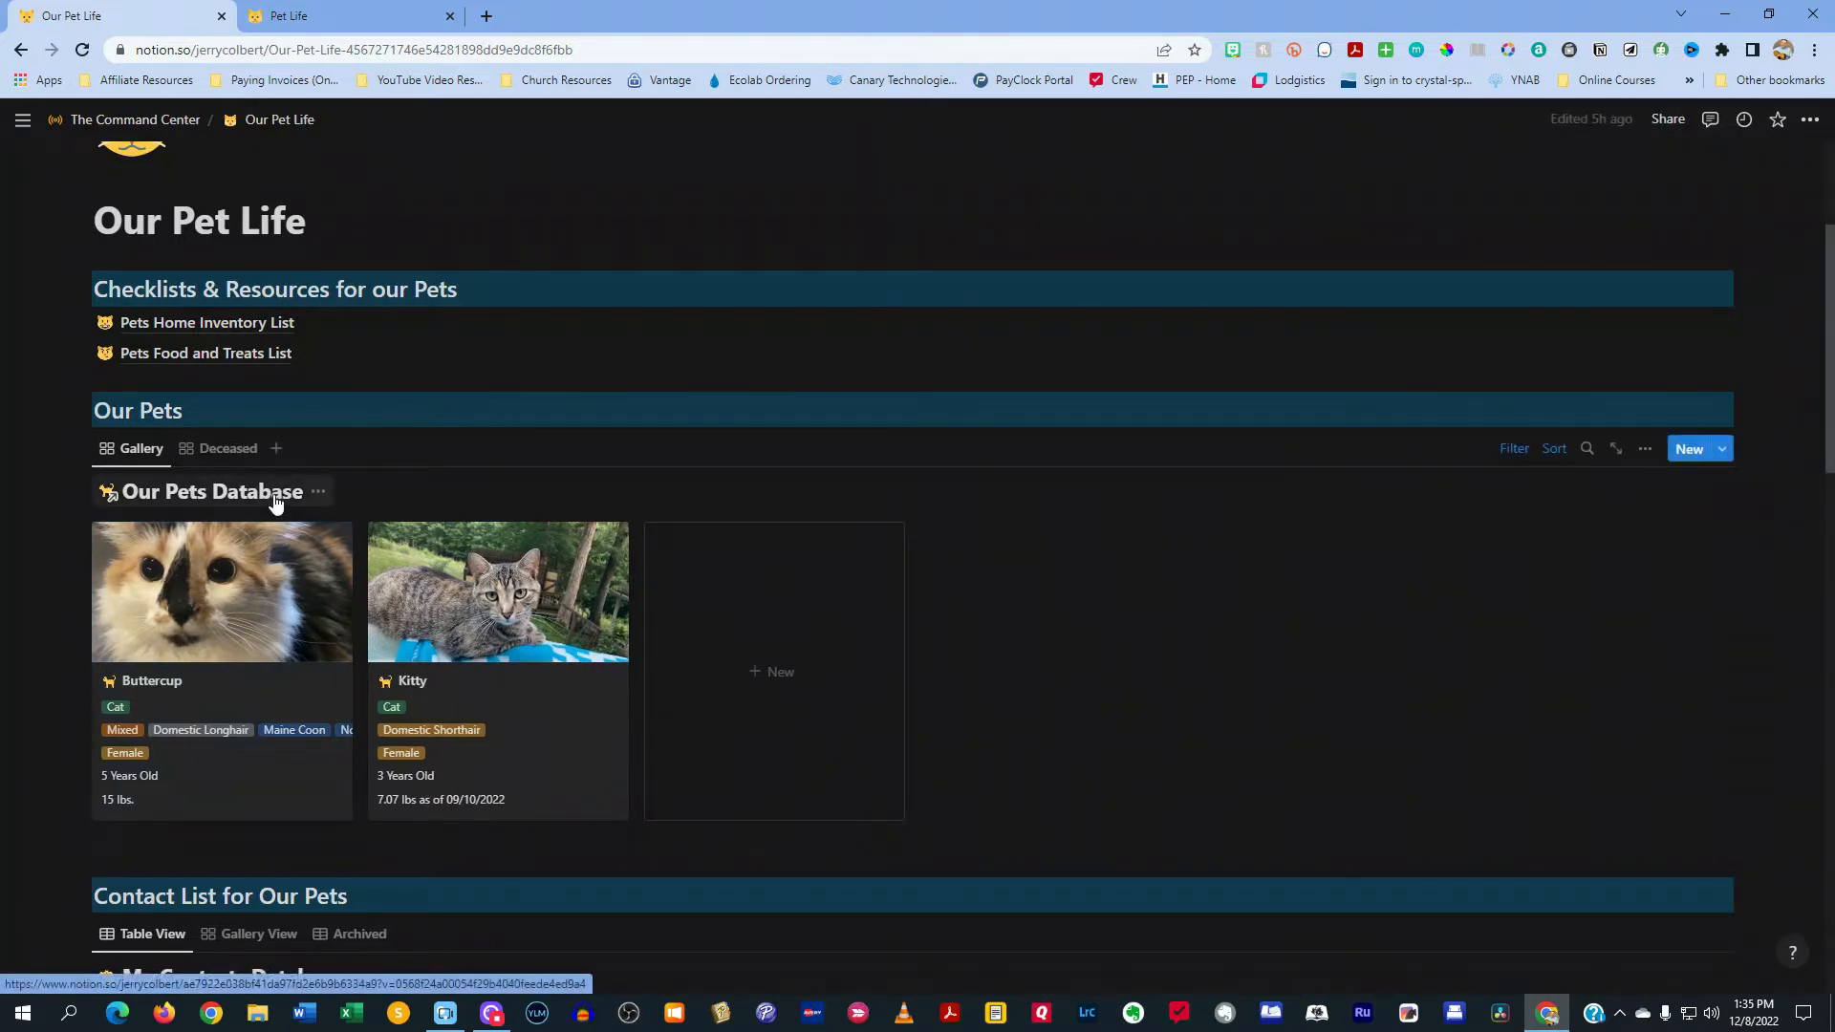
{"action": "mouse_move", "coordinate": [457, 684]}
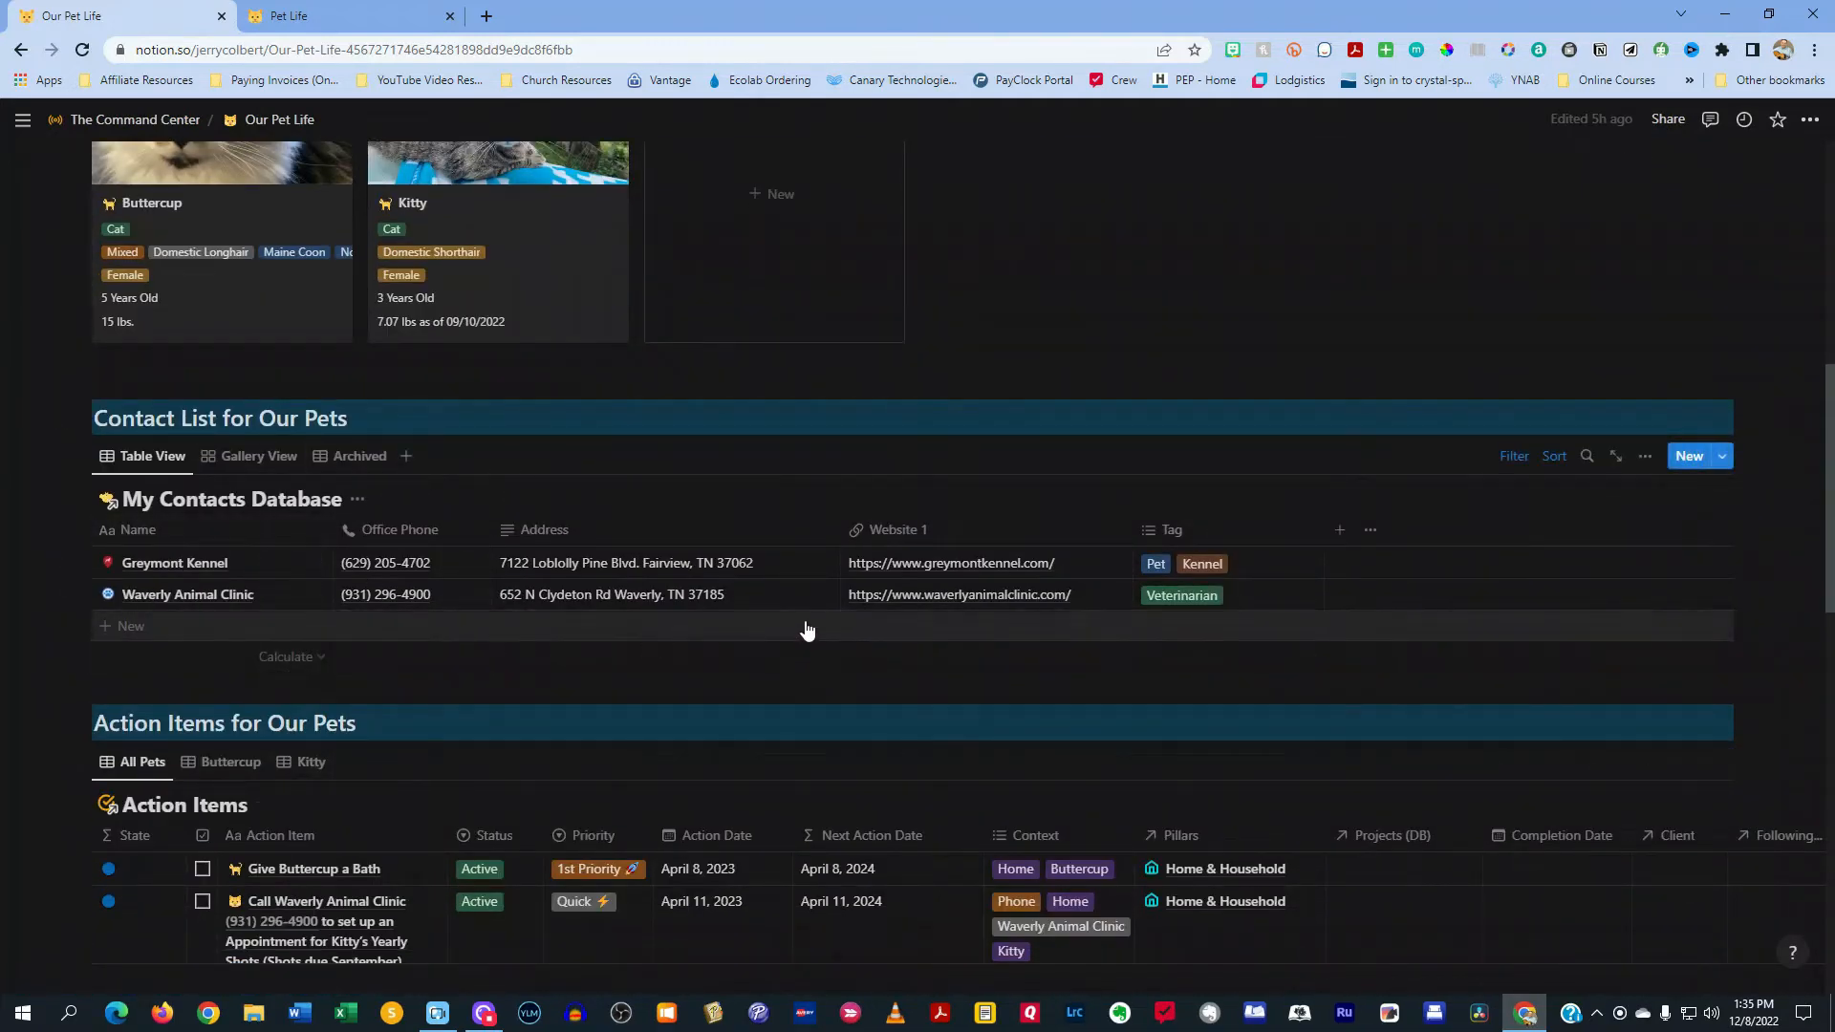
{"action": "mouse_move", "coordinate": [199, 595]}
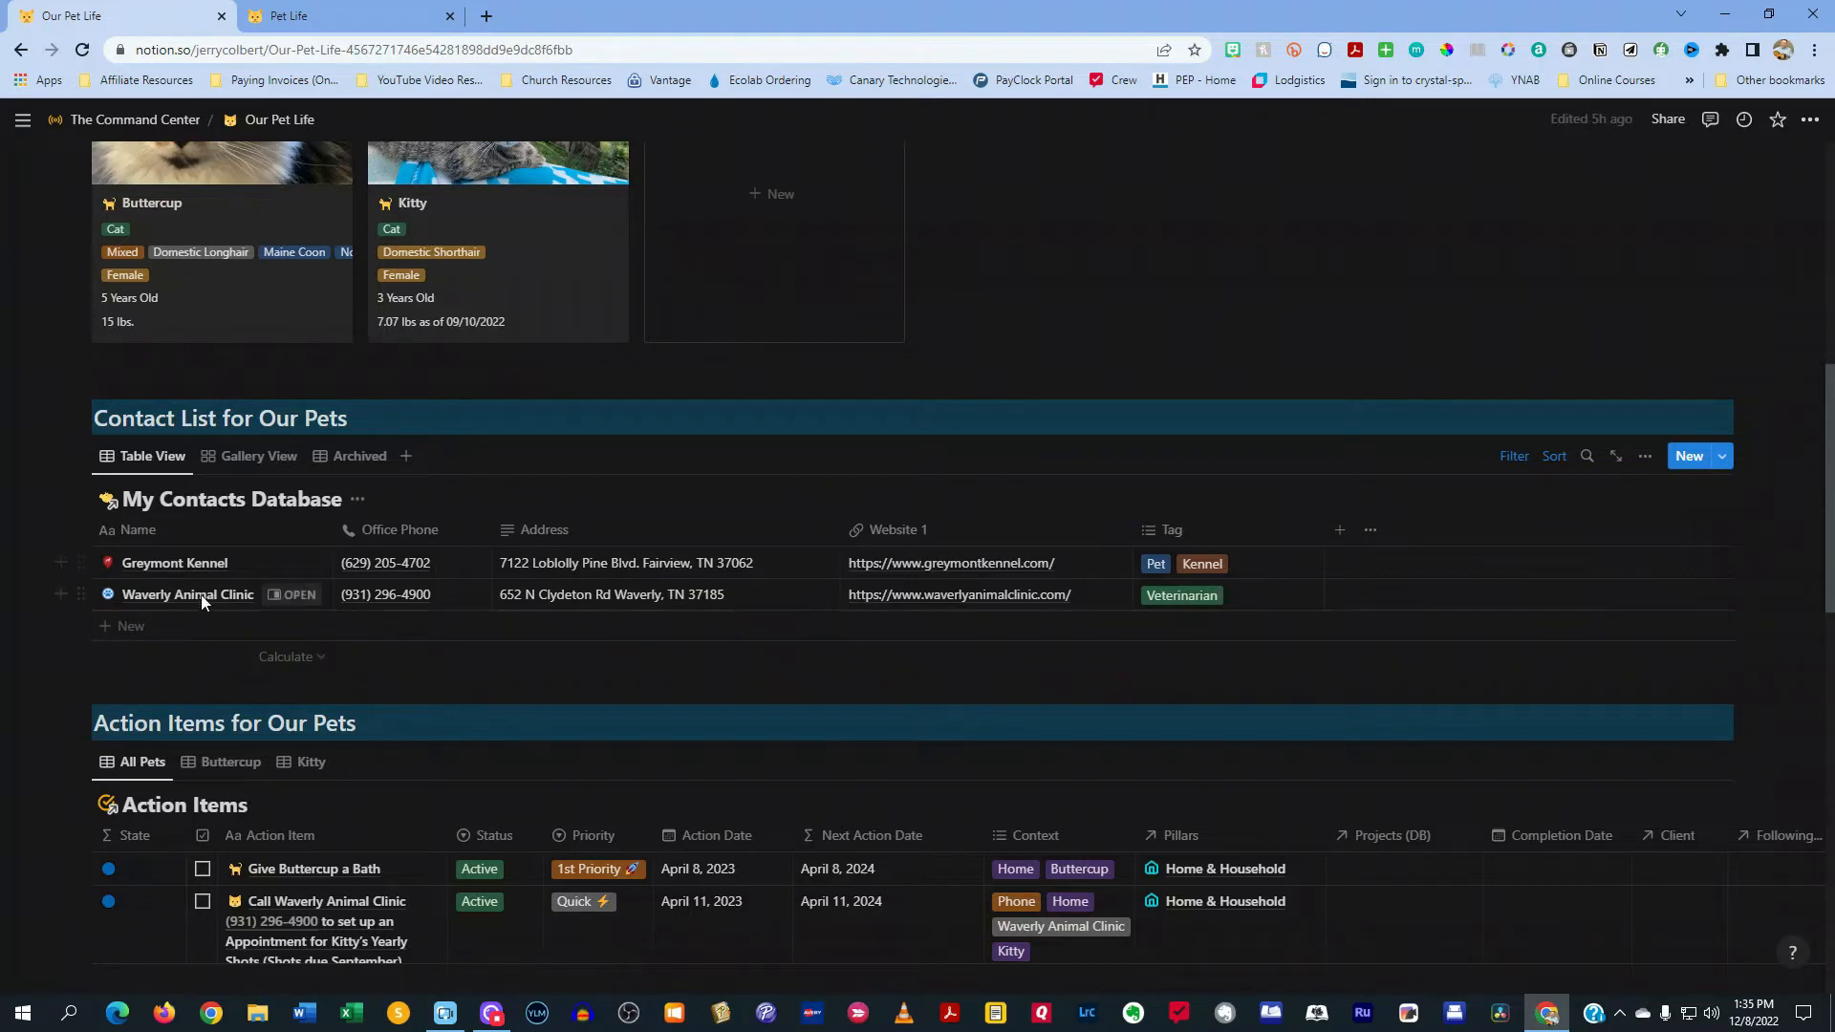
{"action": "mouse_move", "coordinate": [191, 612]}
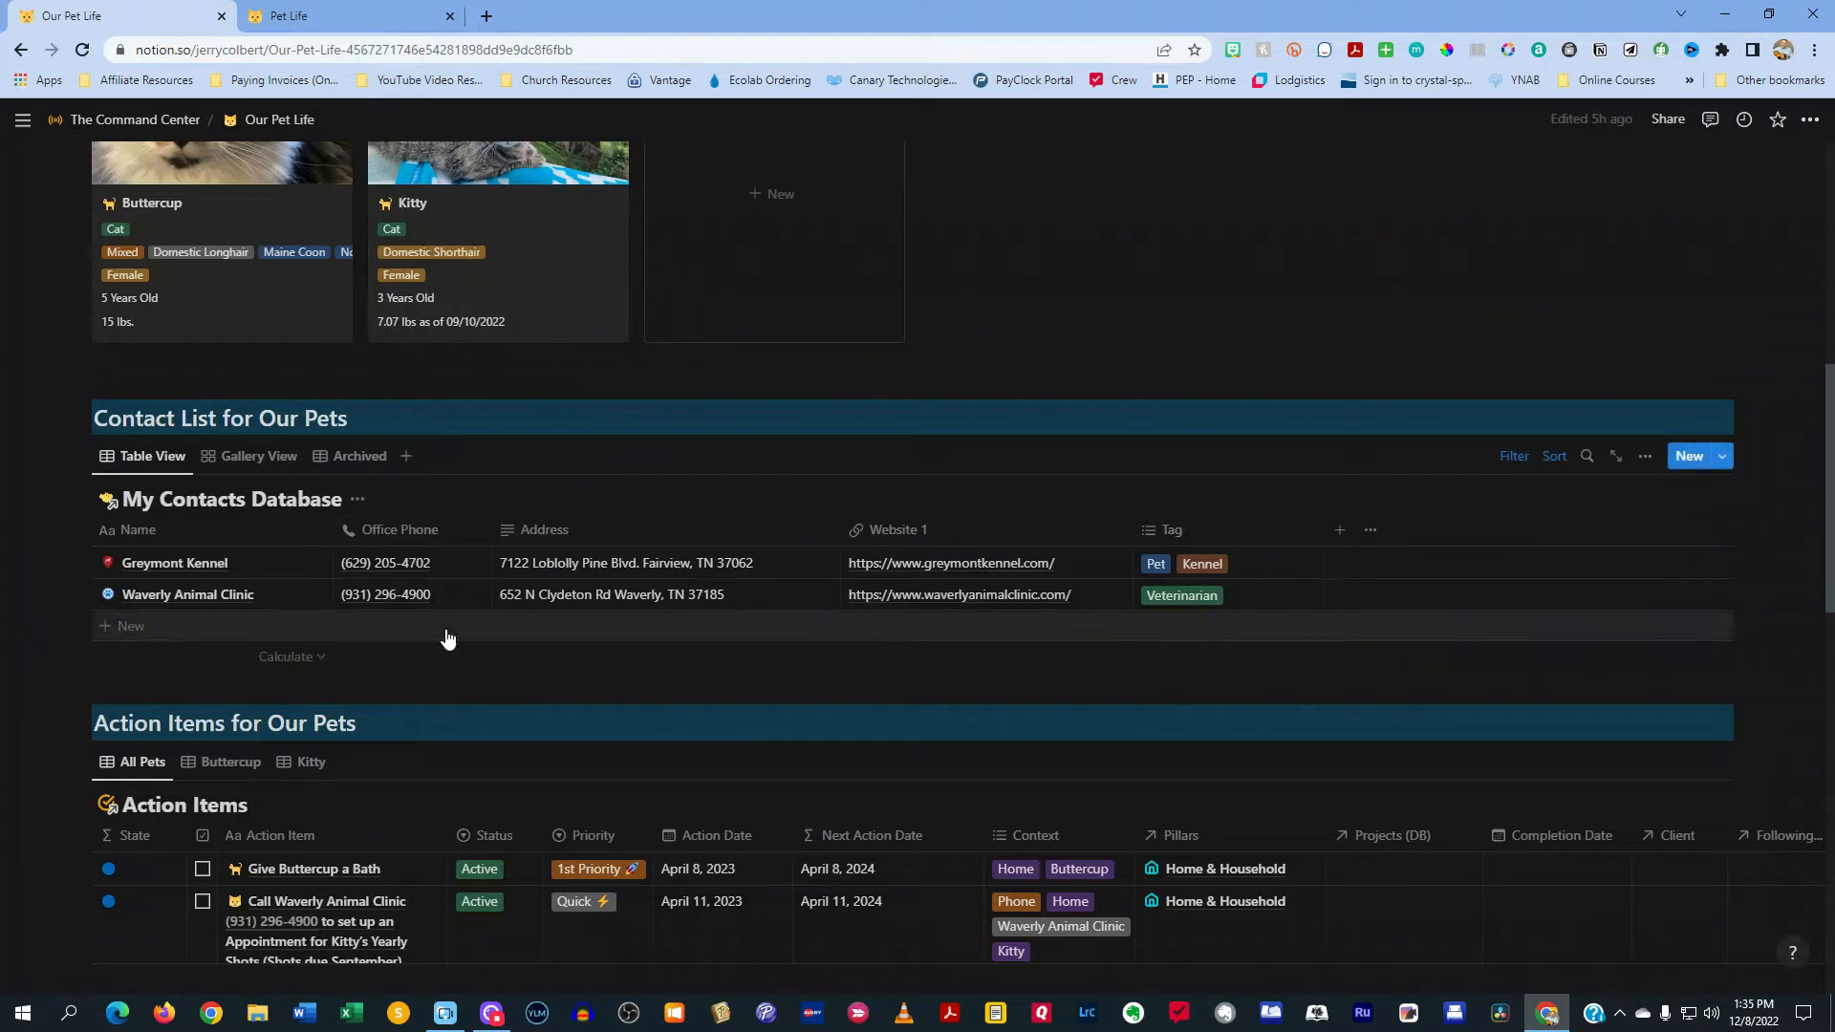
View the pet contacts as a gallery, return to Table View and open the Greymont Kennel record
{"action": "left_click", "coordinate": [258, 456]}
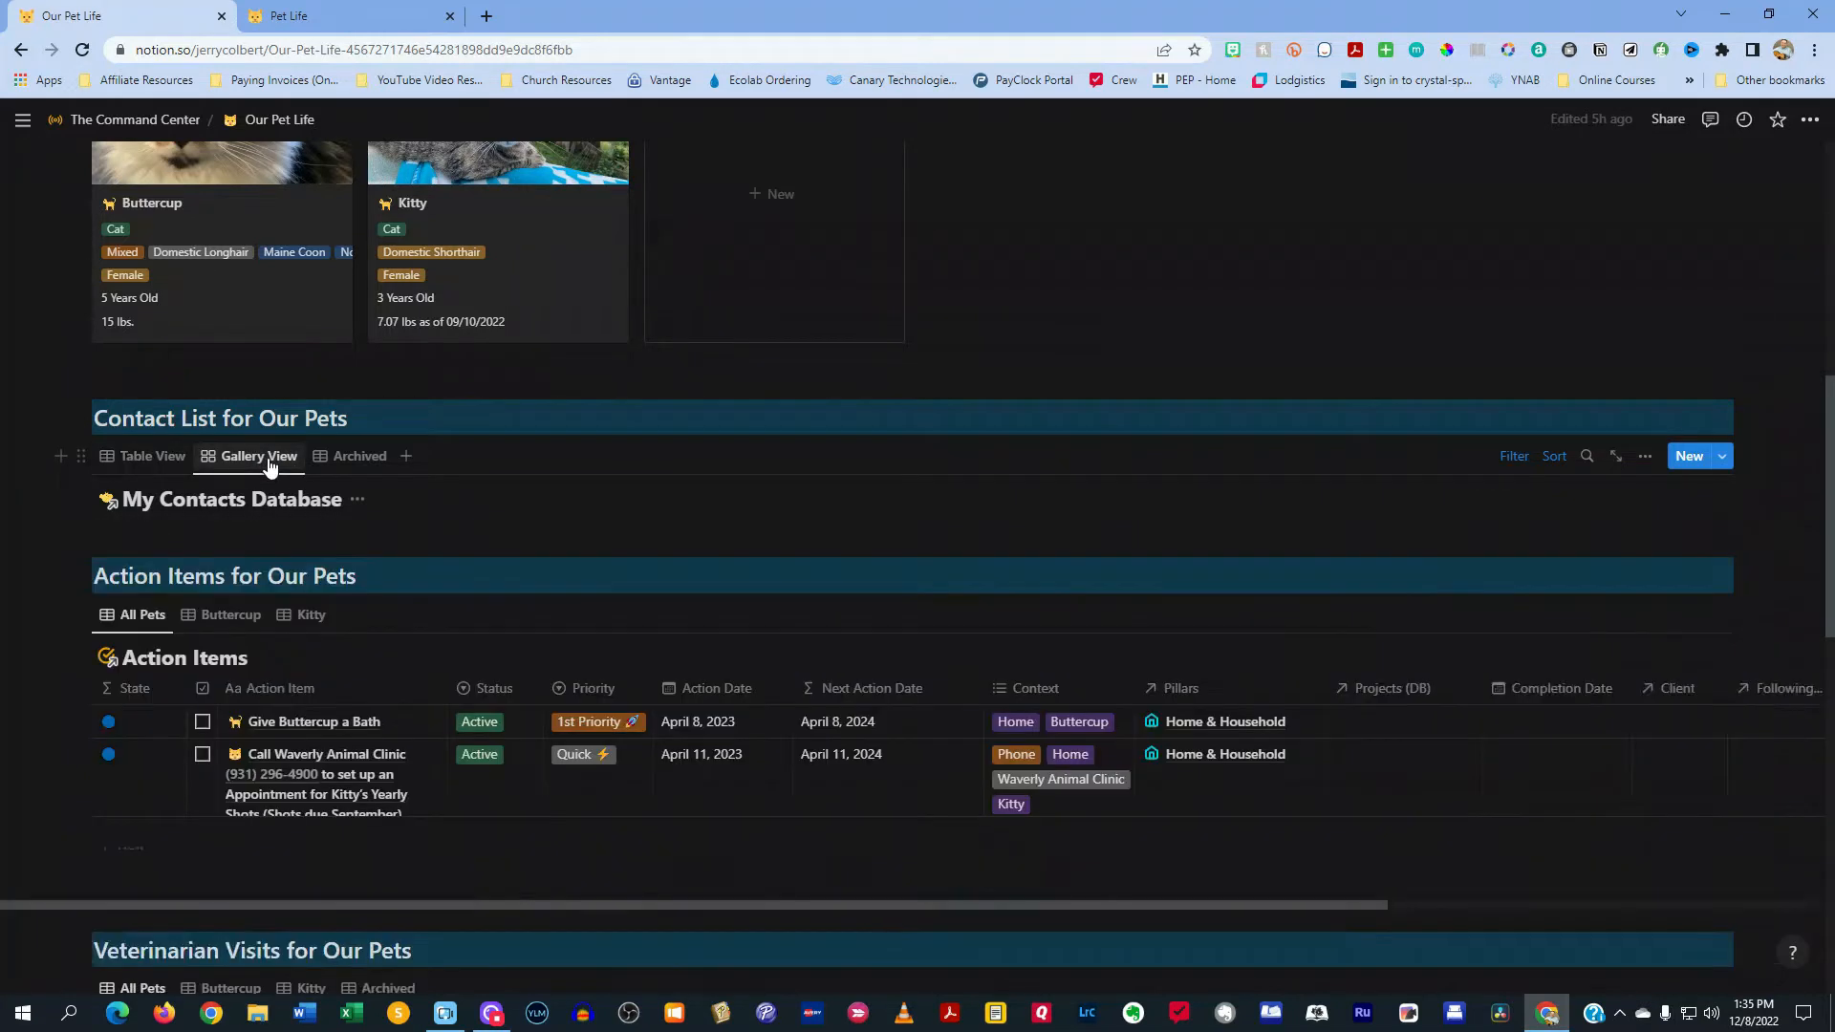
{"action": "left_click", "coordinate": [258, 455]}
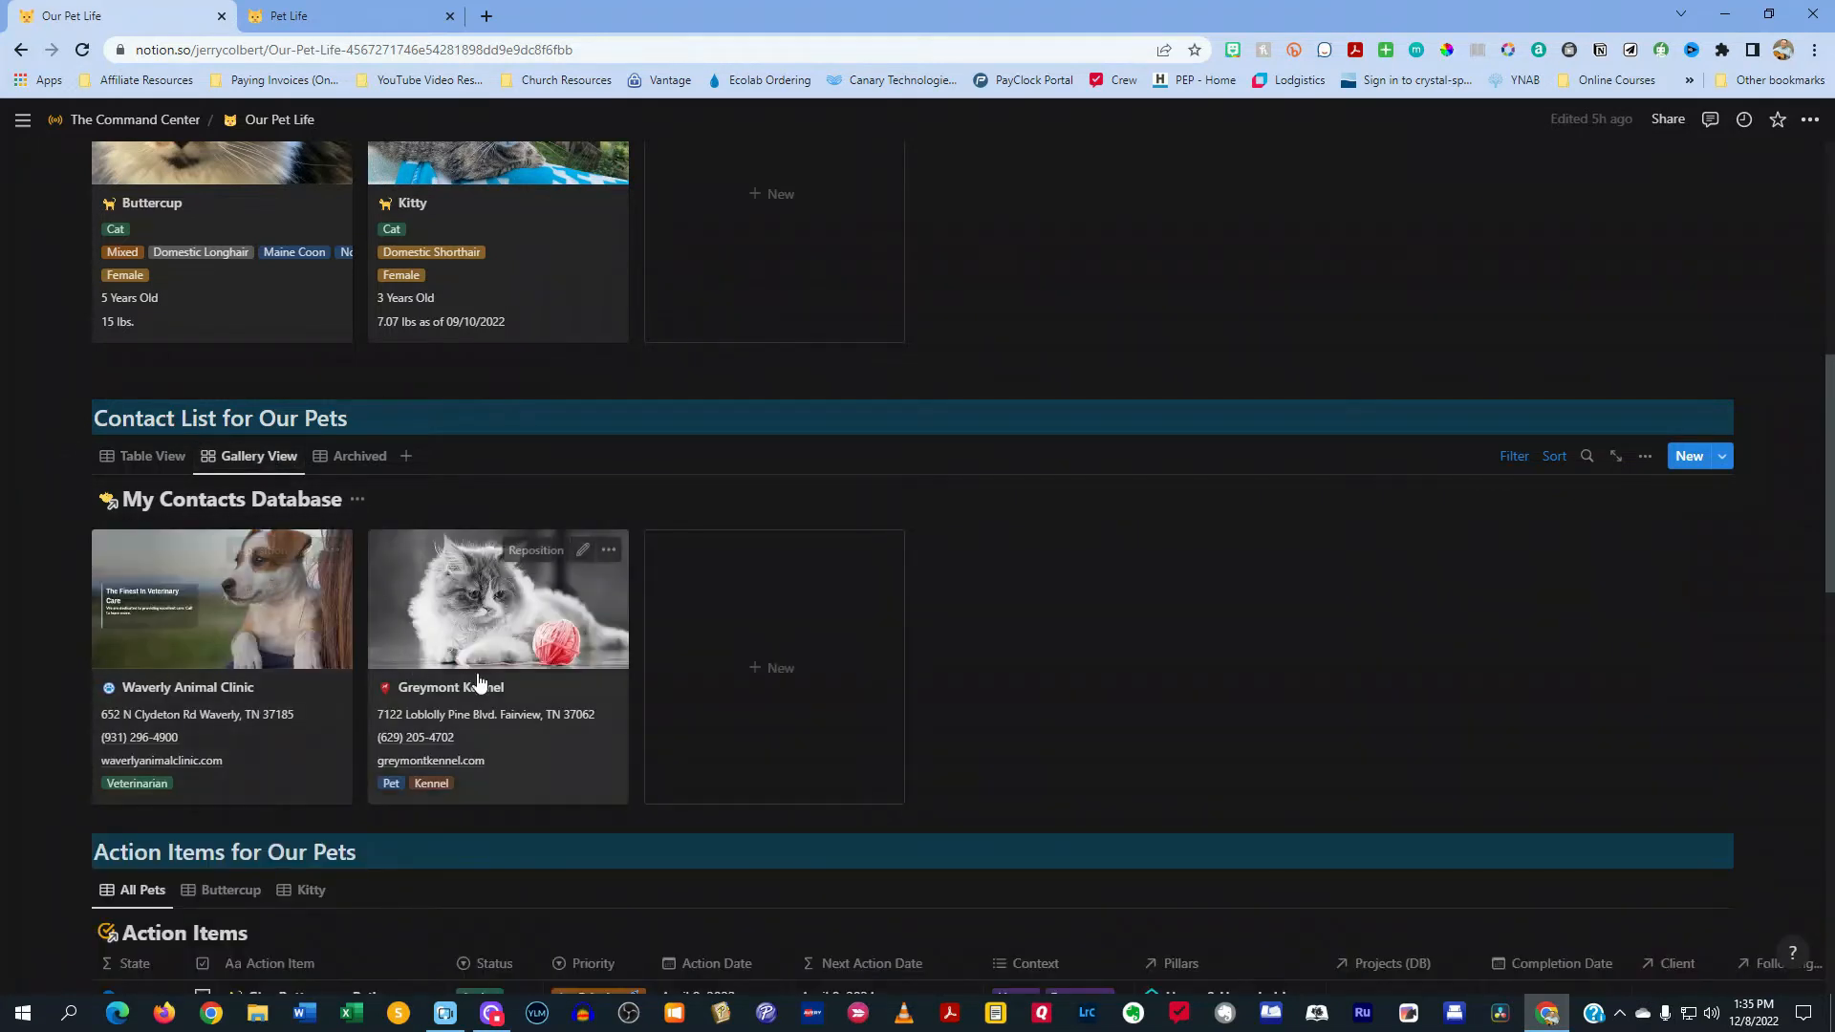
{"action": "left_click", "coordinate": [359, 454]}
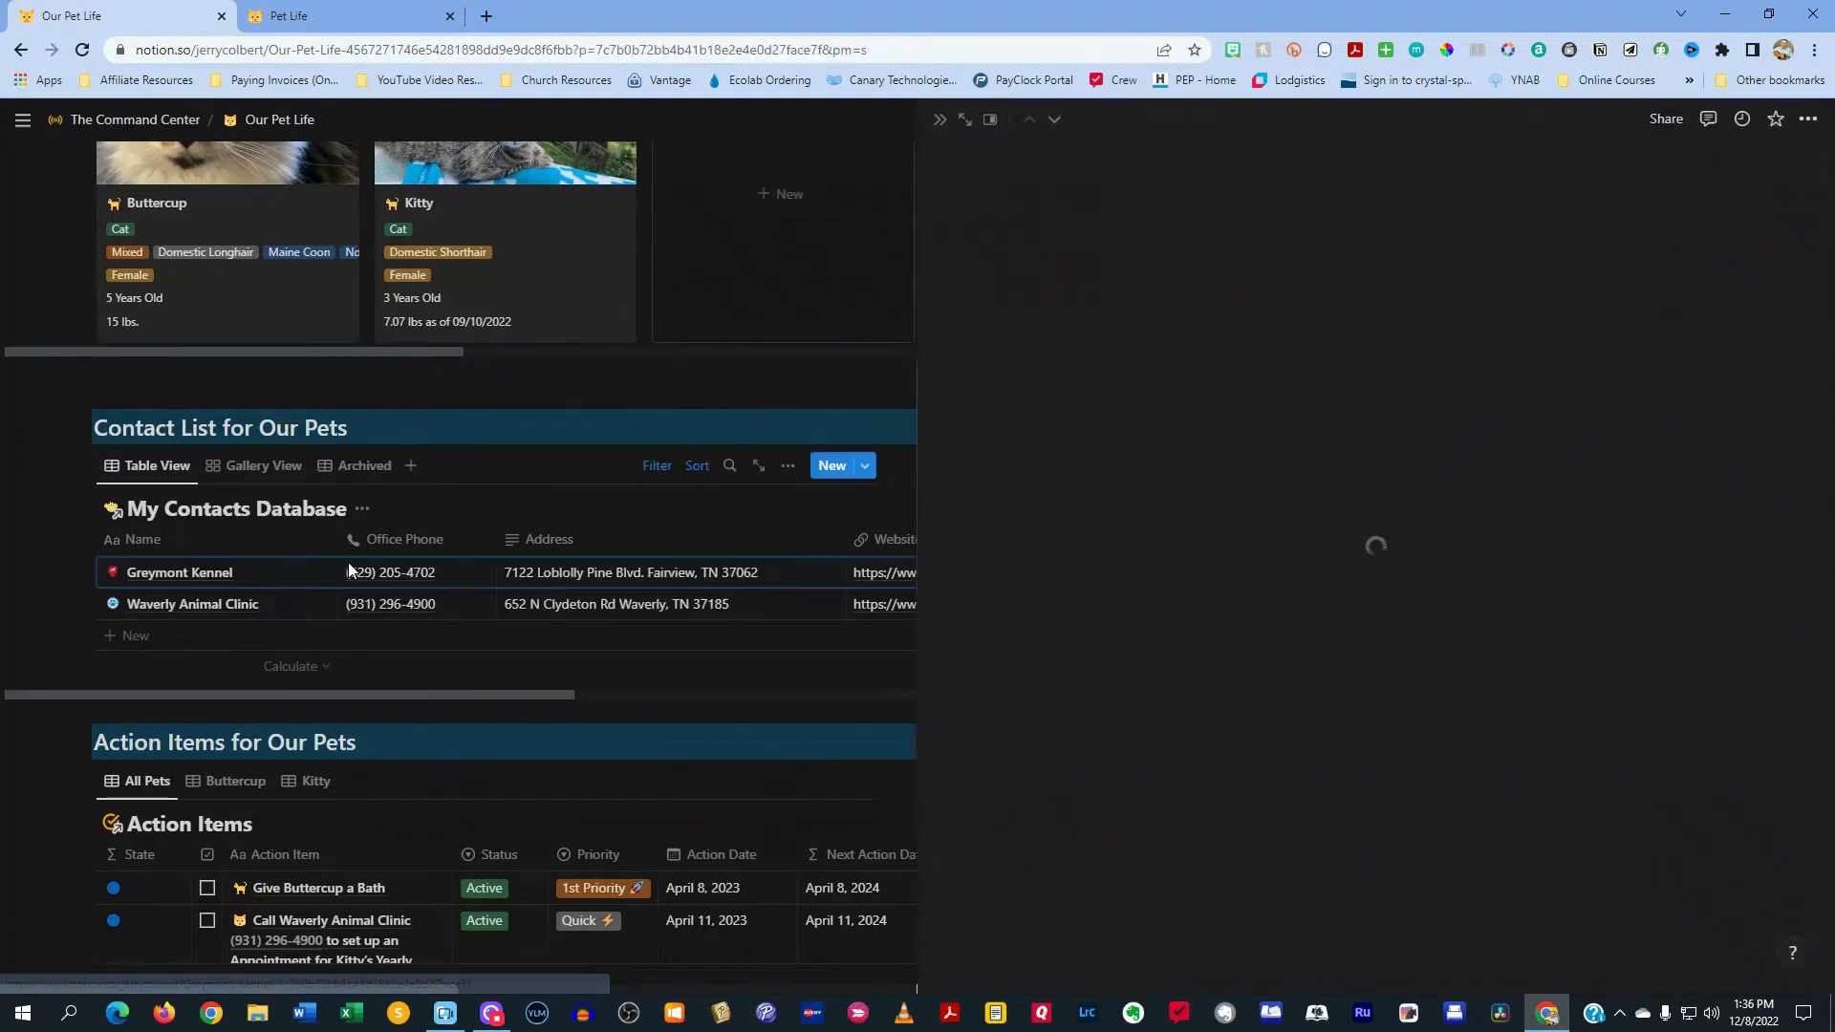
{"action": "left_click", "coordinate": [180, 572]}
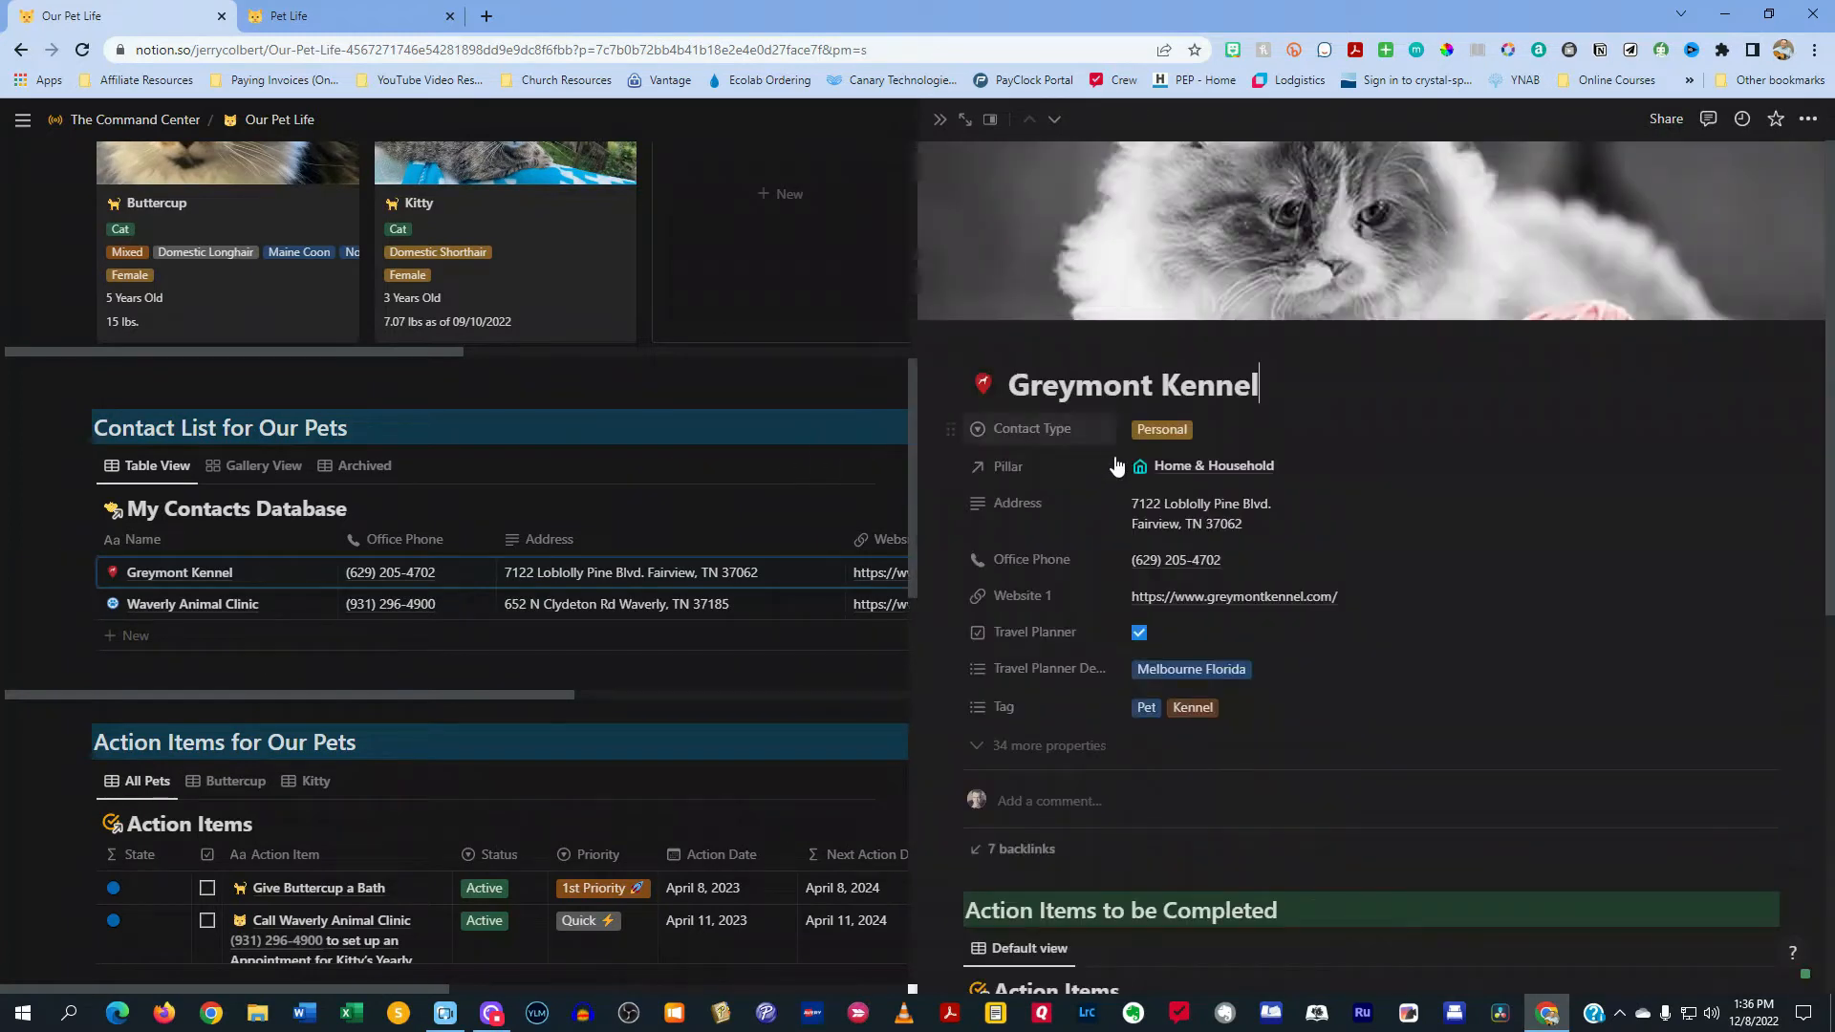
{"action": "scroll", "scroll_direction": "down", "scroll_amount": 3}
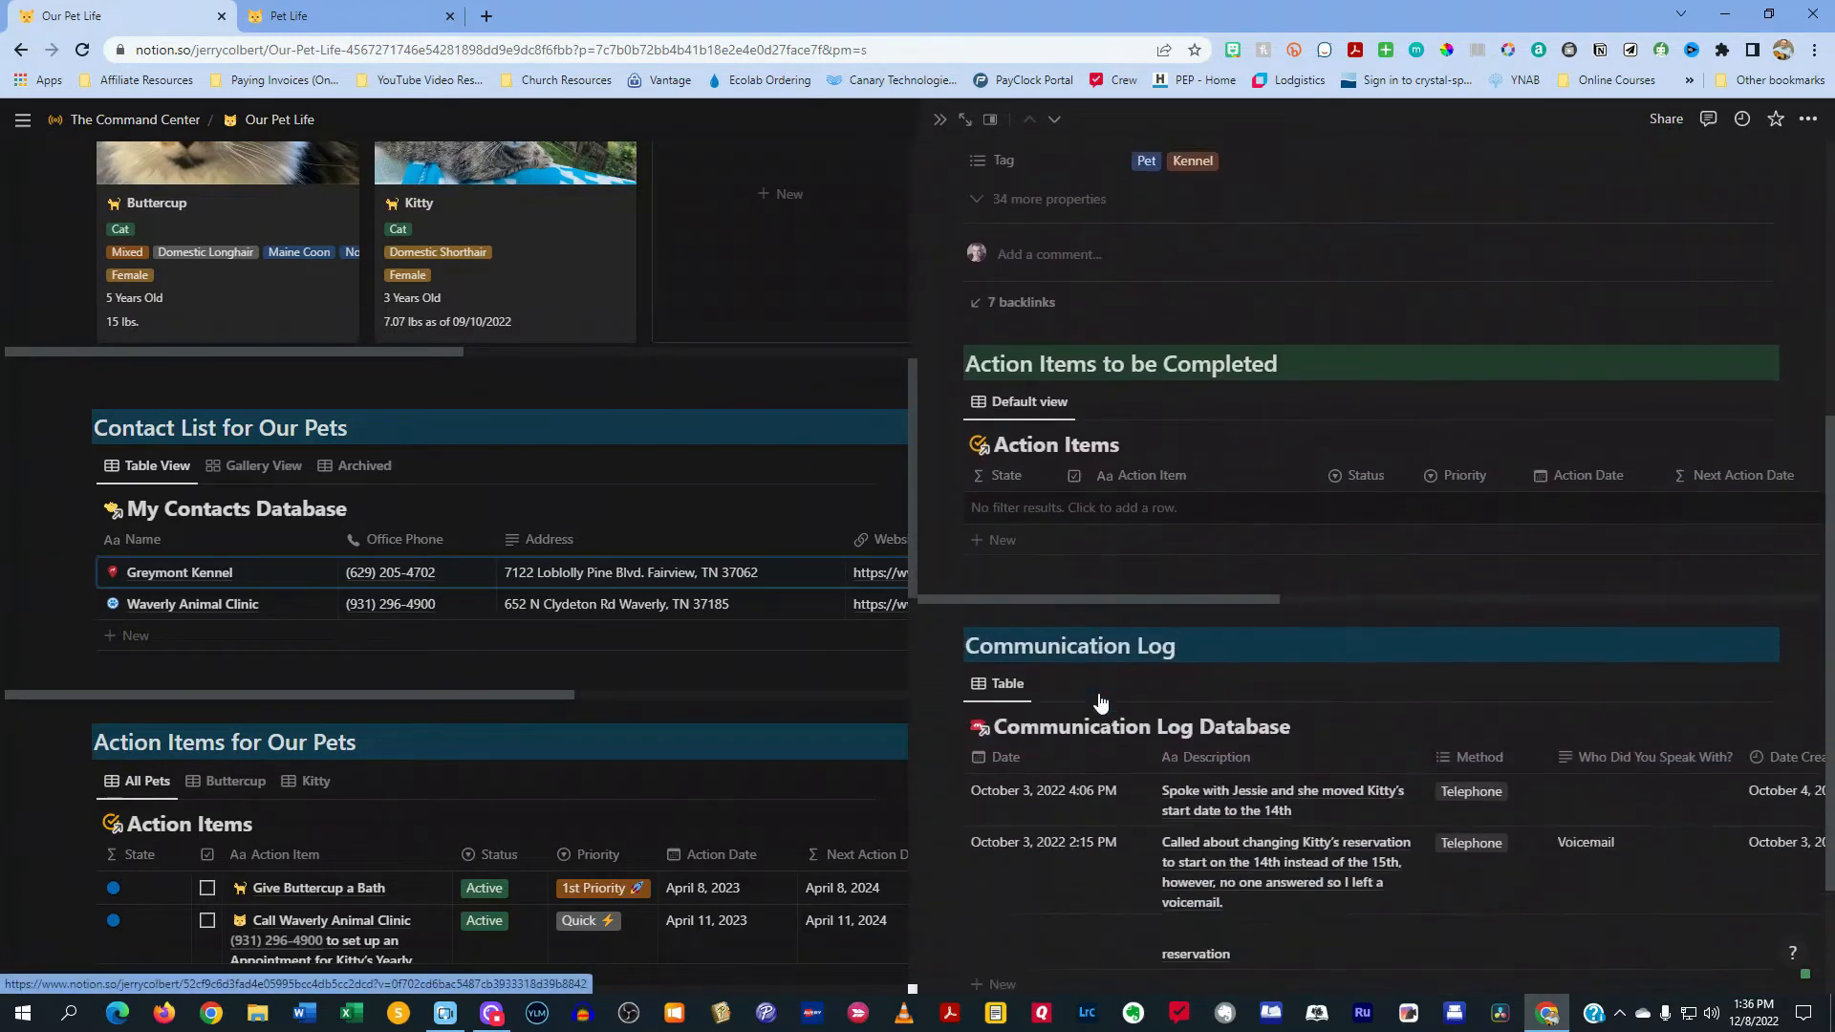
{"action": "scroll", "scroll_direction": "down", "scroll_amount": 3}
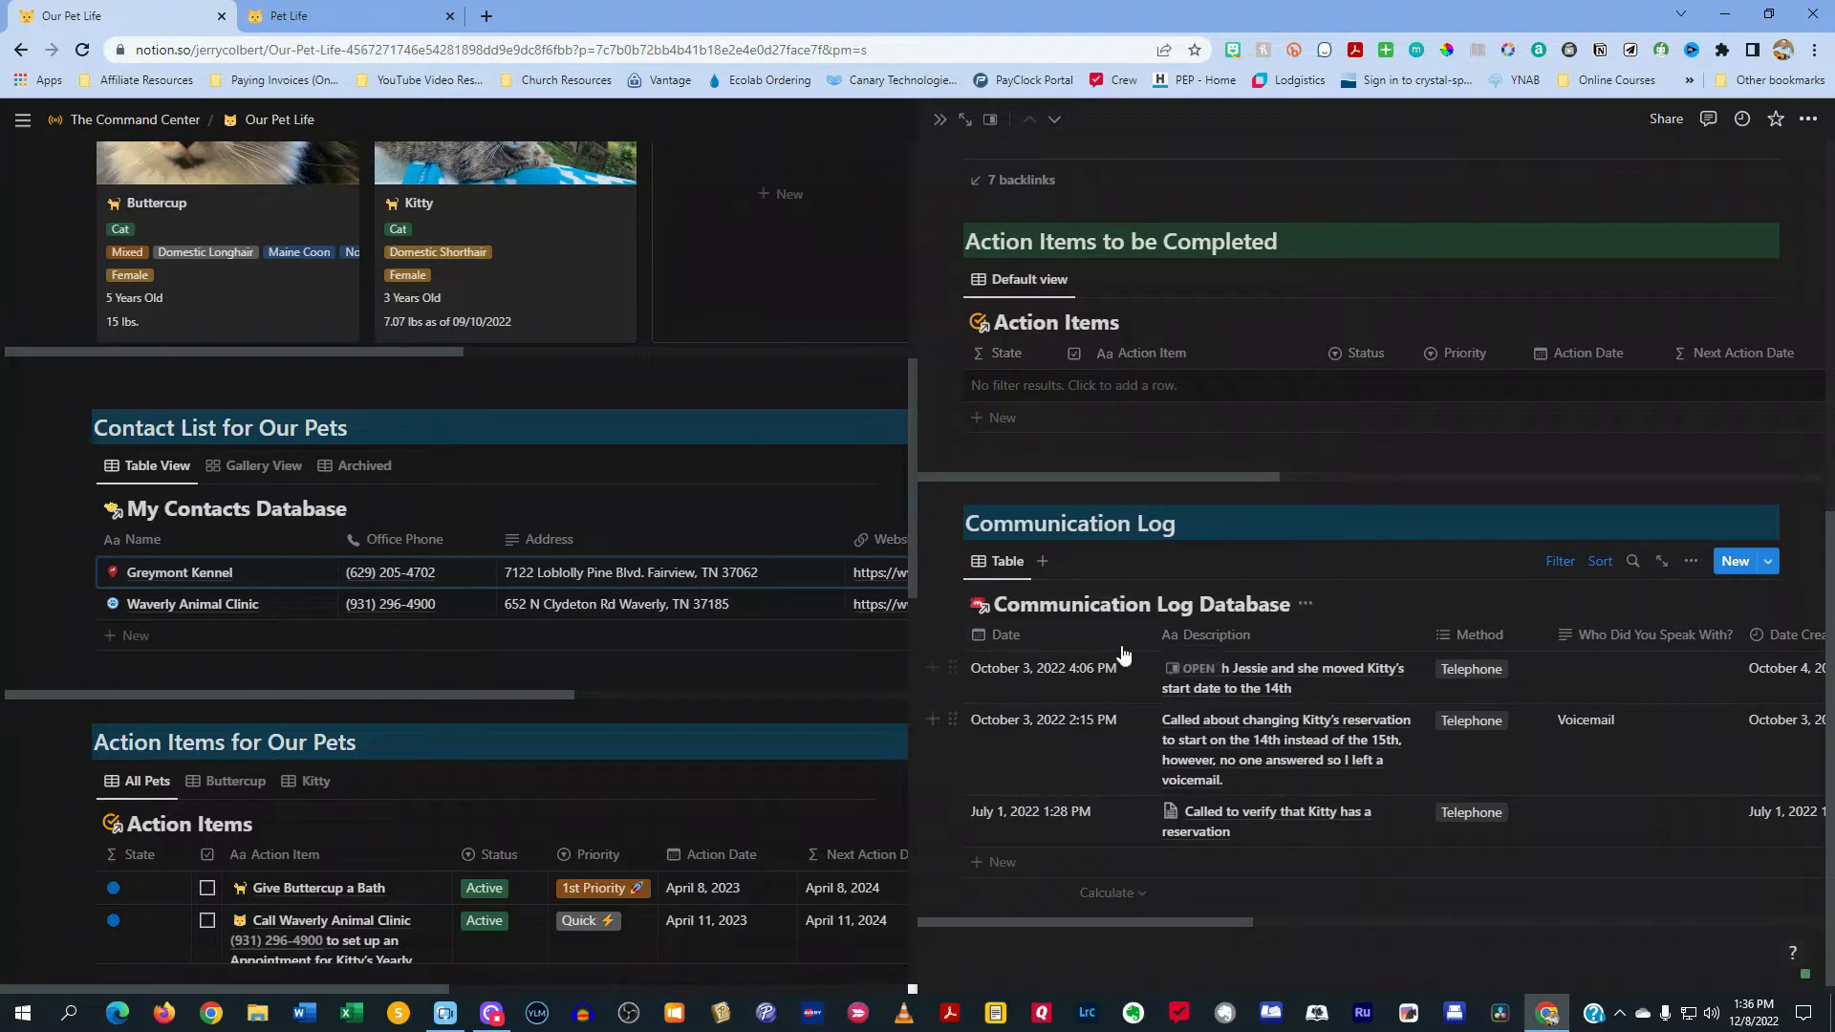
{"action": "left_click", "coordinate": [180, 571]}
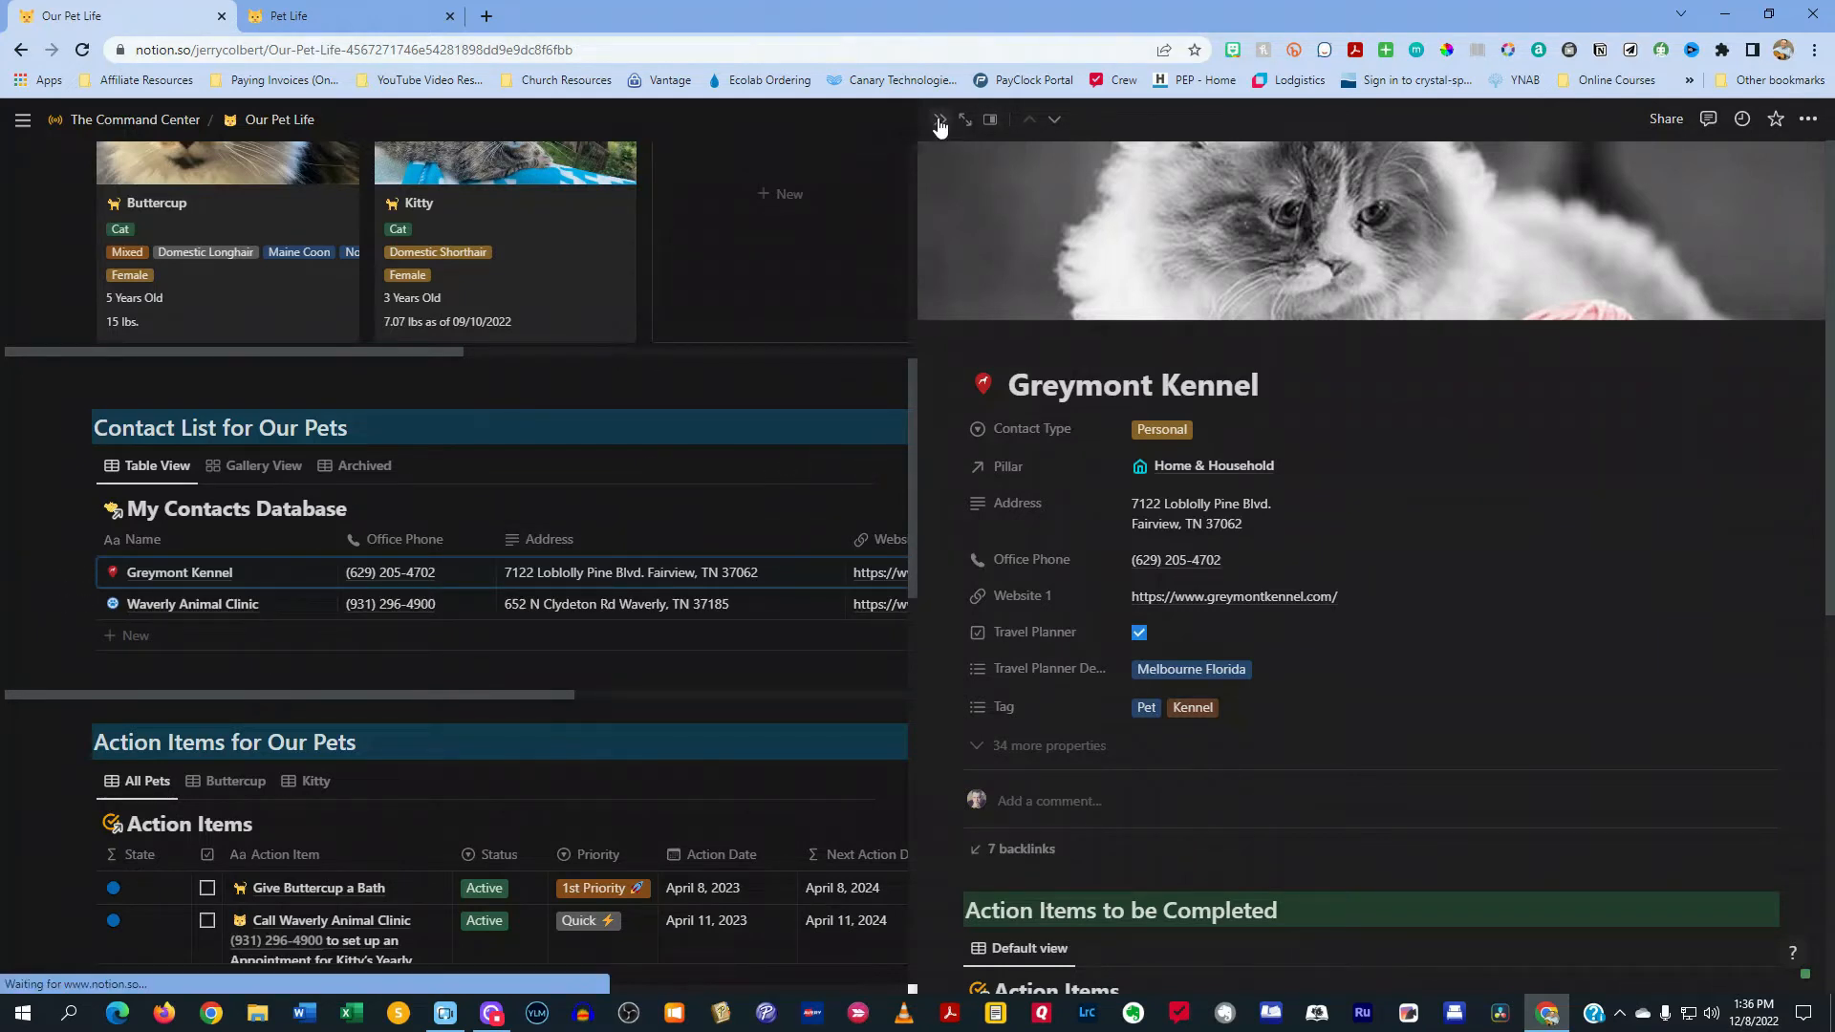
{"action": "left_click", "coordinate": [21, 119]}
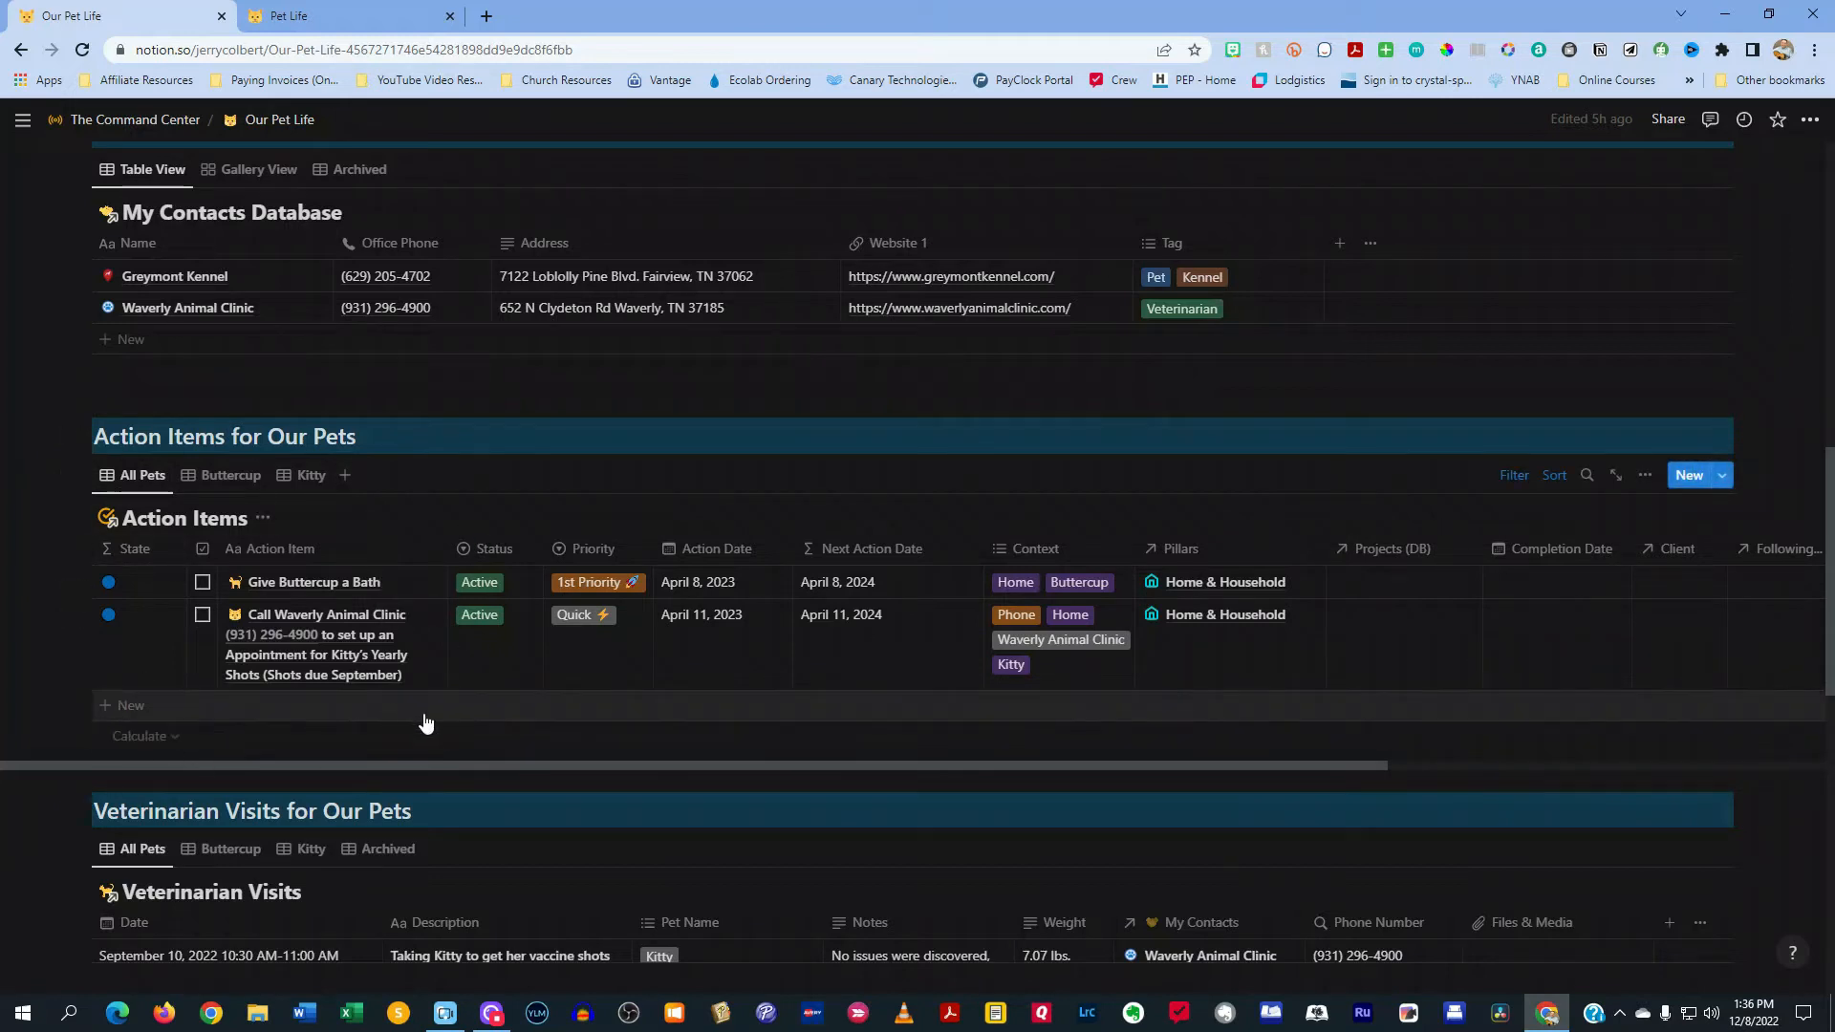
{"action": "scroll", "scroll_direction": "down", "scroll_amount": 3}
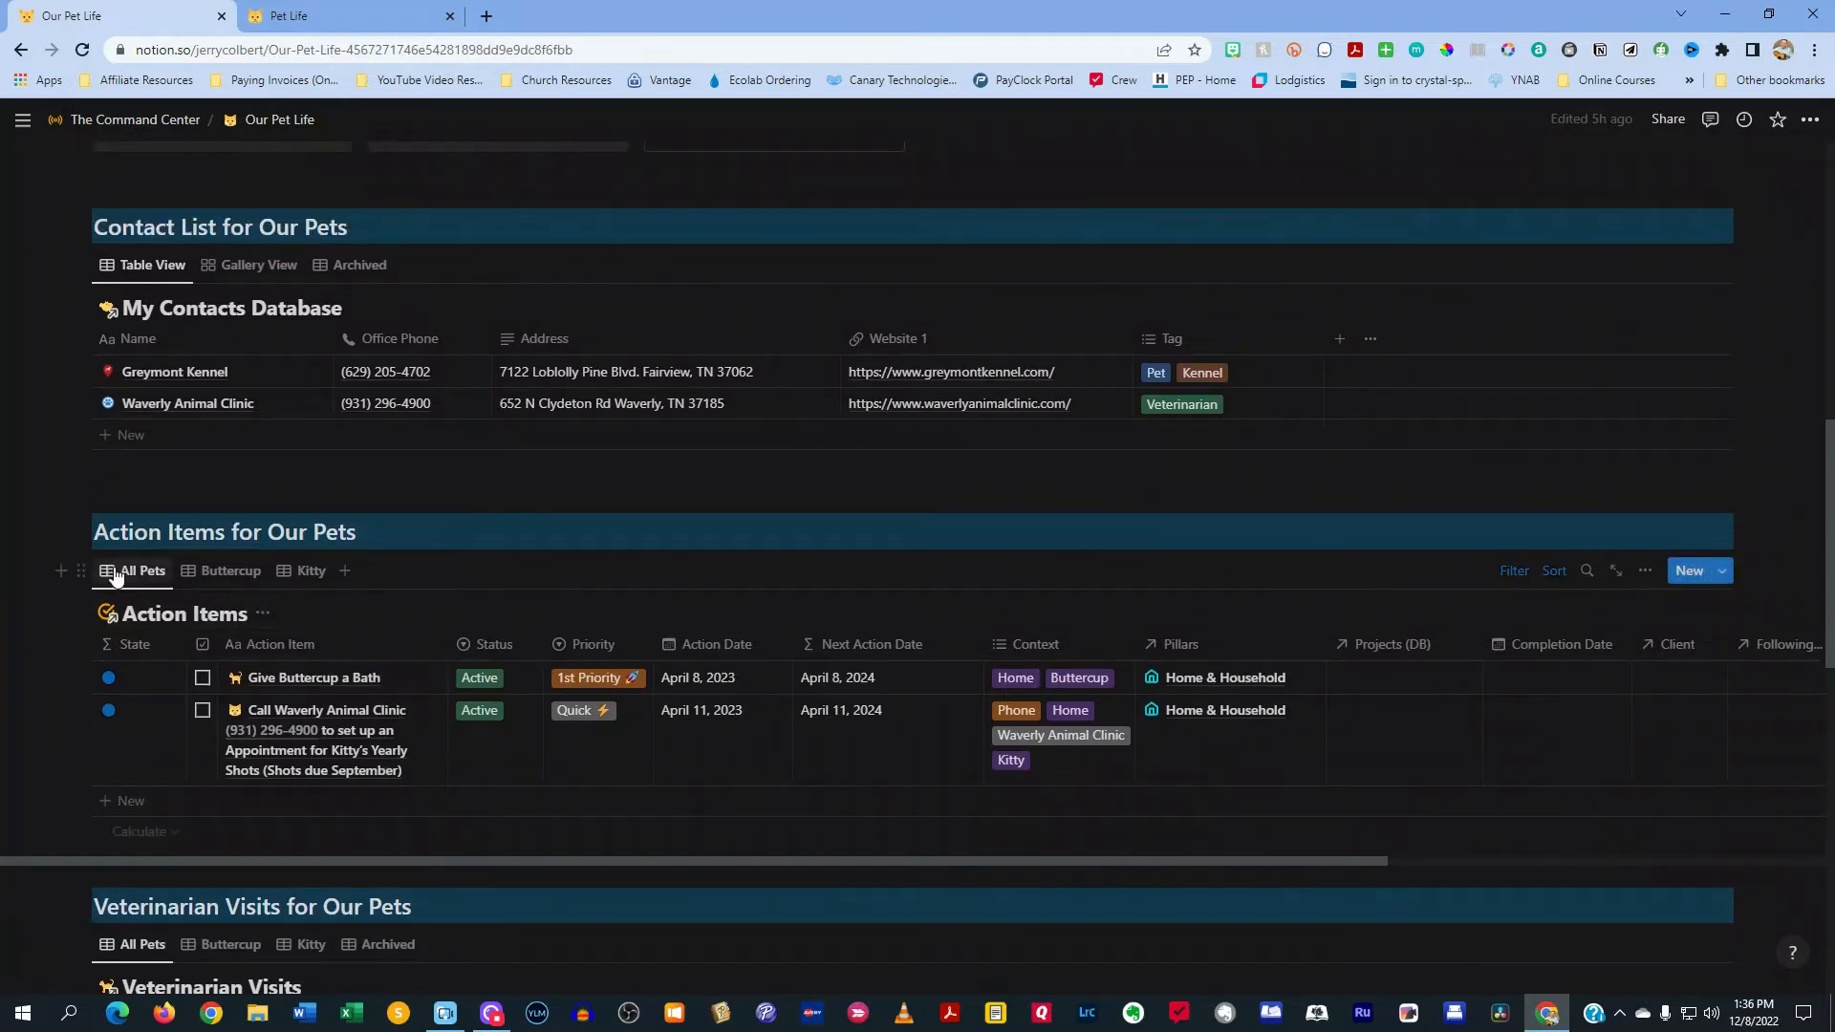
{"action": "left_click", "coordinate": [229, 570]}
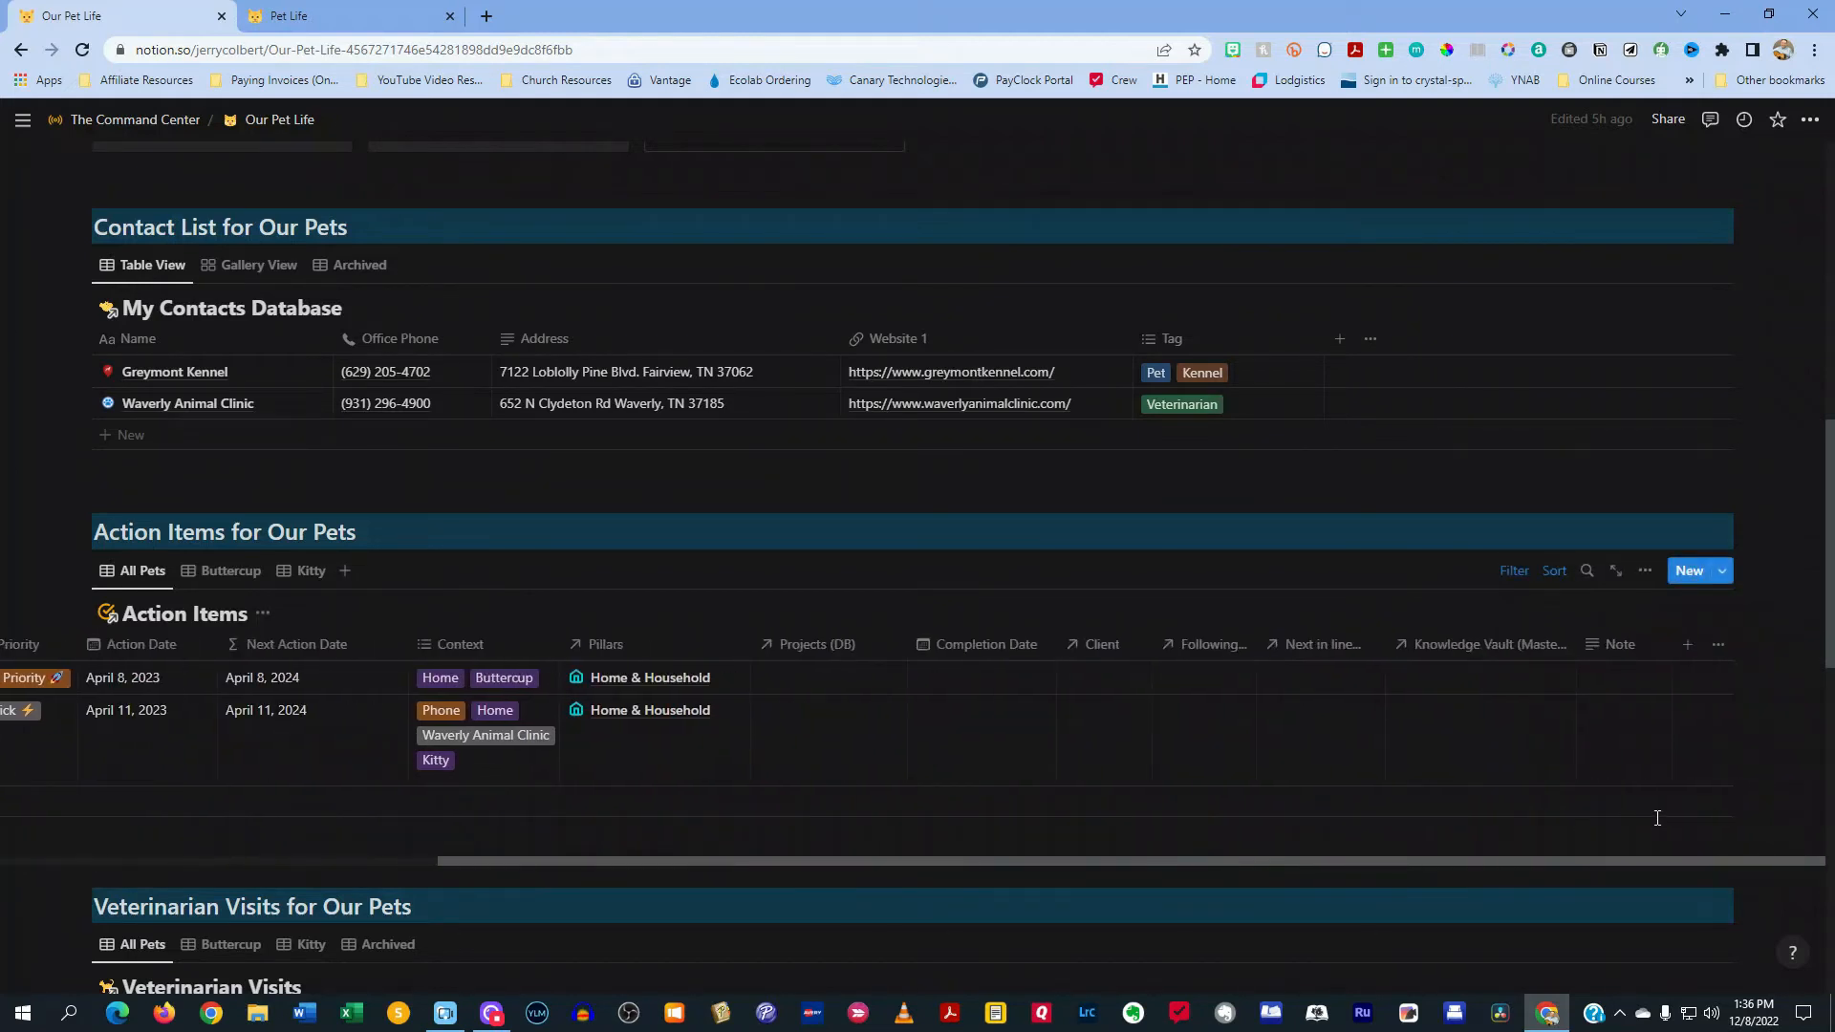
{"action": "scroll", "scroll_direction": "left", "scroll_amount": 3}
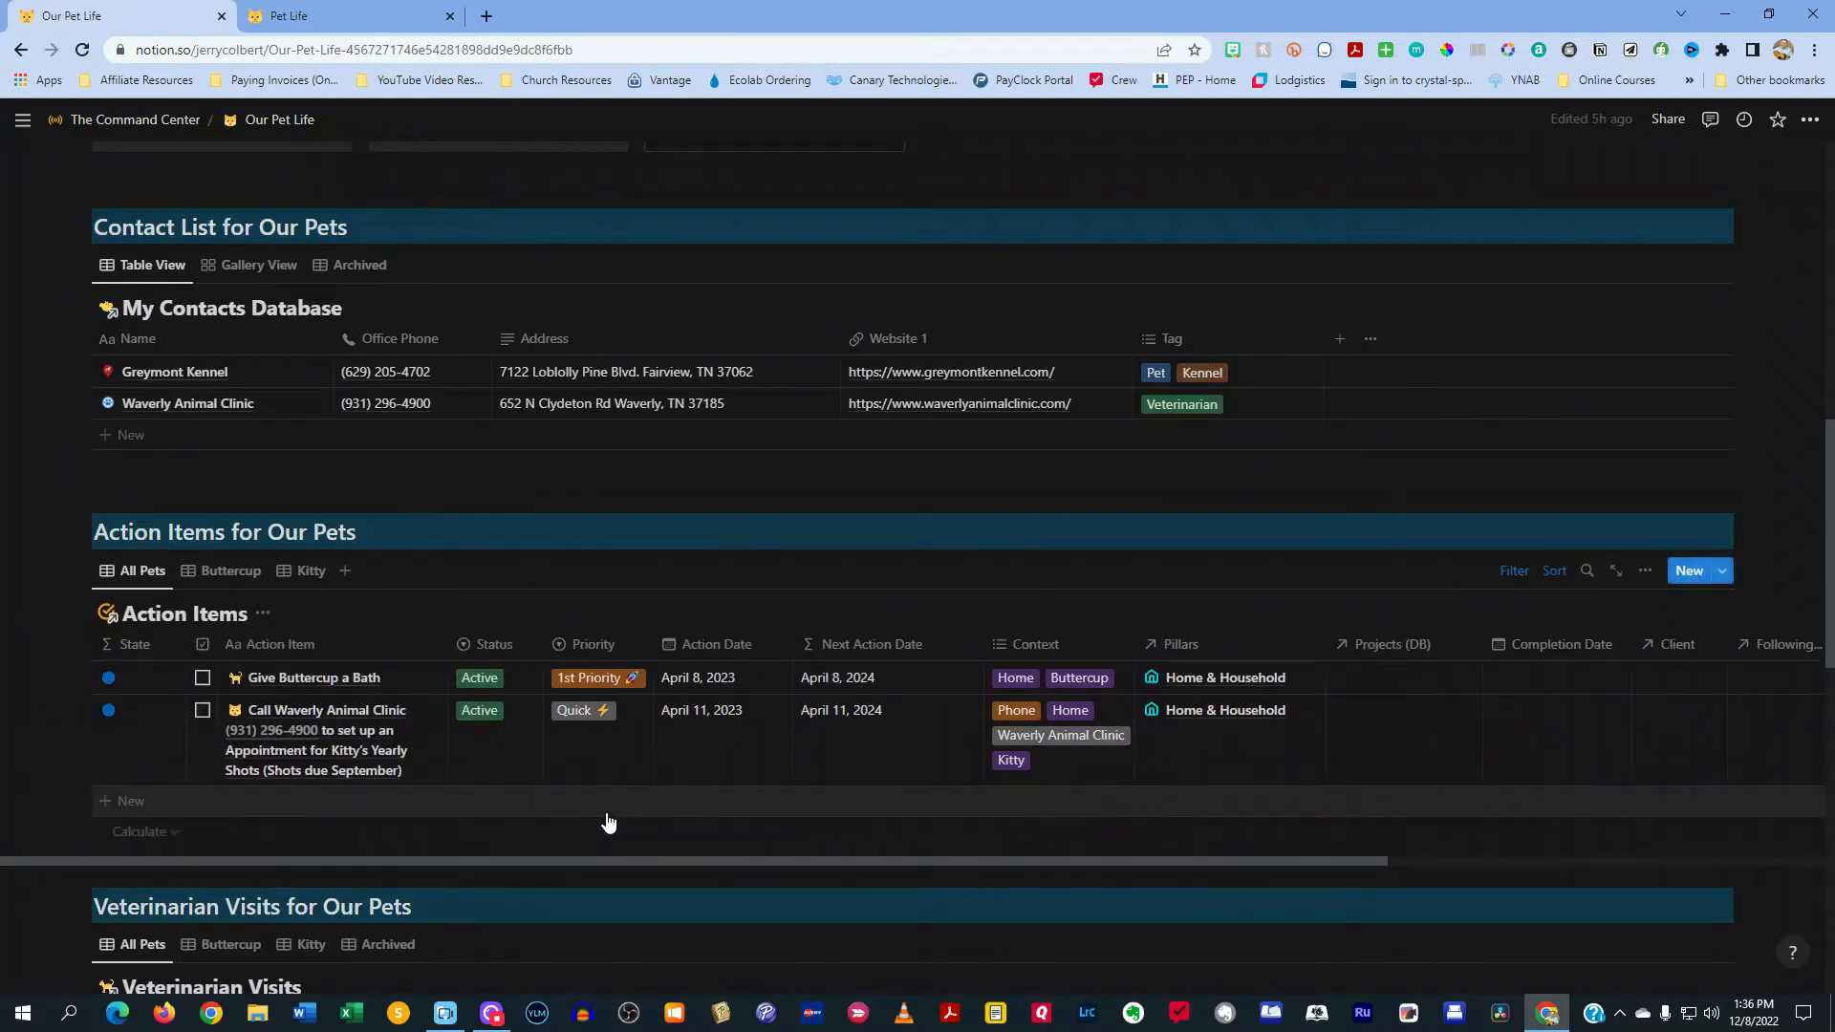
{"action": "scroll", "scroll_direction": "down", "scroll_amount": 3}
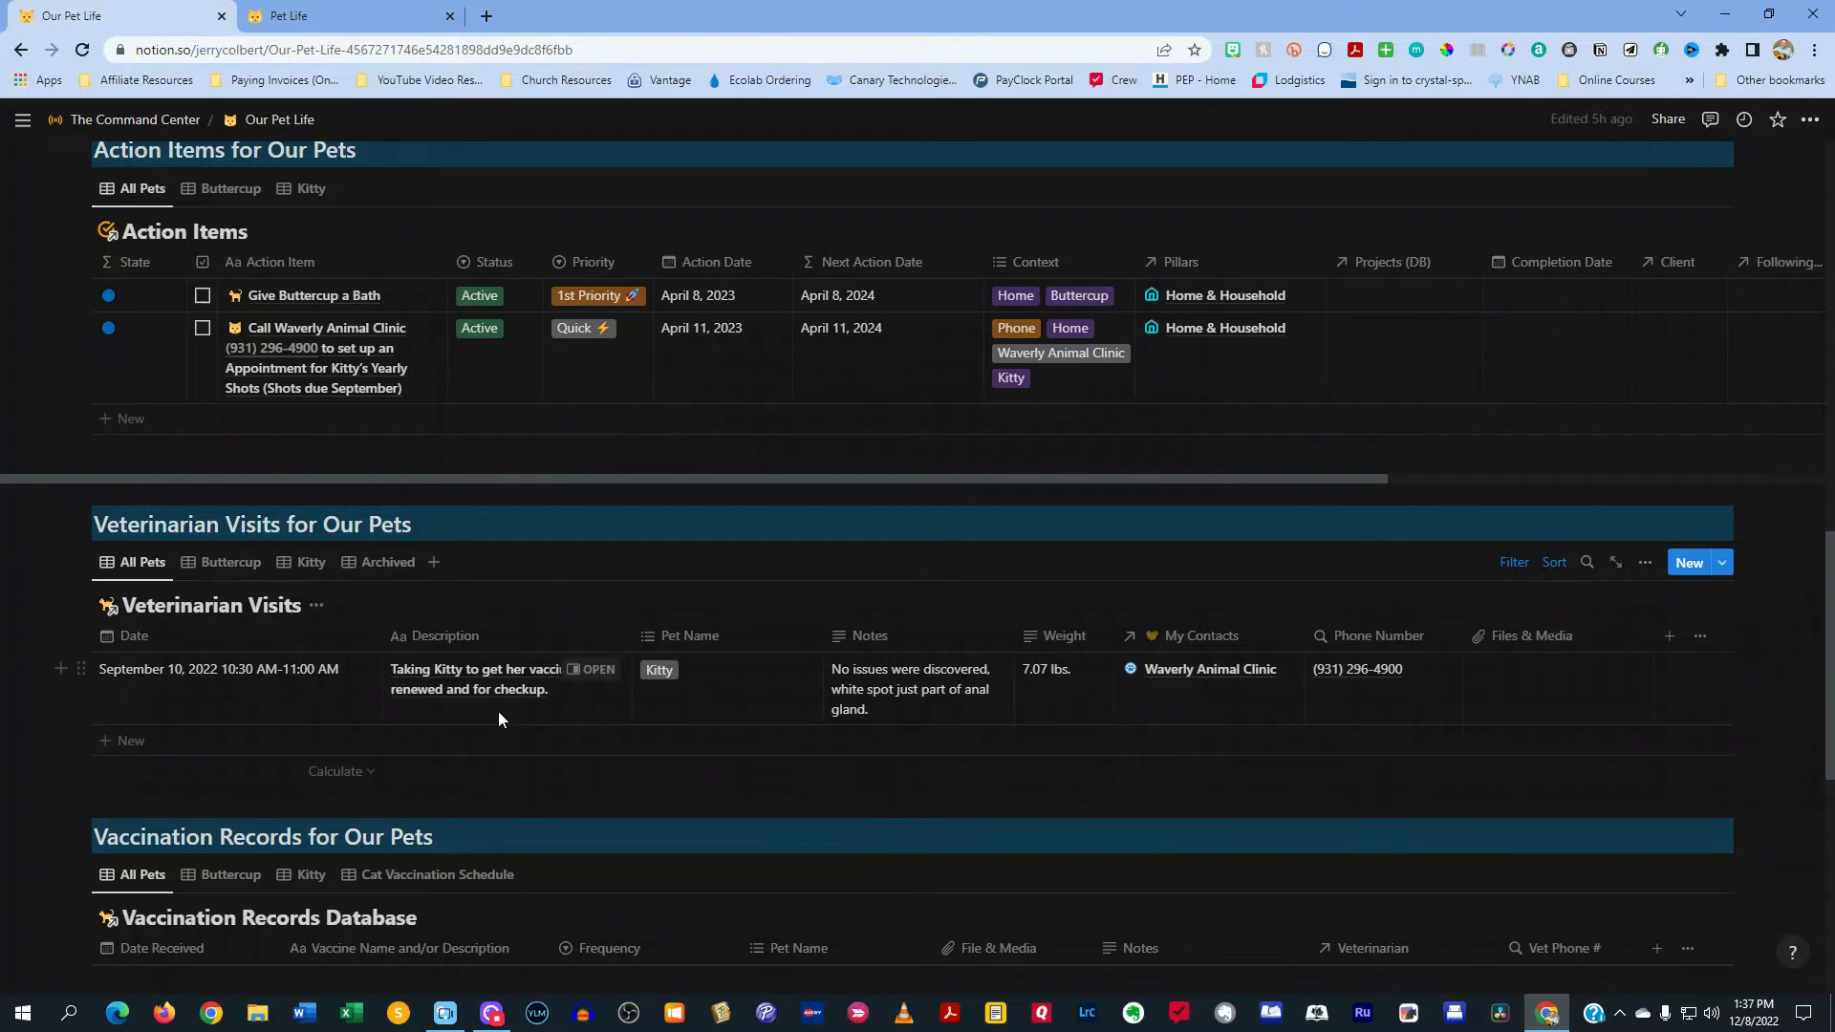
{"action": "mouse_move", "coordinate": [806, 711]}
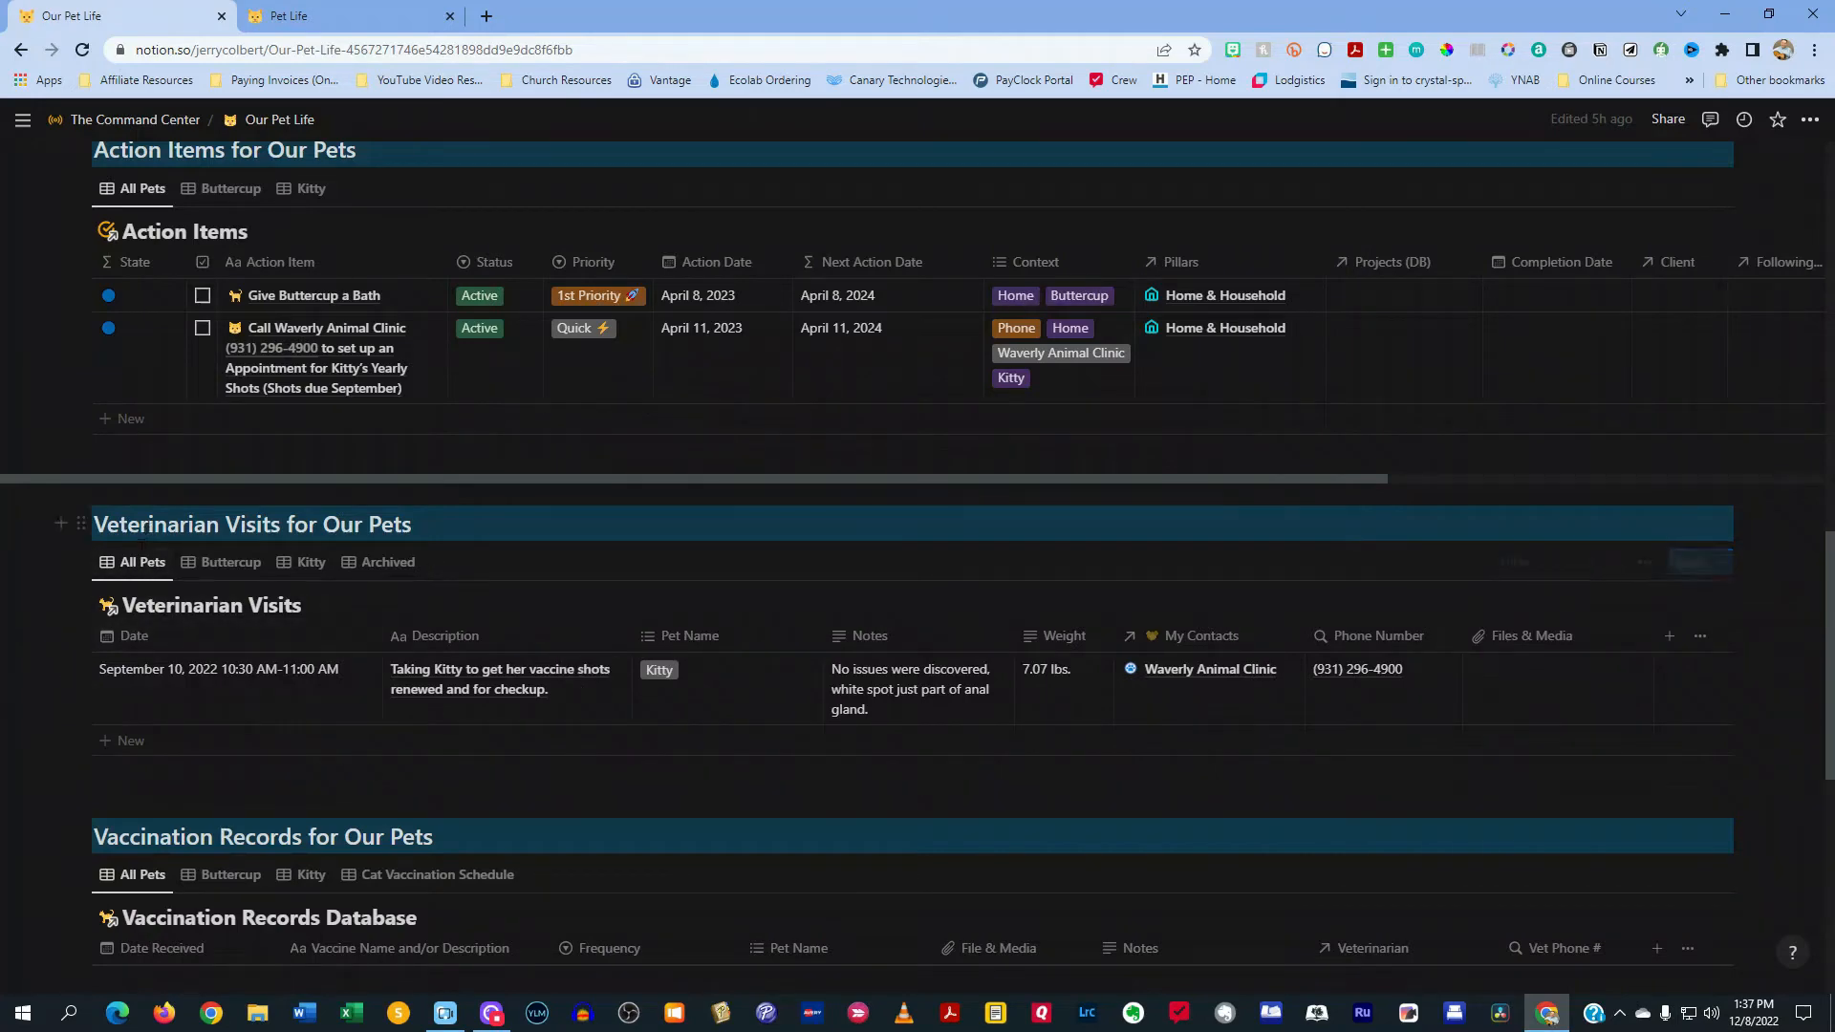
{"action": "left_click", "coordinate": [231, 562]}
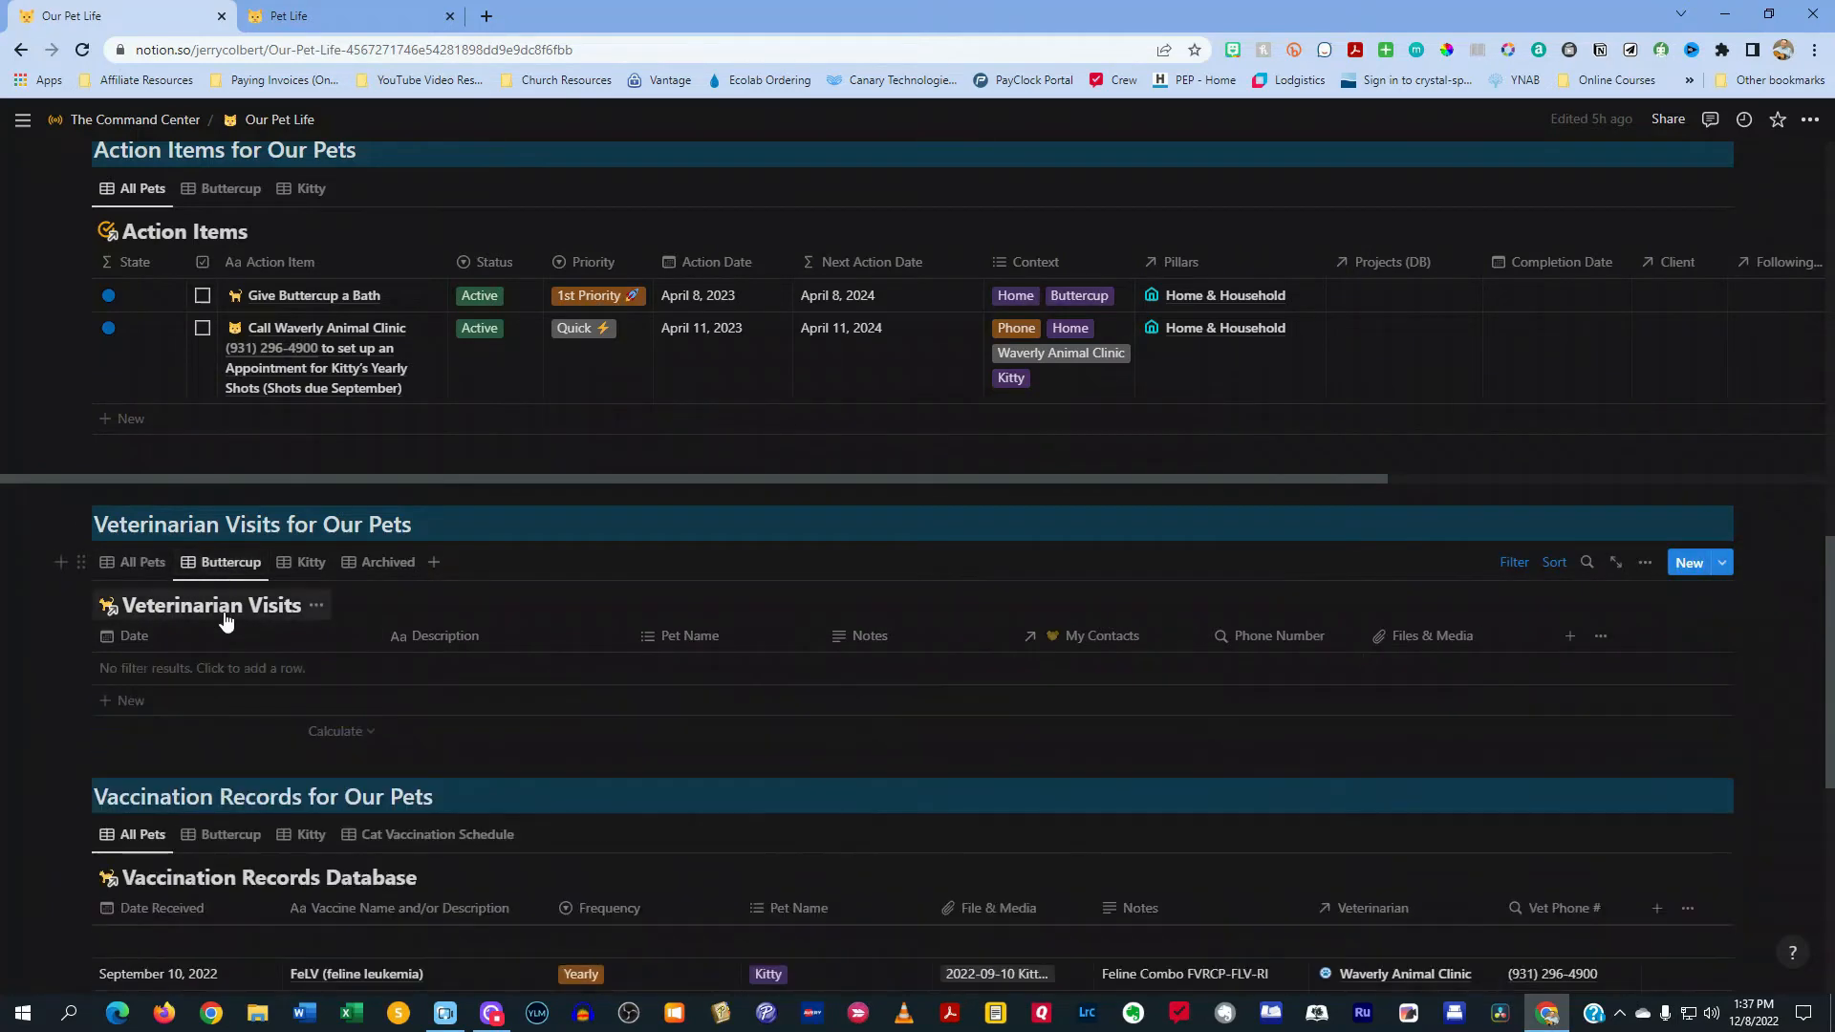
{"action": "left_click", "coordinate": [309, 562]}
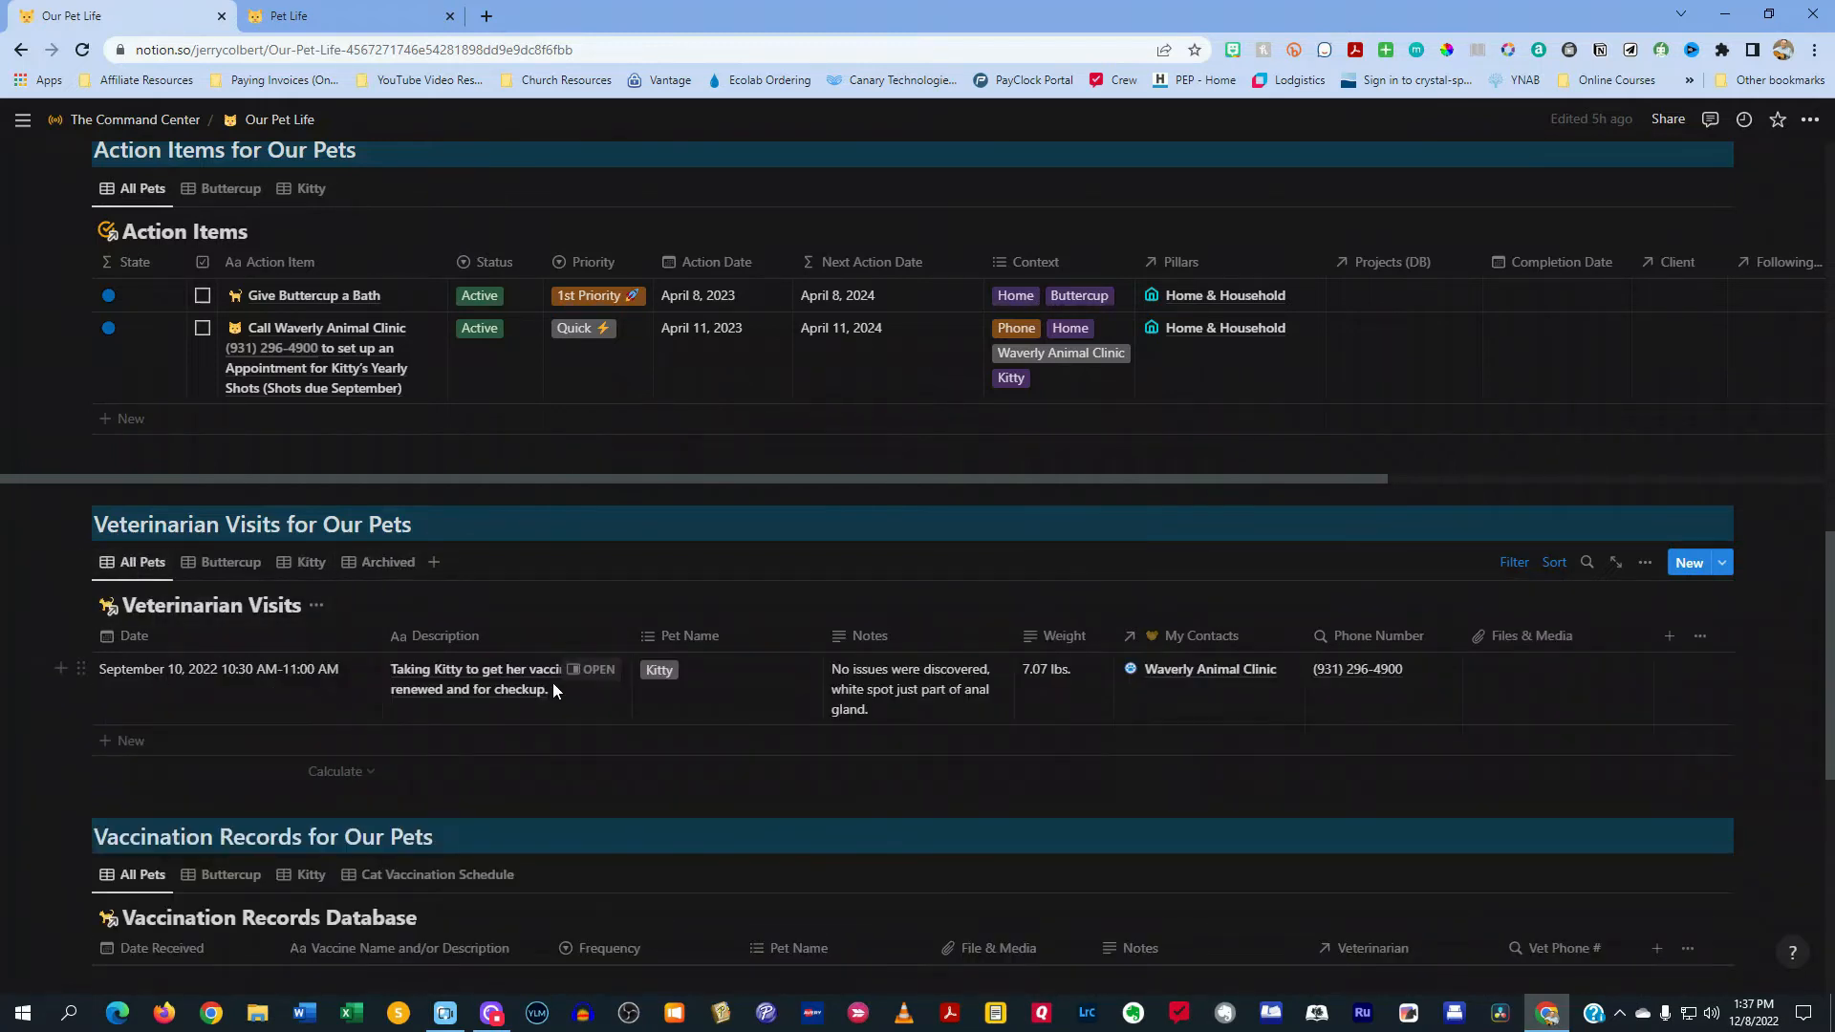
{"action": "scroll", "scroll_direction": "down", "scroll_amount": 3}
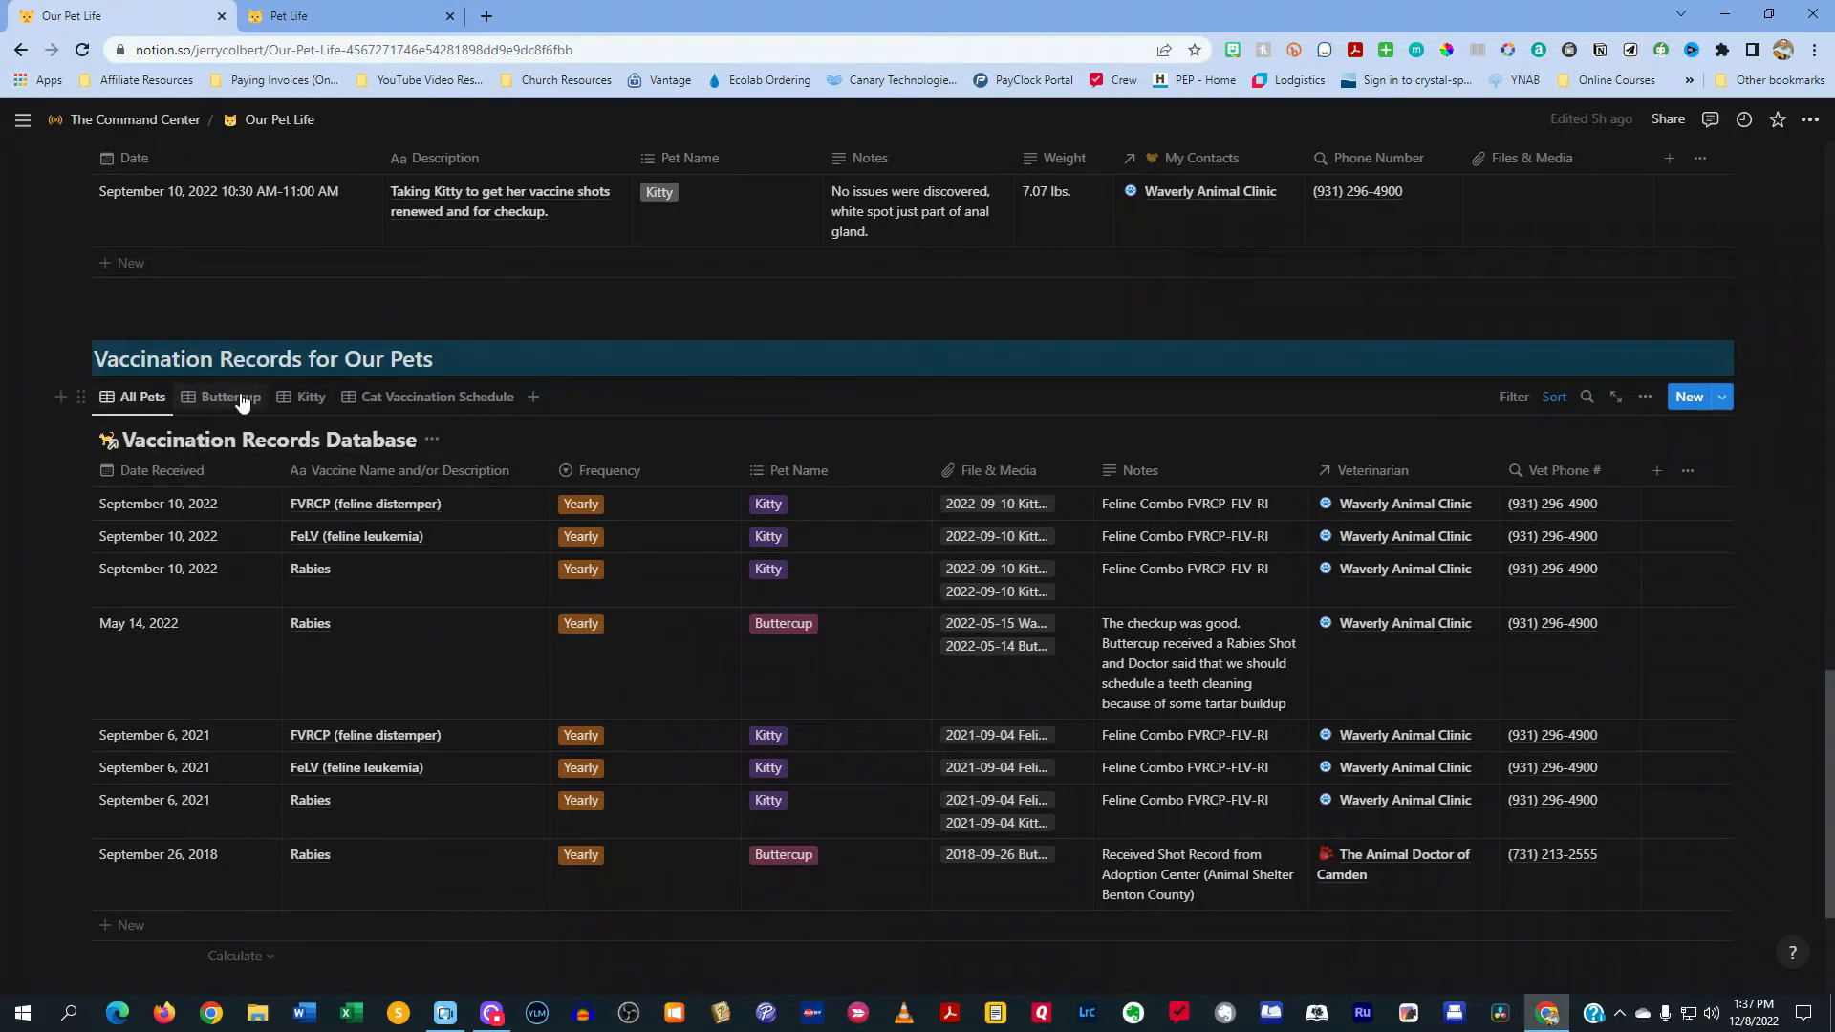
{"action": "left_click", "coordinate": [310, 583]}
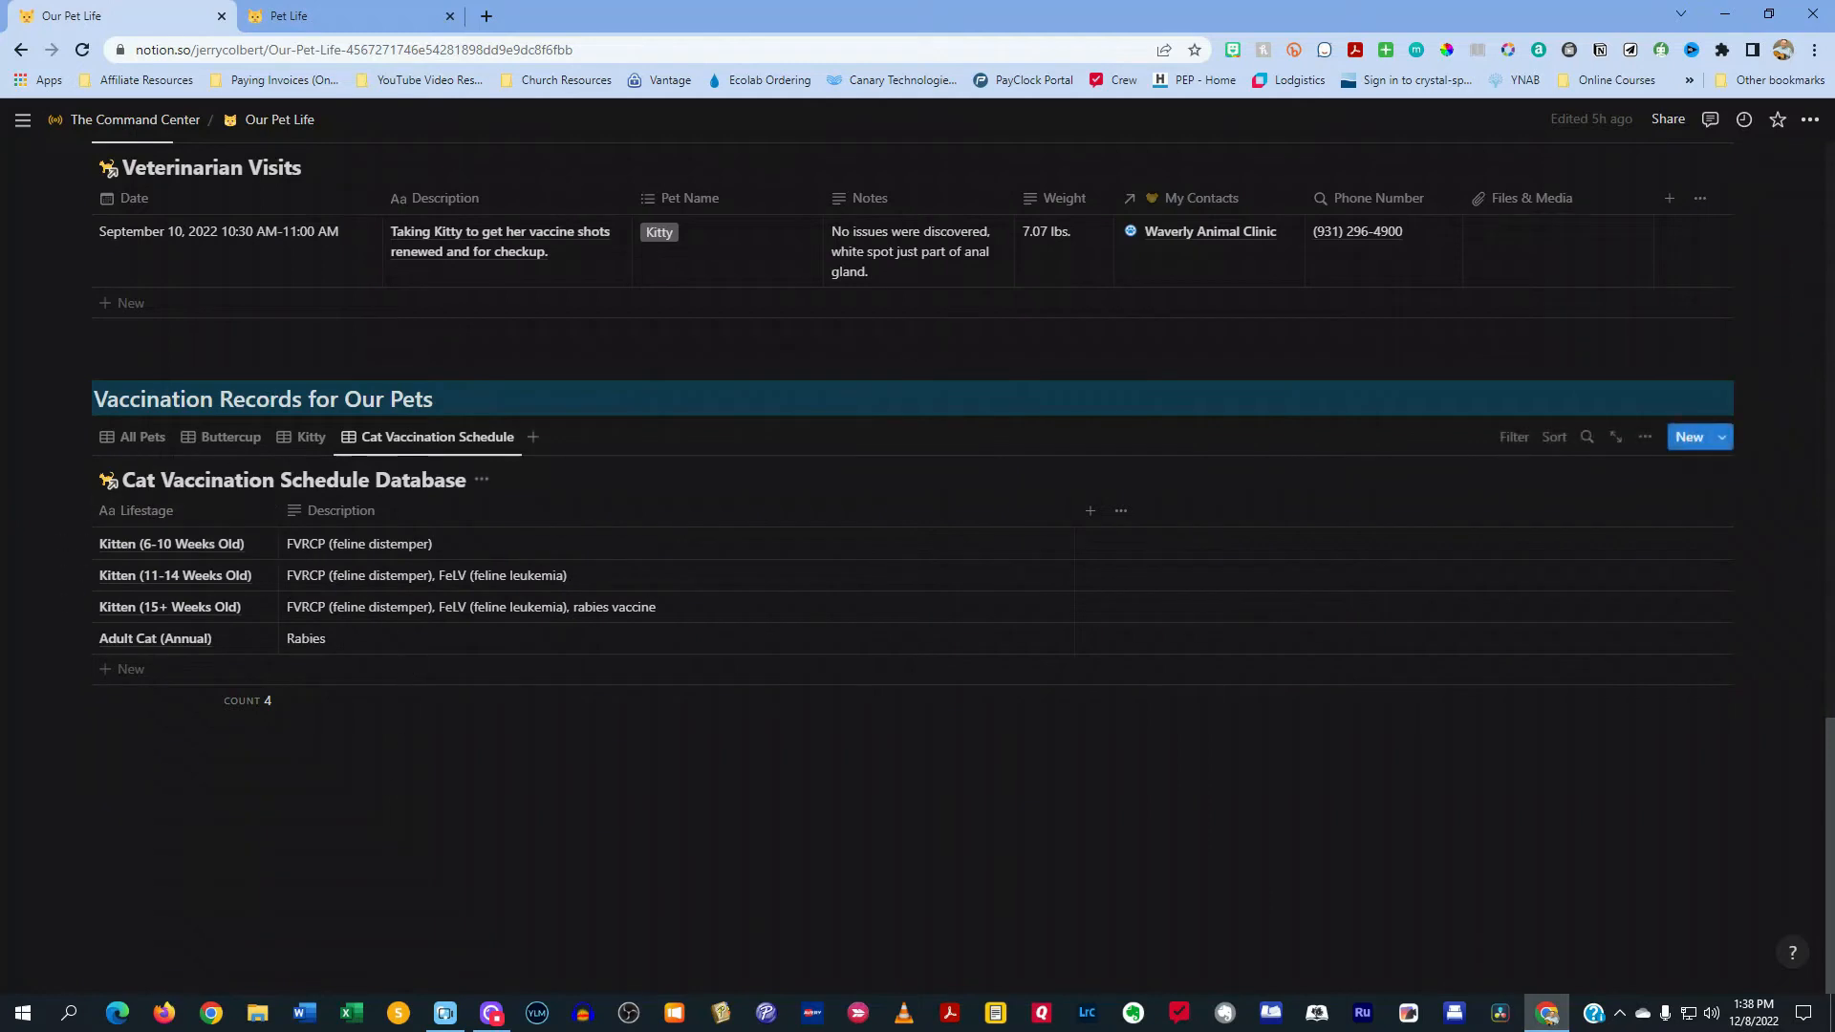
{"action": "mouse_move", "coordinate": [139, 441]}
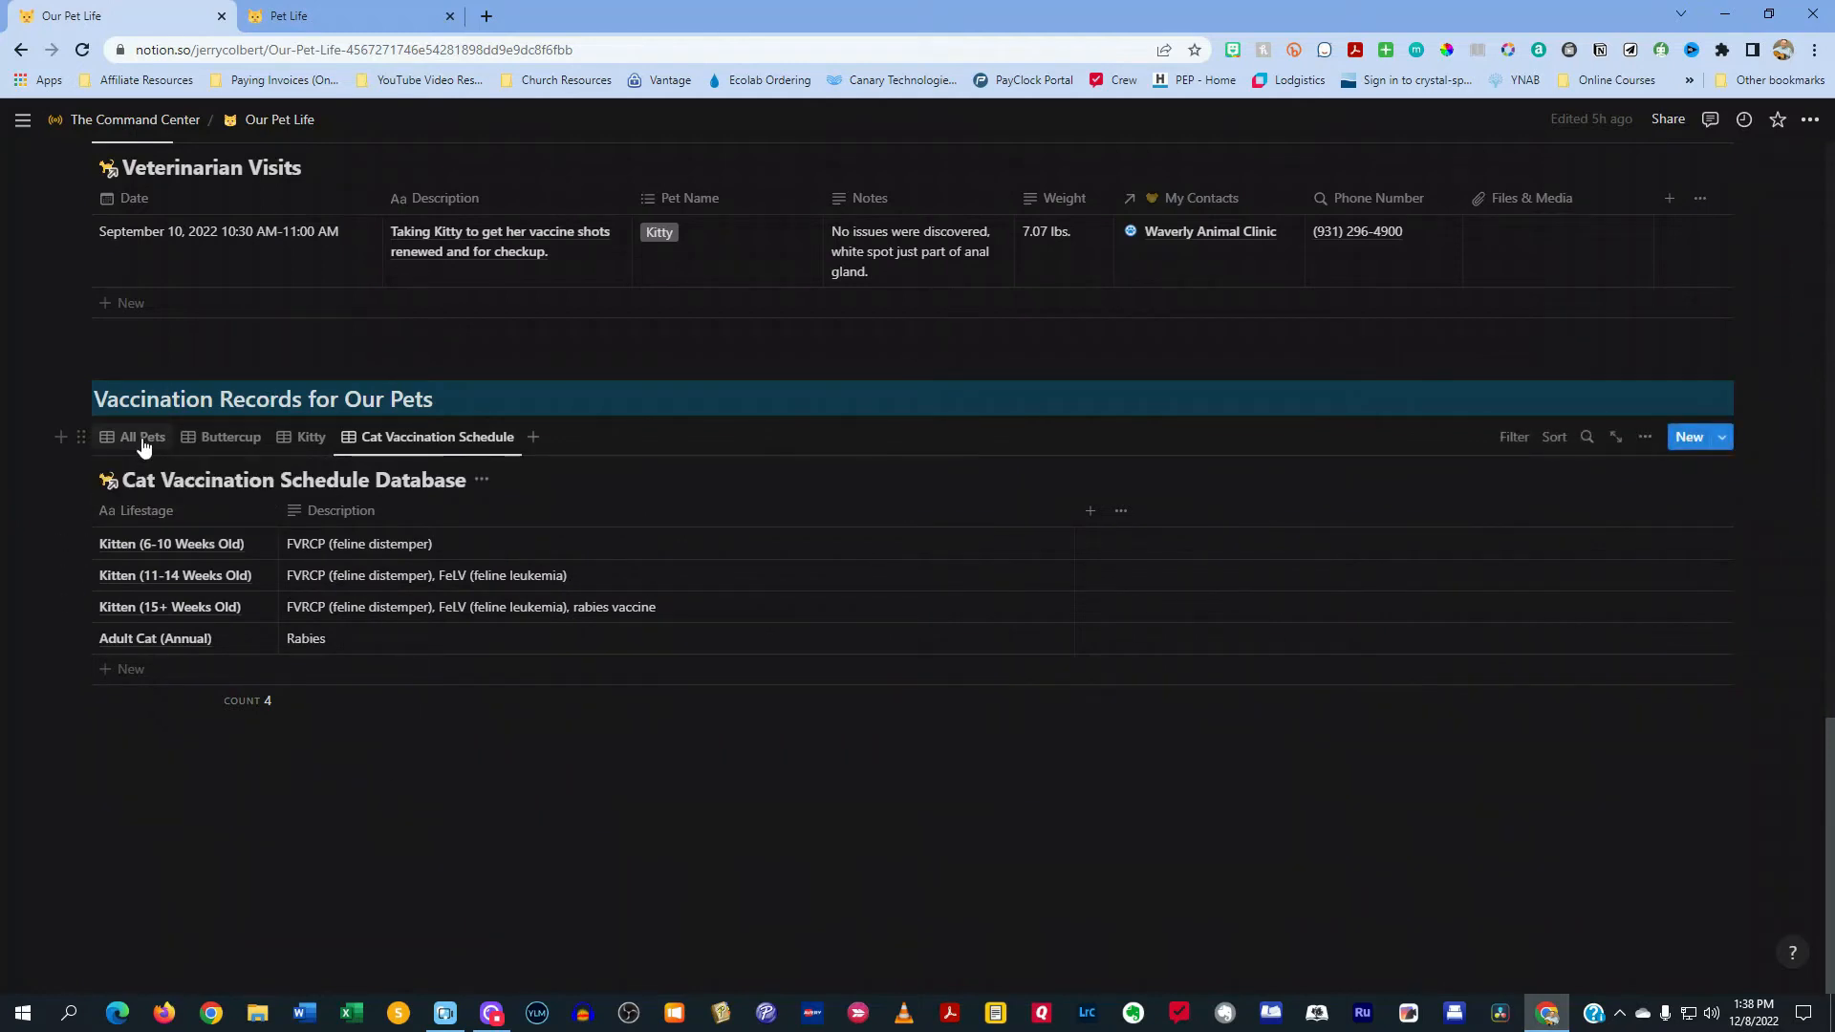
{"action": "left_click", "coordinate": [140, 436]}
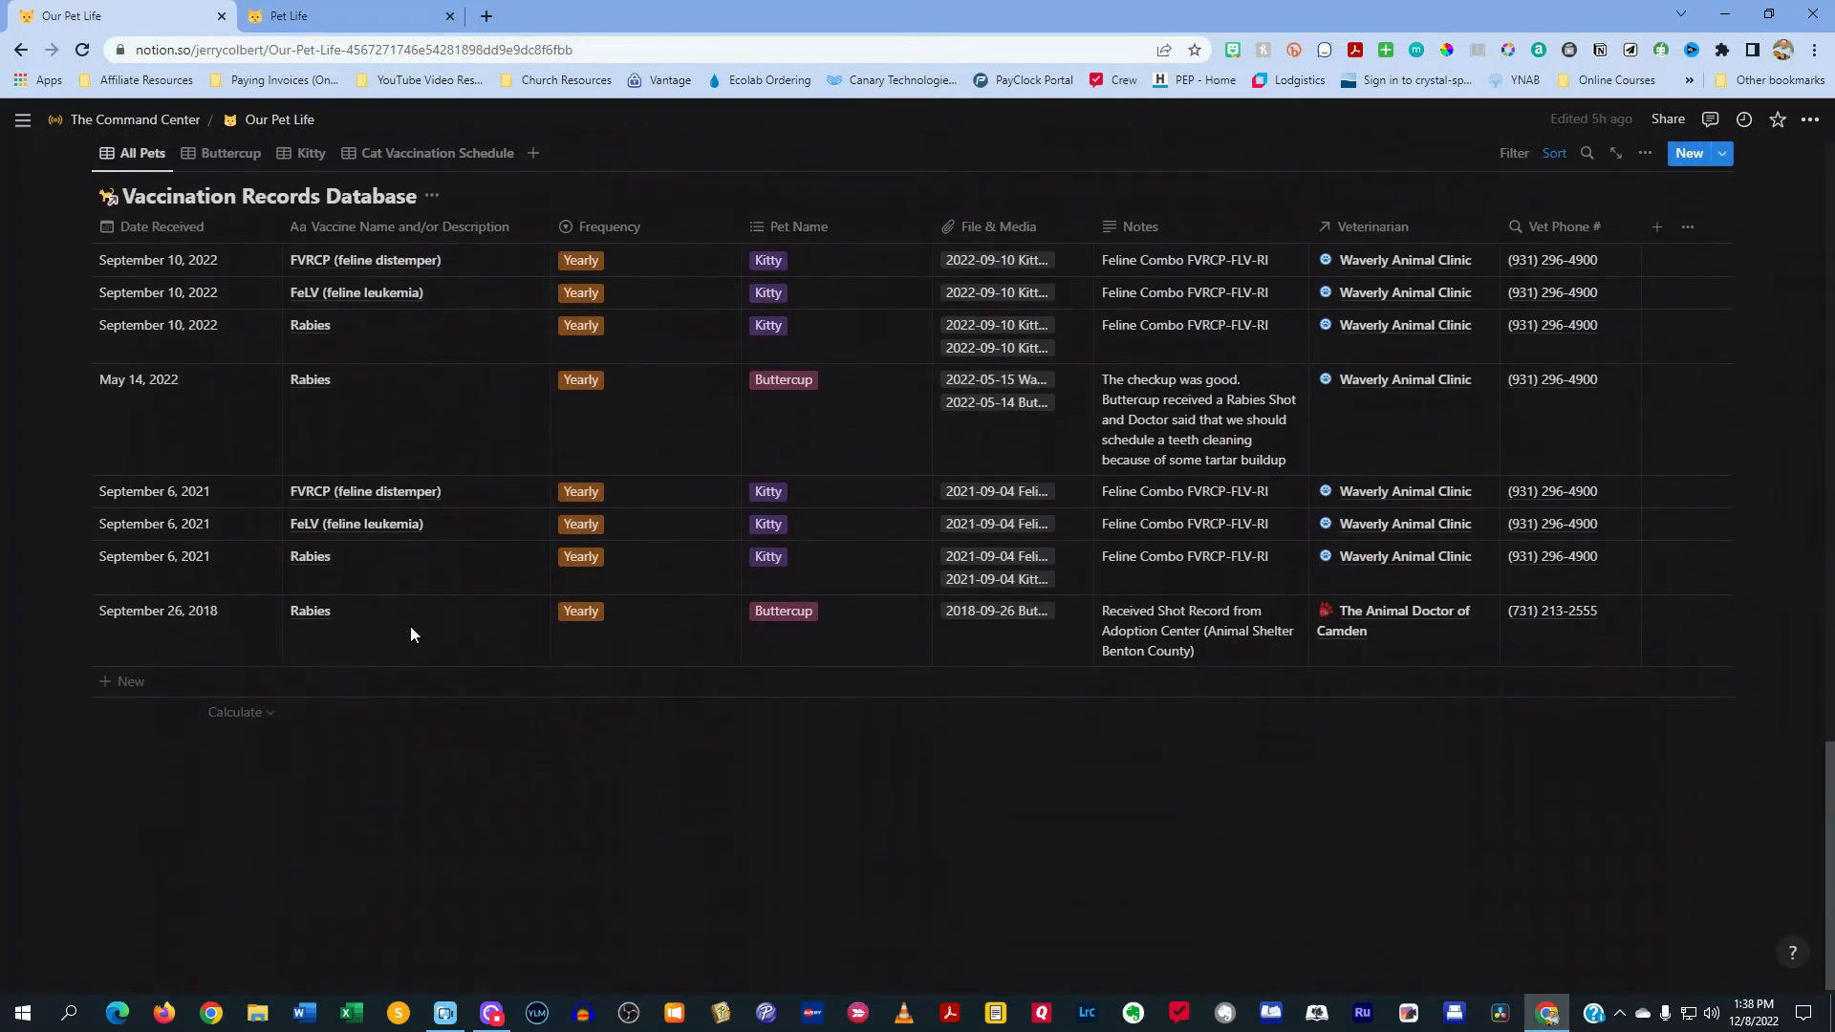
Scroll to the Our Pets gallery and open Kitty's record in side peek
{"action": "scroll", "scroll_direction": "down", "scroll_amount": 3}
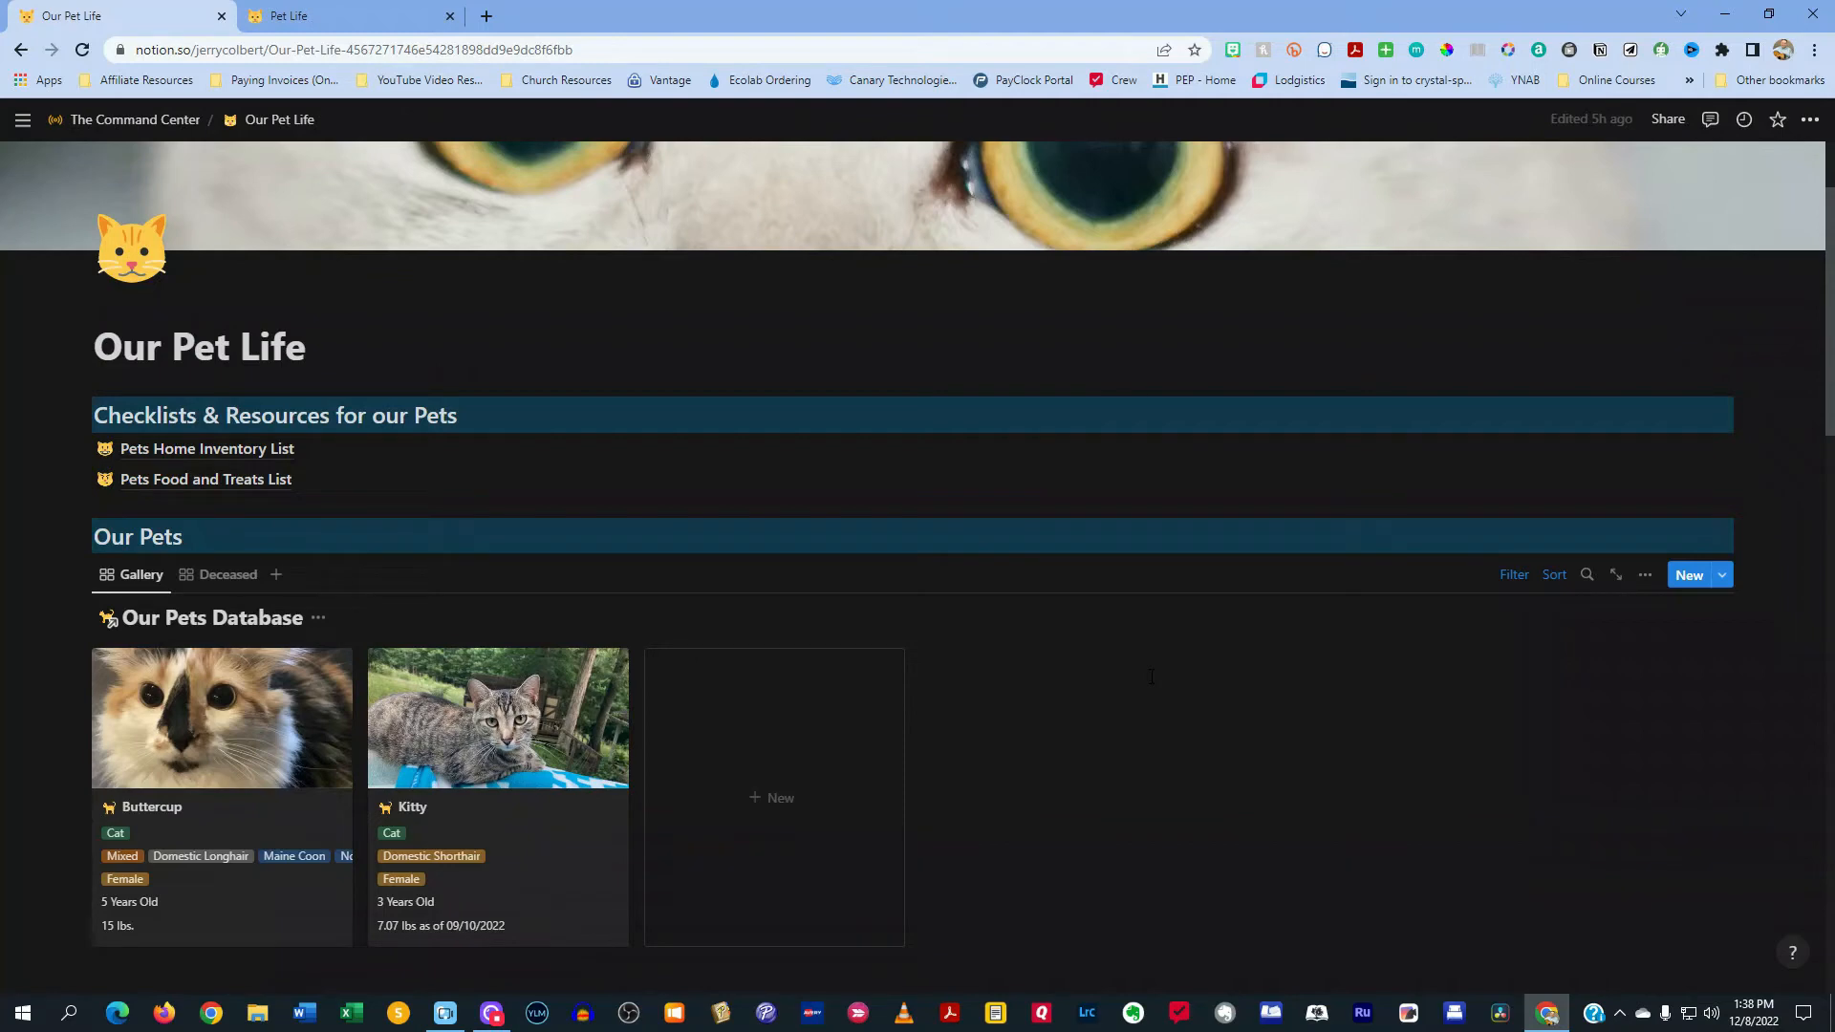
{"action": "mouse_move", "coordinate": [522, 816]}
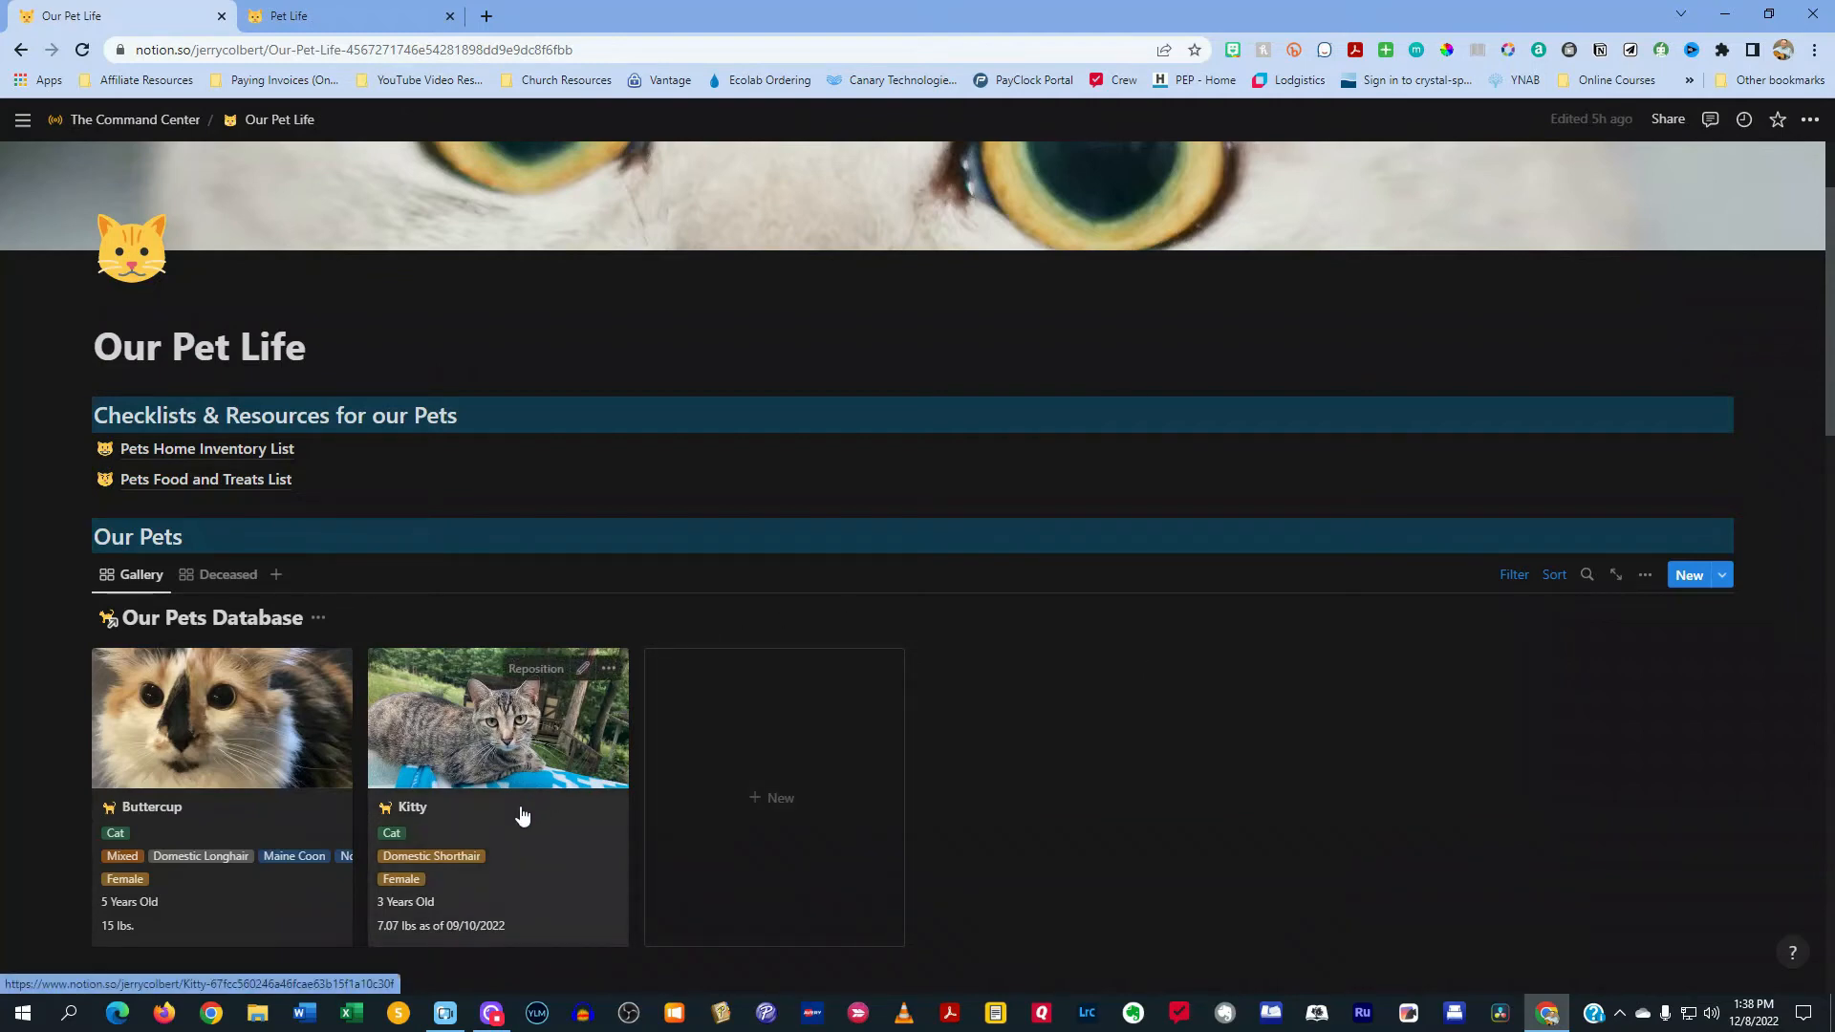
{"action": "left_click", "coordinate": [497, 716]}
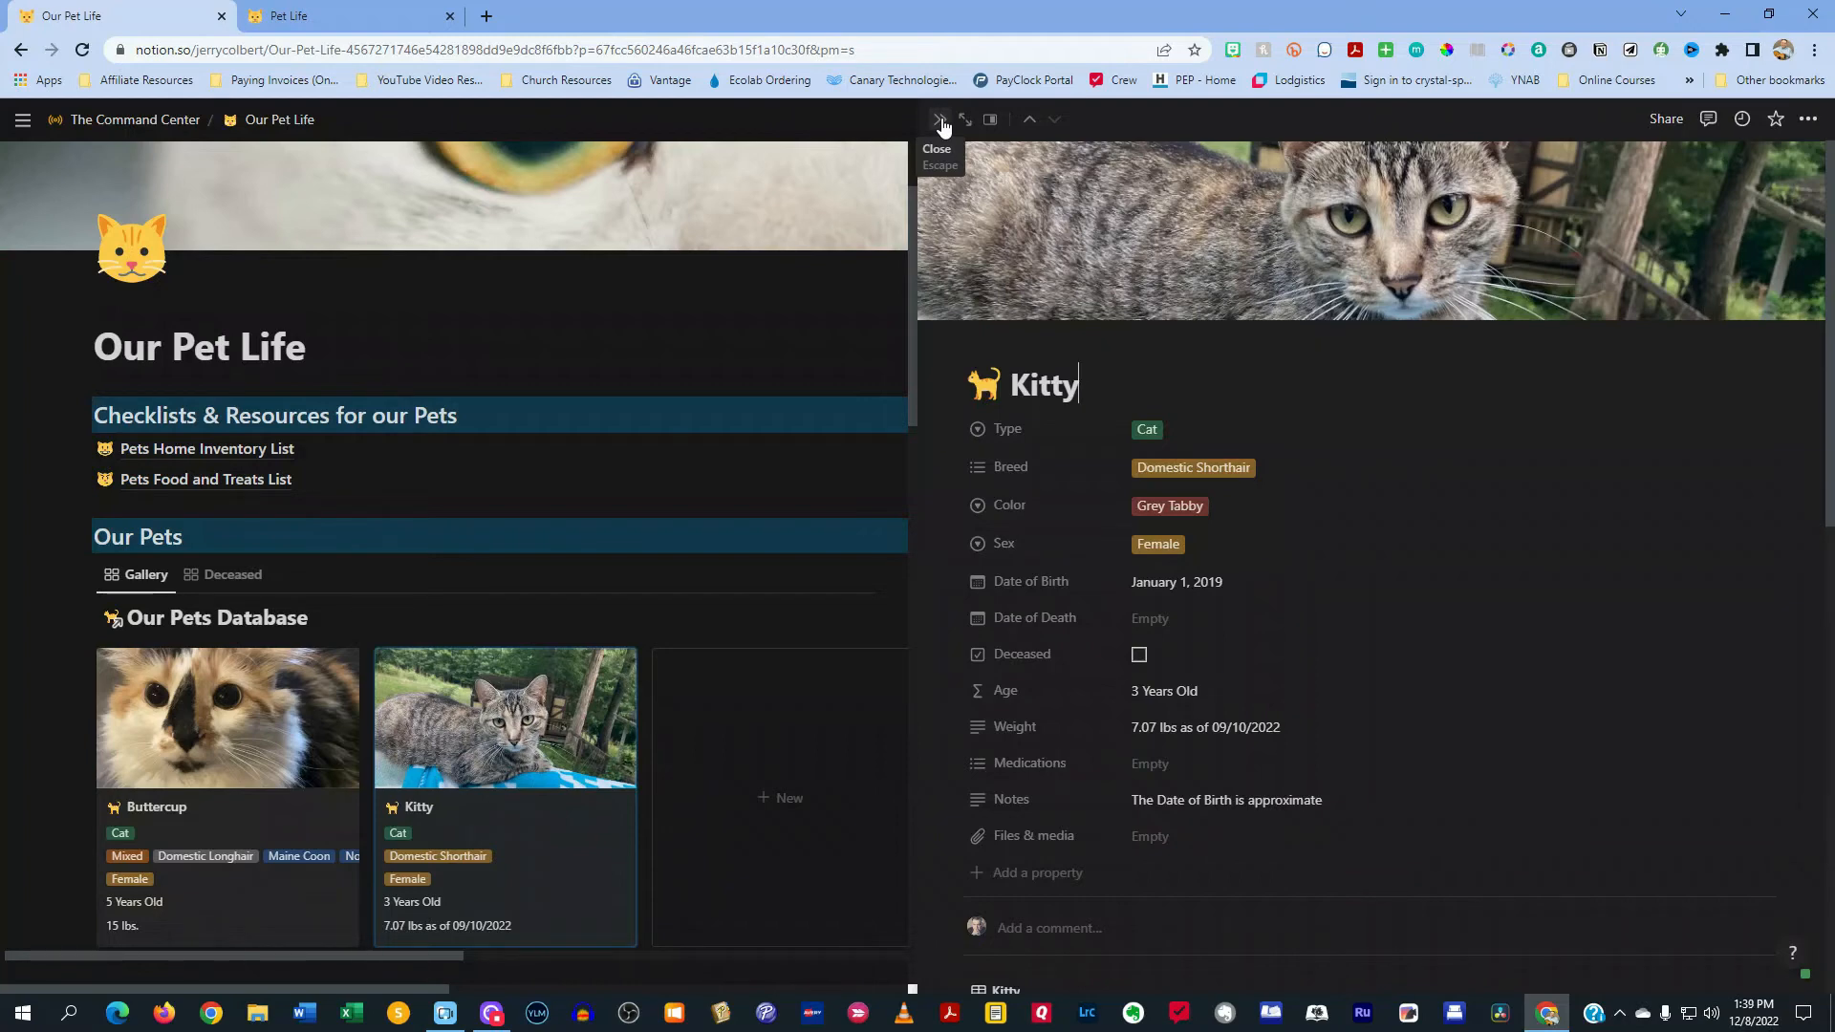
Close Kitty's side peek to show the full Our Pet Life dashboard
{"action": "left_click", "coordinate": [938, 118]}
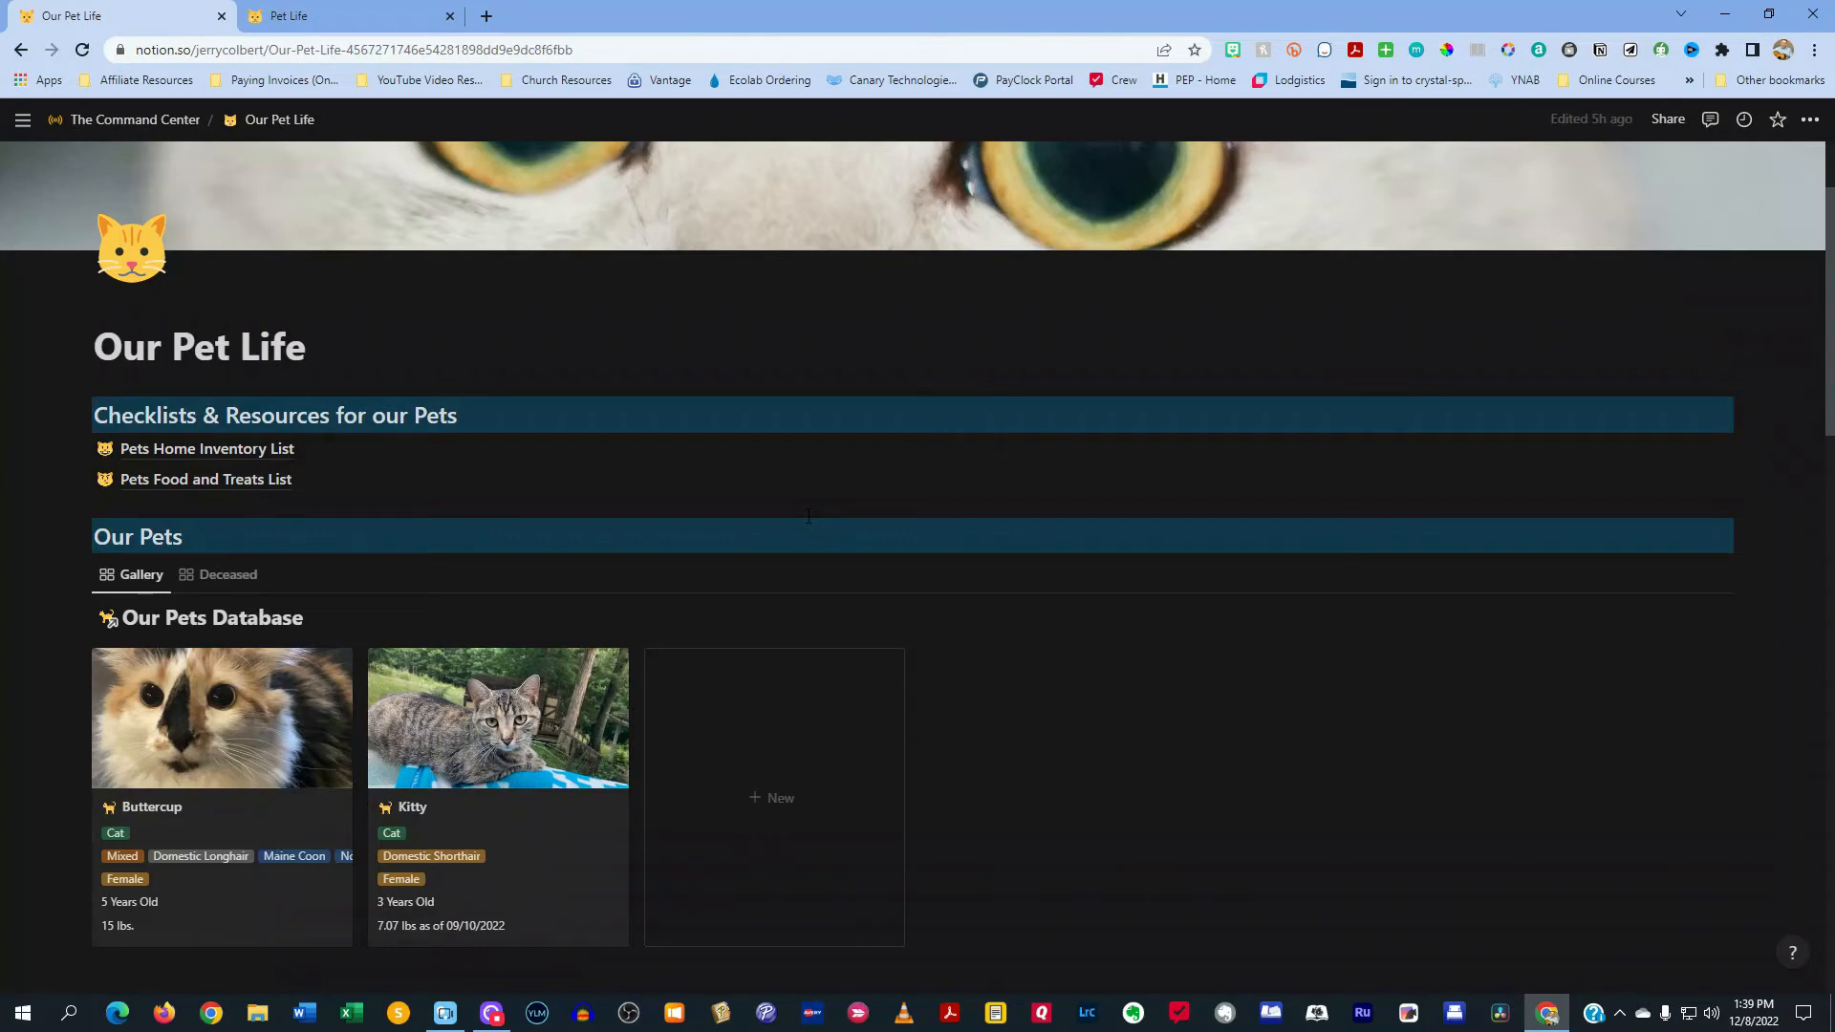
{"action": "mouse_move", "coordinate": [289, 15]}
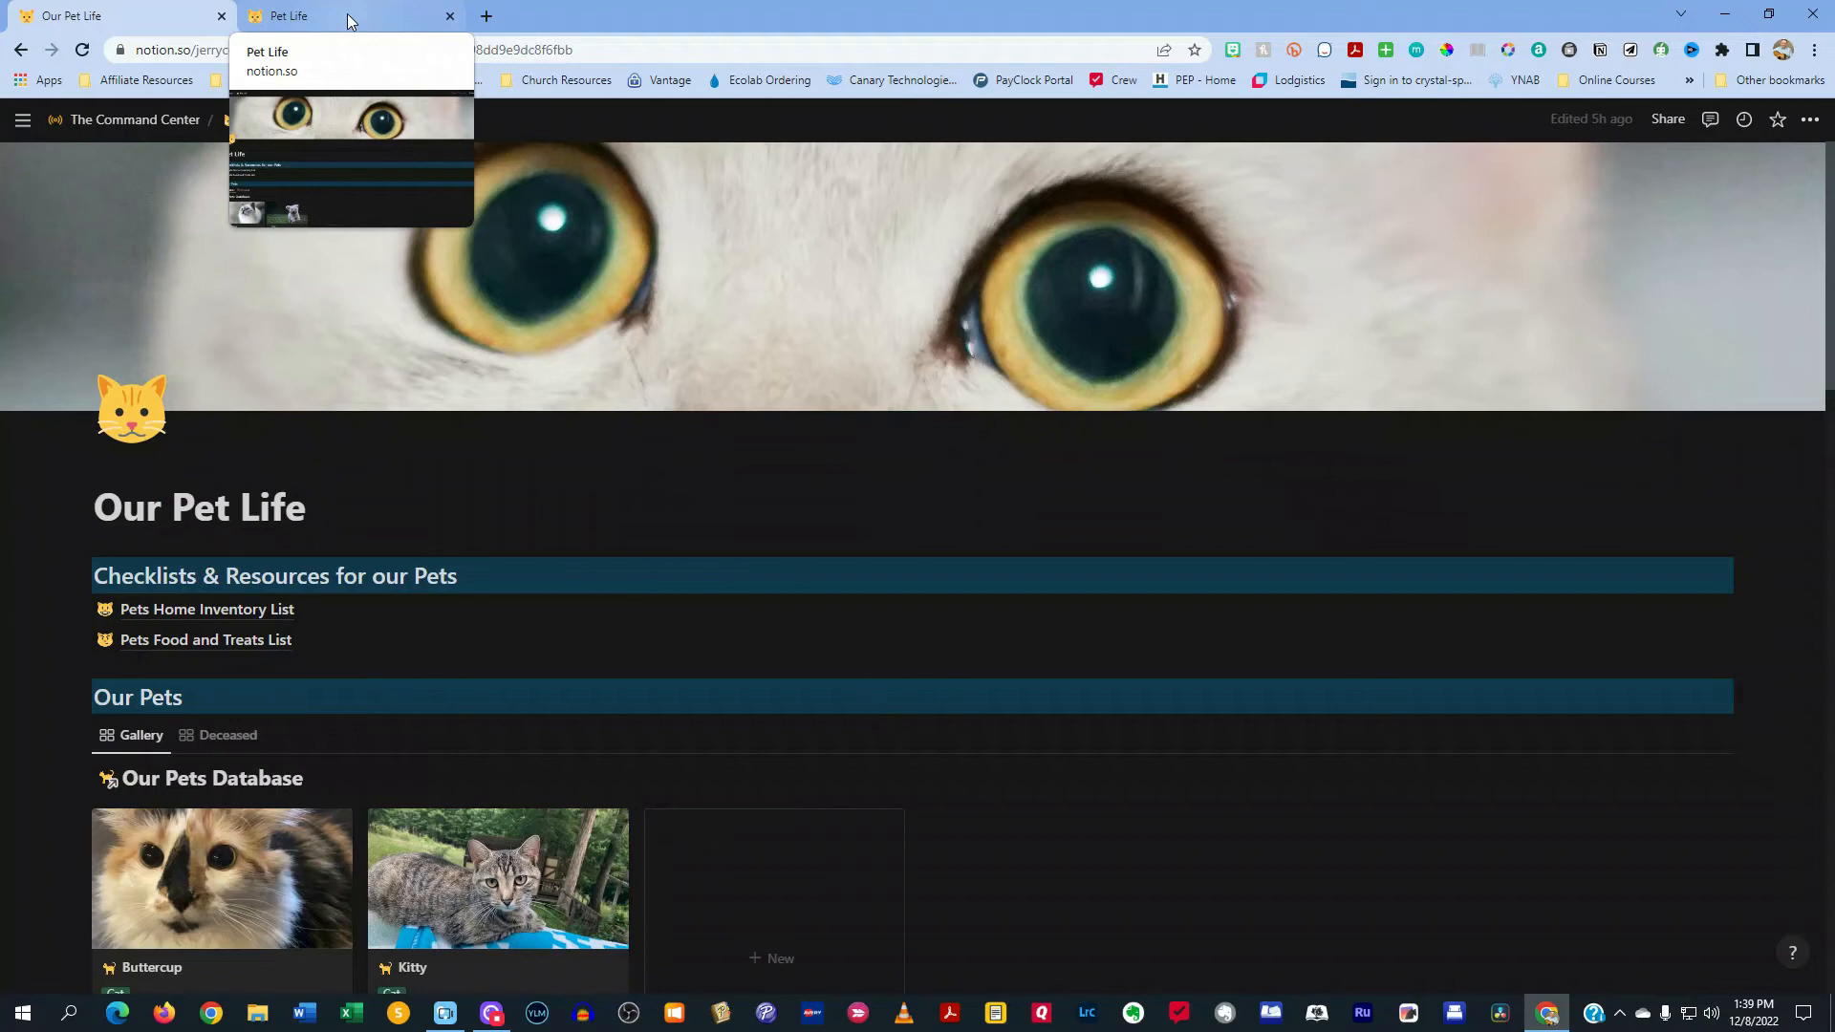
Switch to the Pet Life template page and scroll to its bottom section
{"action": "left_click", "coordinate": [286, 16]}
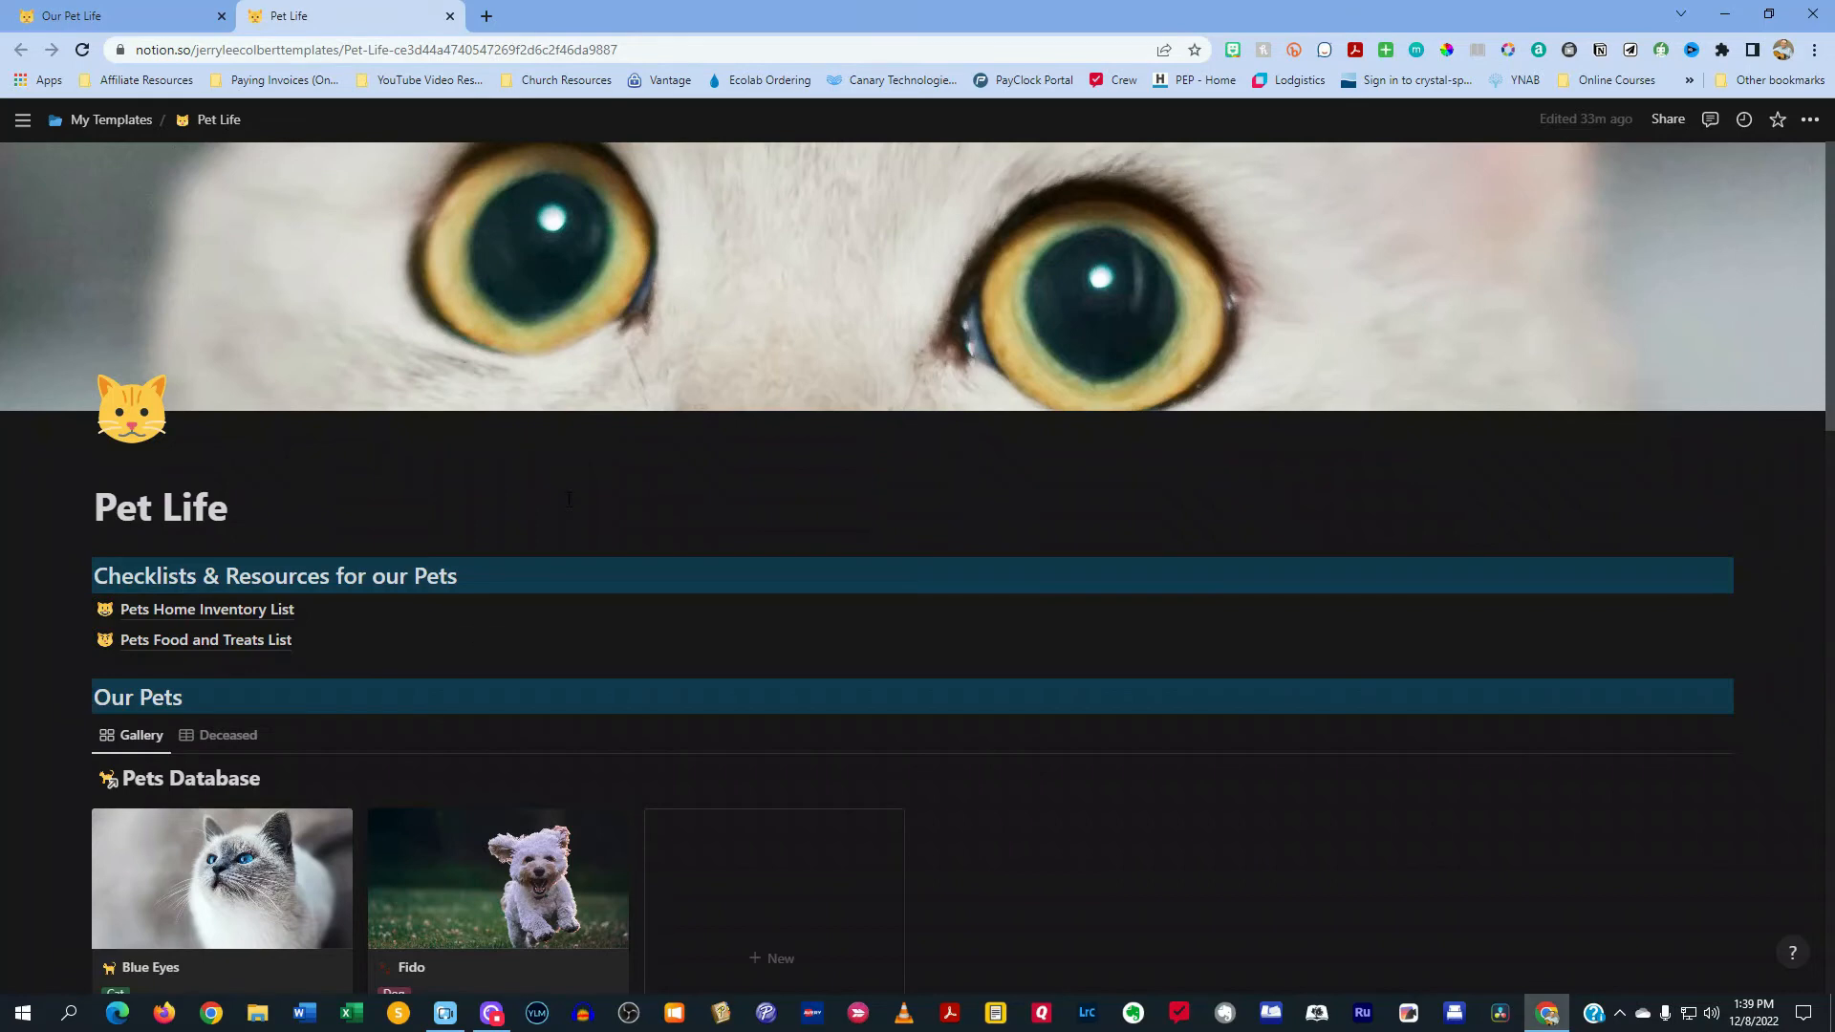
{"action": "scroll", "scroll_direction": "down", "scroll_amount": 3}
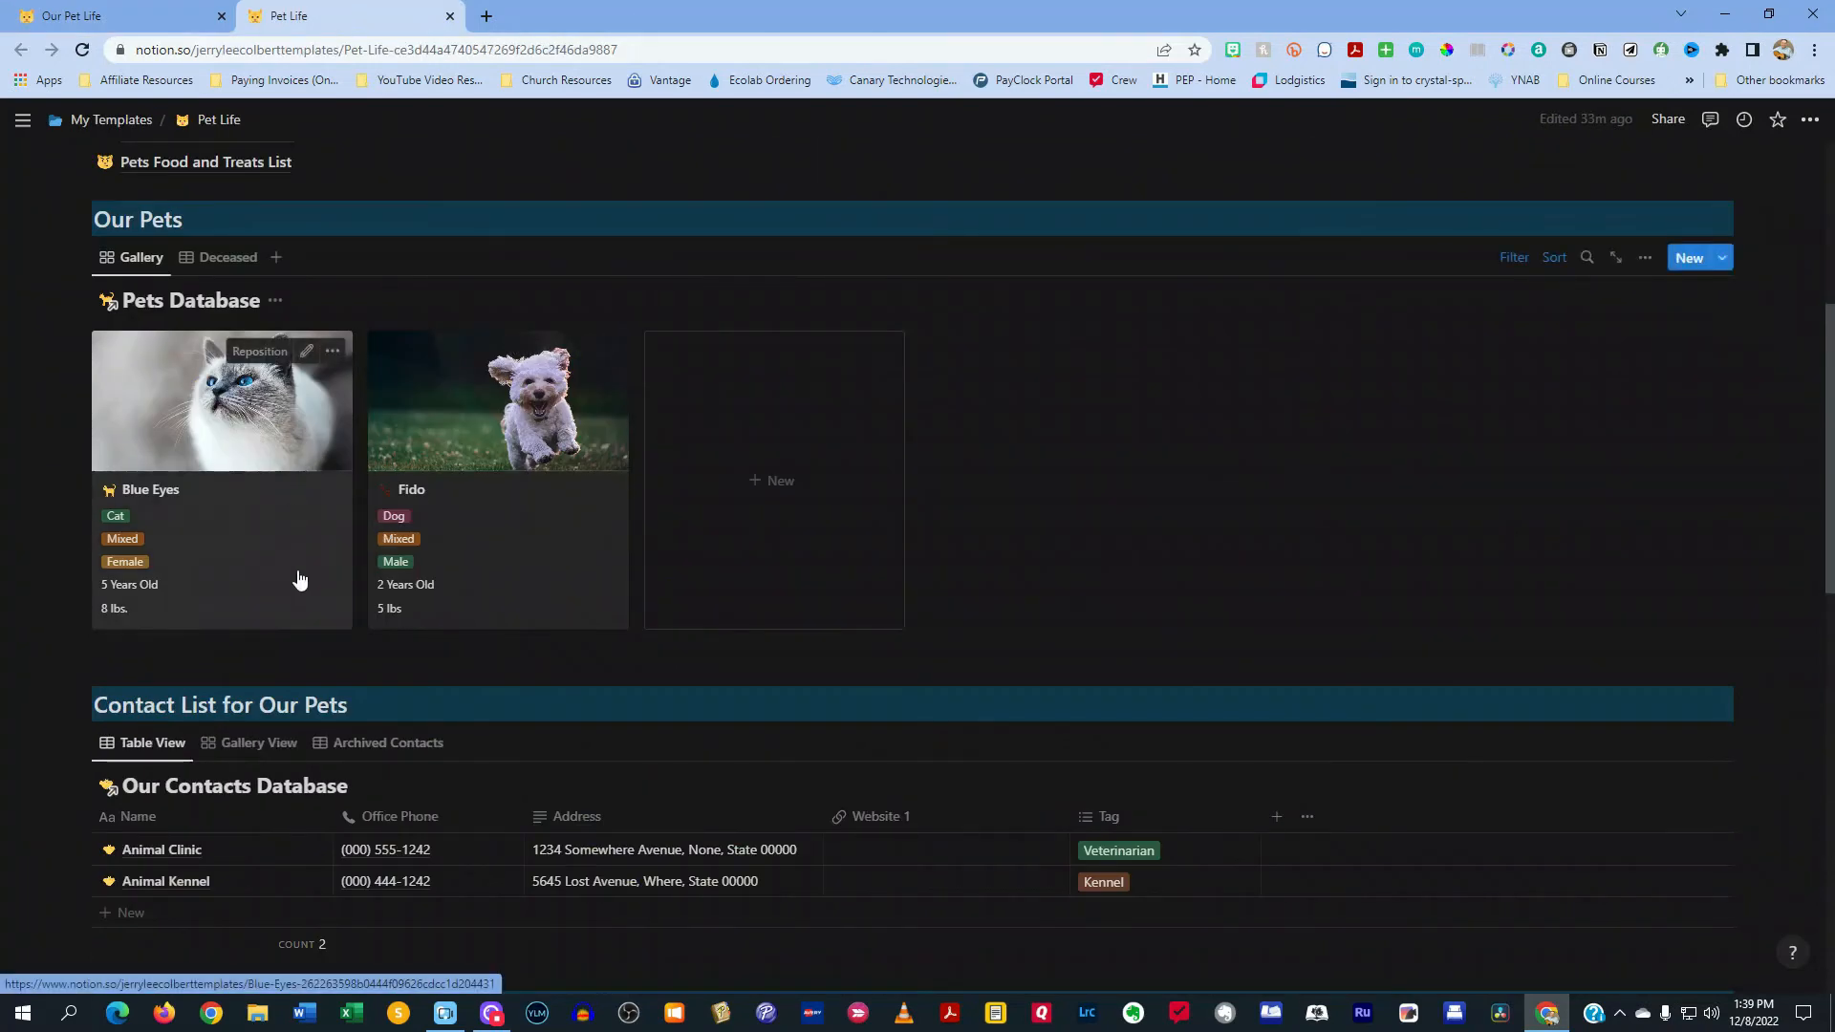
{"action": "scroll", "scroll_direction": "down", "scroll_amount": 3}
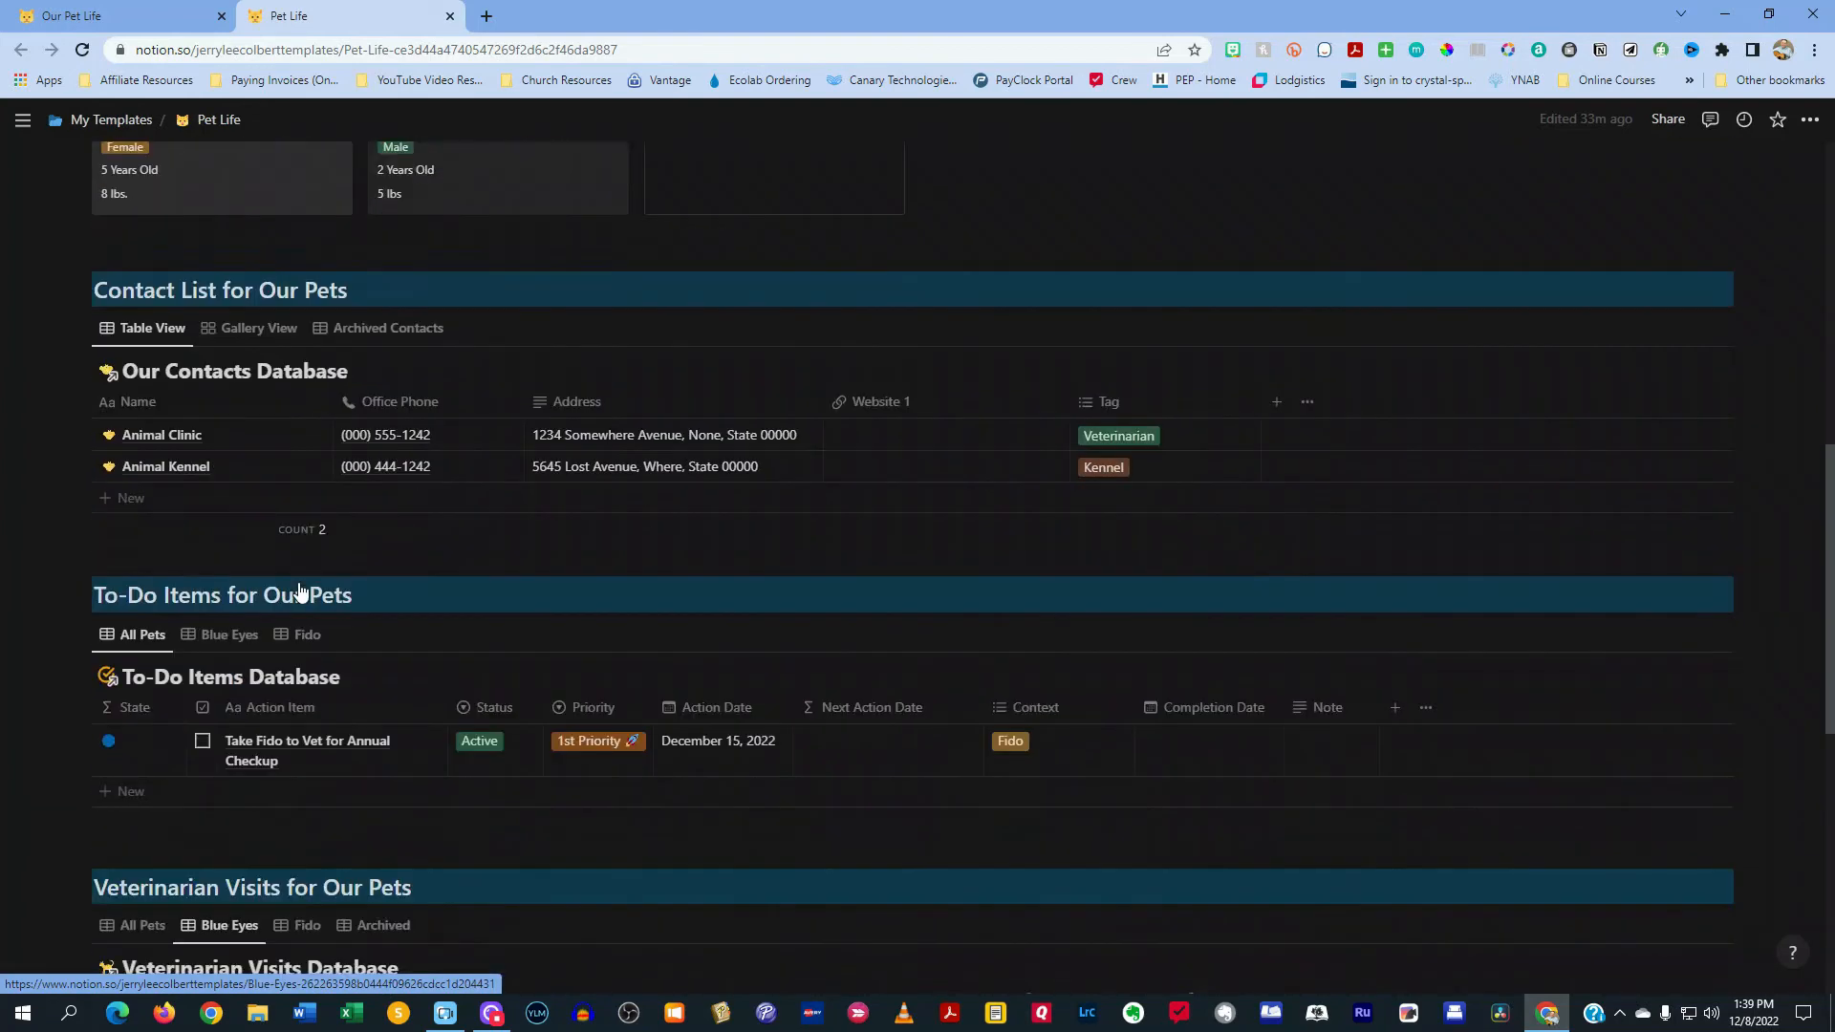
{"action": "scroll", "scroll_direction": "down", "scroll_amount": 3}
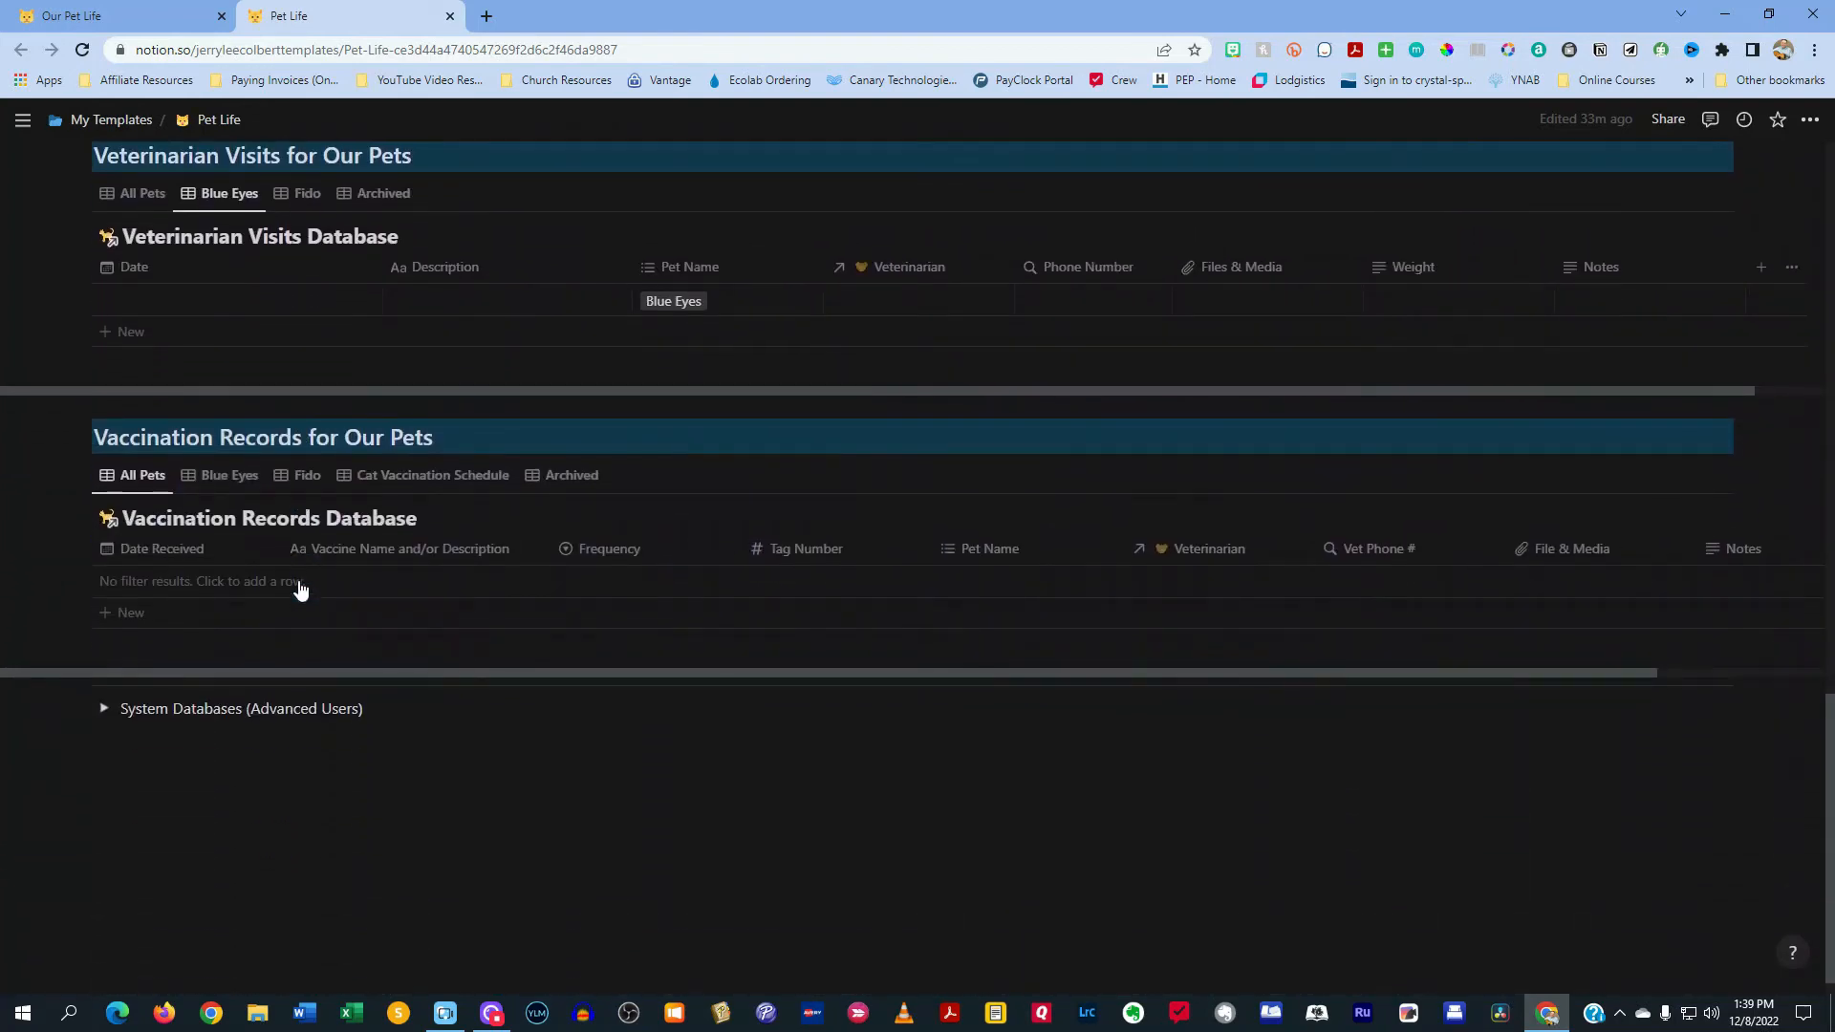
Expand the System Databases (Advanced Users) toggle to reveal the eight underlying databases
{"action": "left_click", "coordinate": [103, 707]}
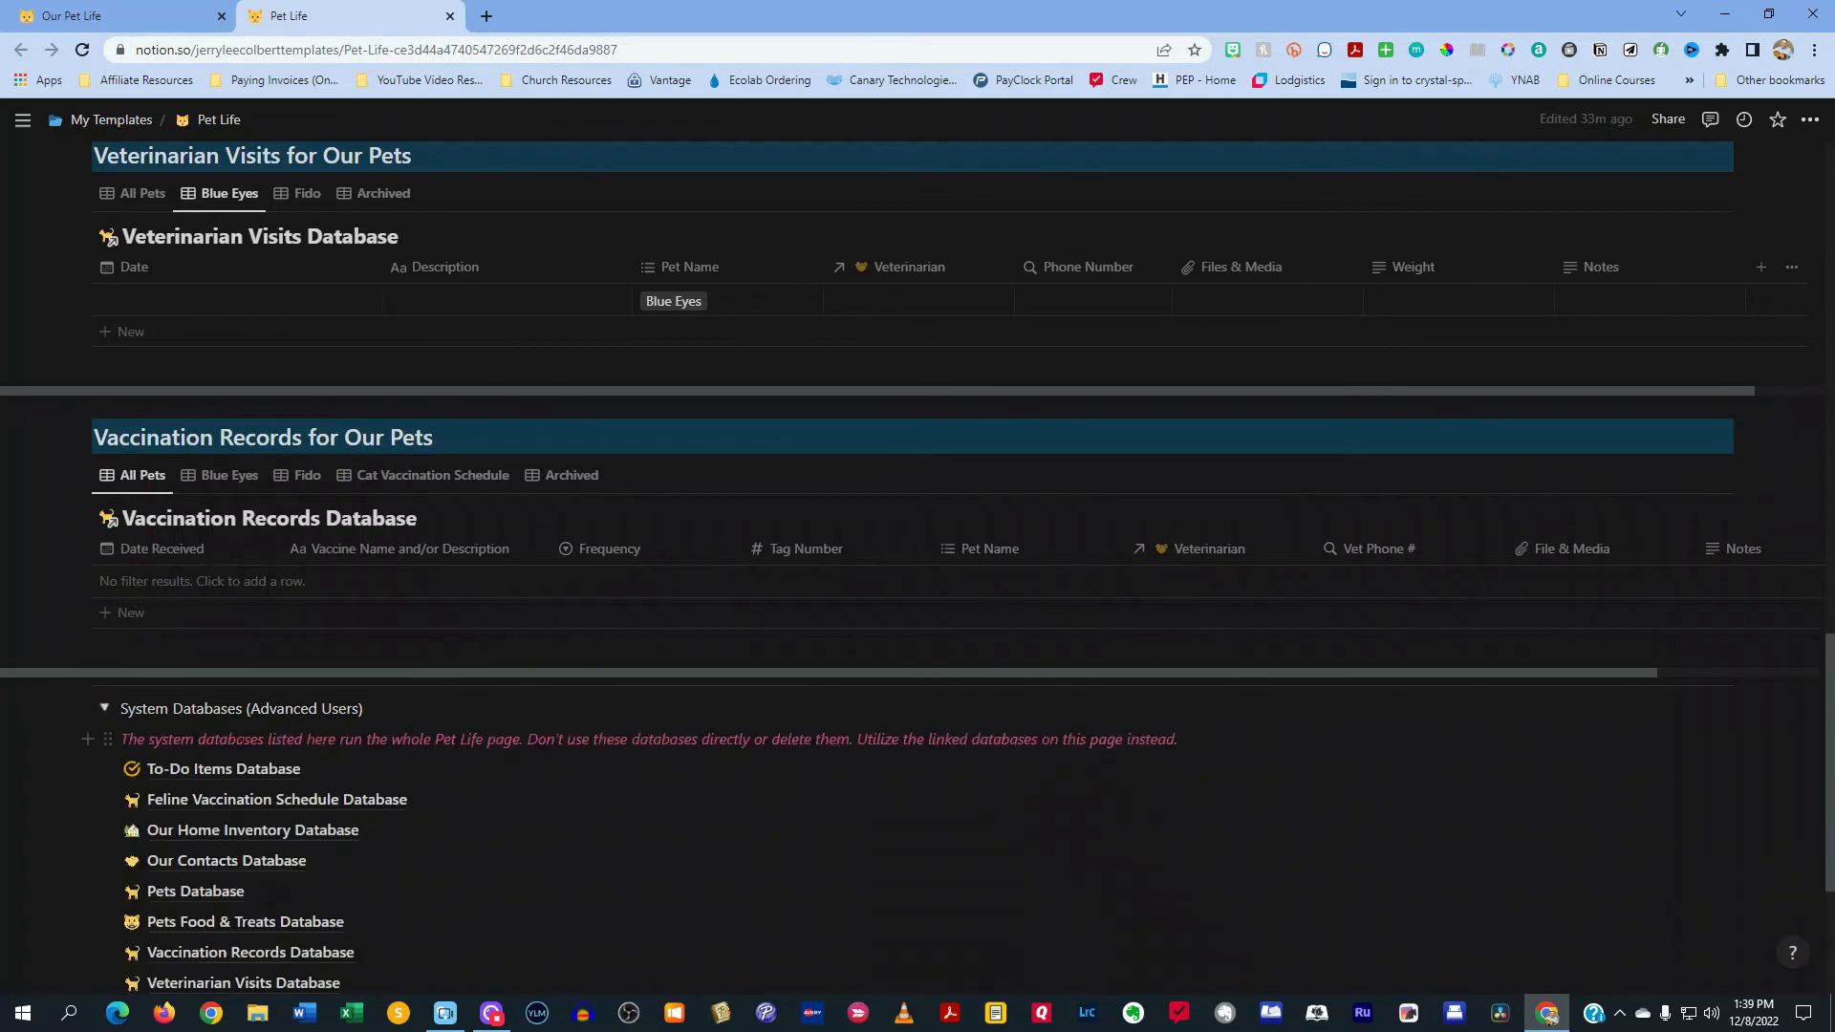
{"action": "scroll", "scroll_direction": "down", "scroll_amount": 3}
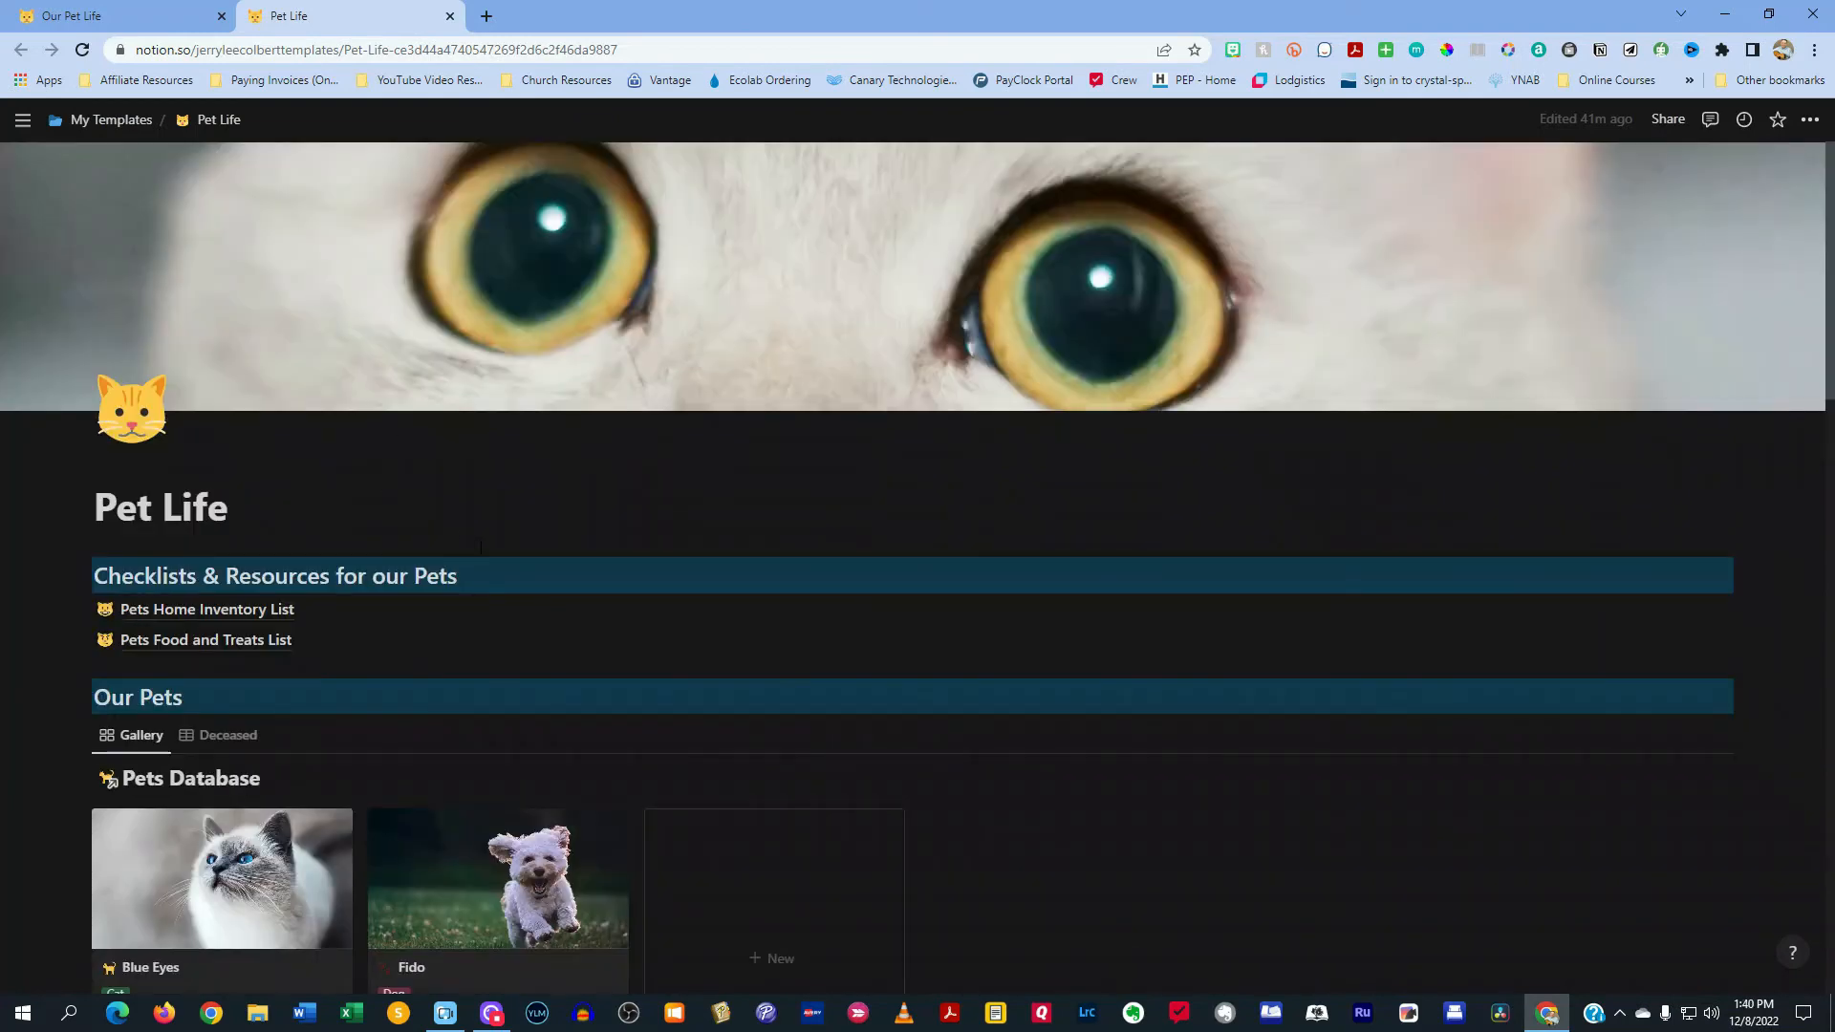
{"action": "scroll", "scroll_direction": "down", "scroll_amount": 3}
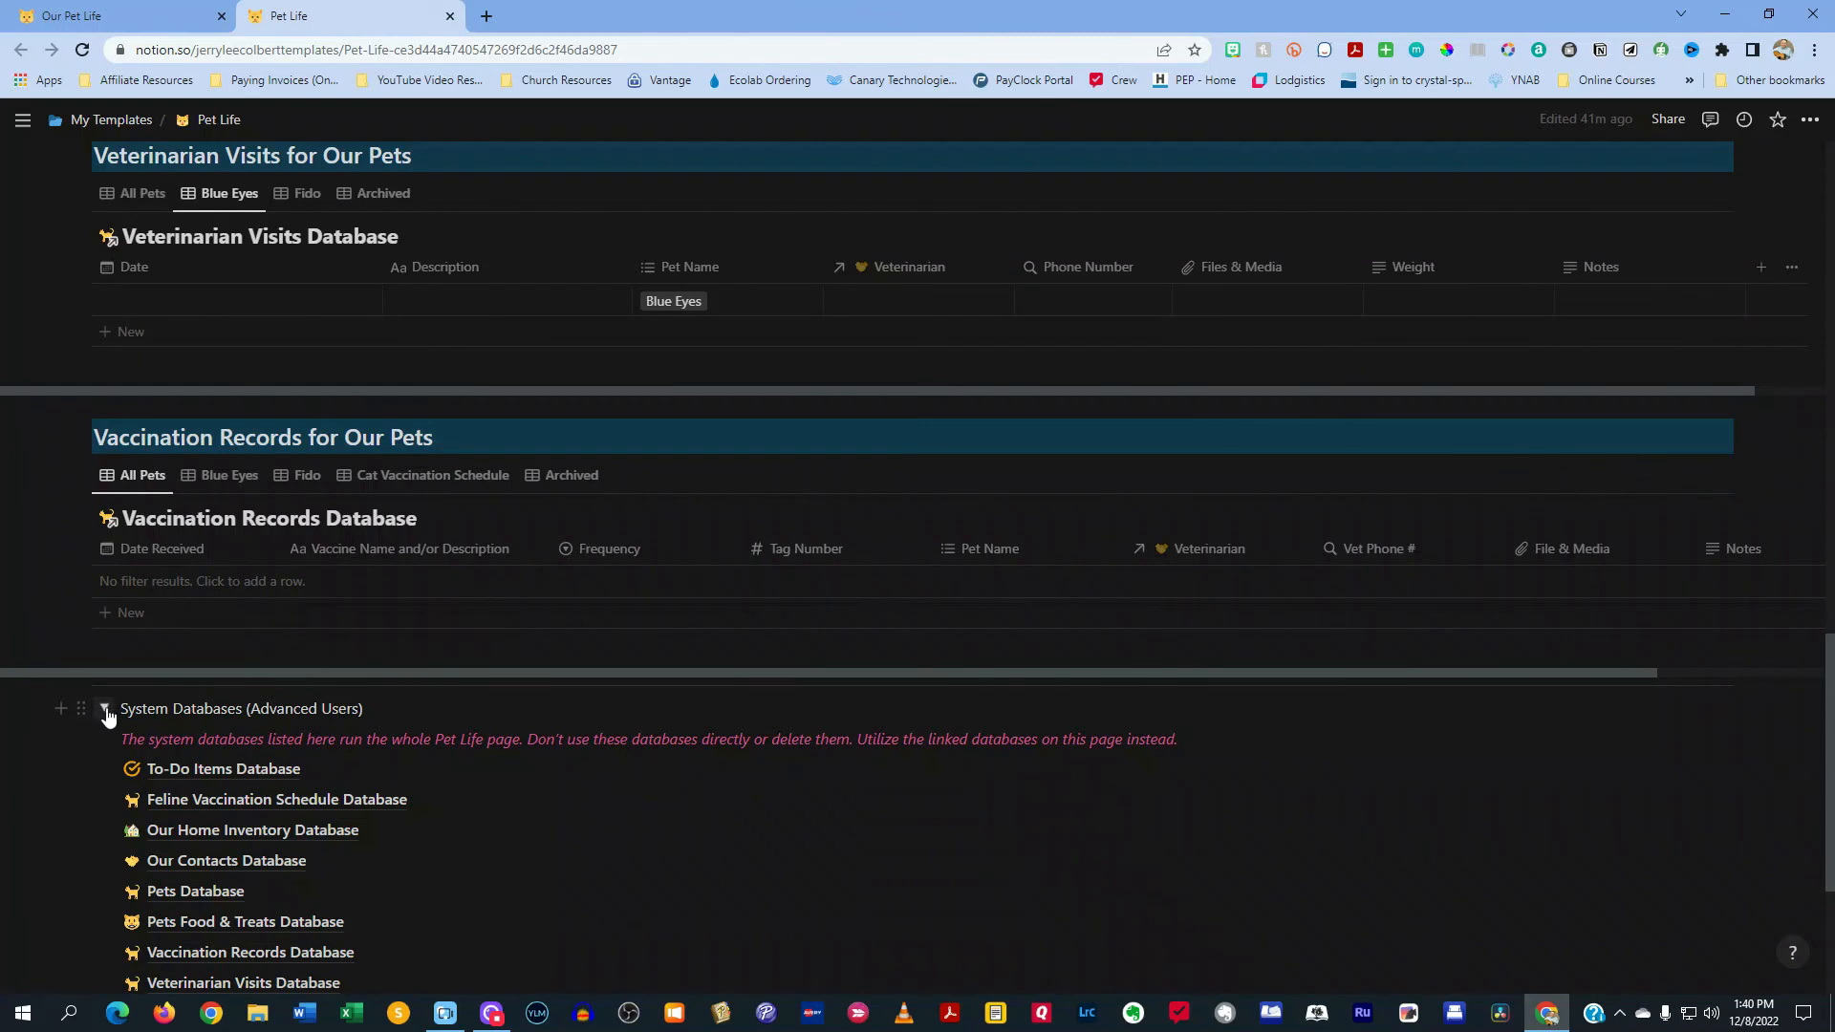
Collapse the System Databases toggle and scroll through the pets gallery, contact list and to-do items
{"action": "left_click", "coordinate": [103, 715]}
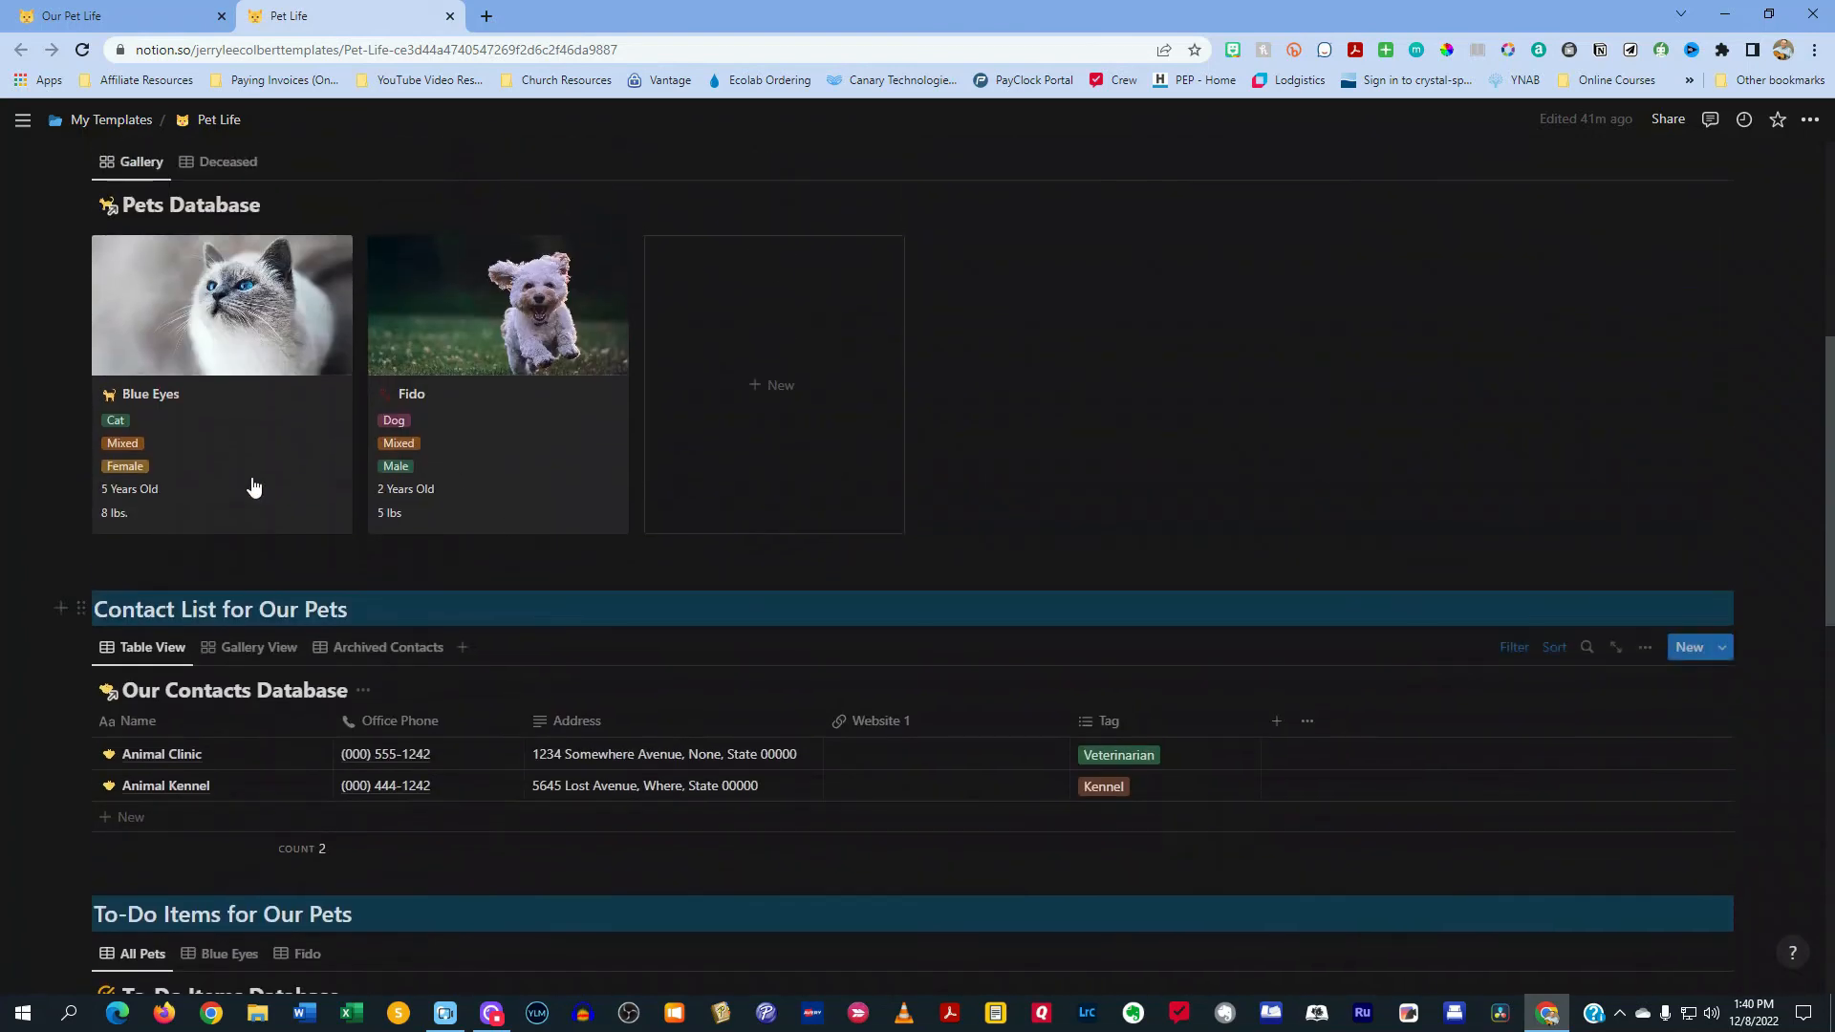
{"action": "scroll", "scroll_direction": "up", "scroll_amount": 3}
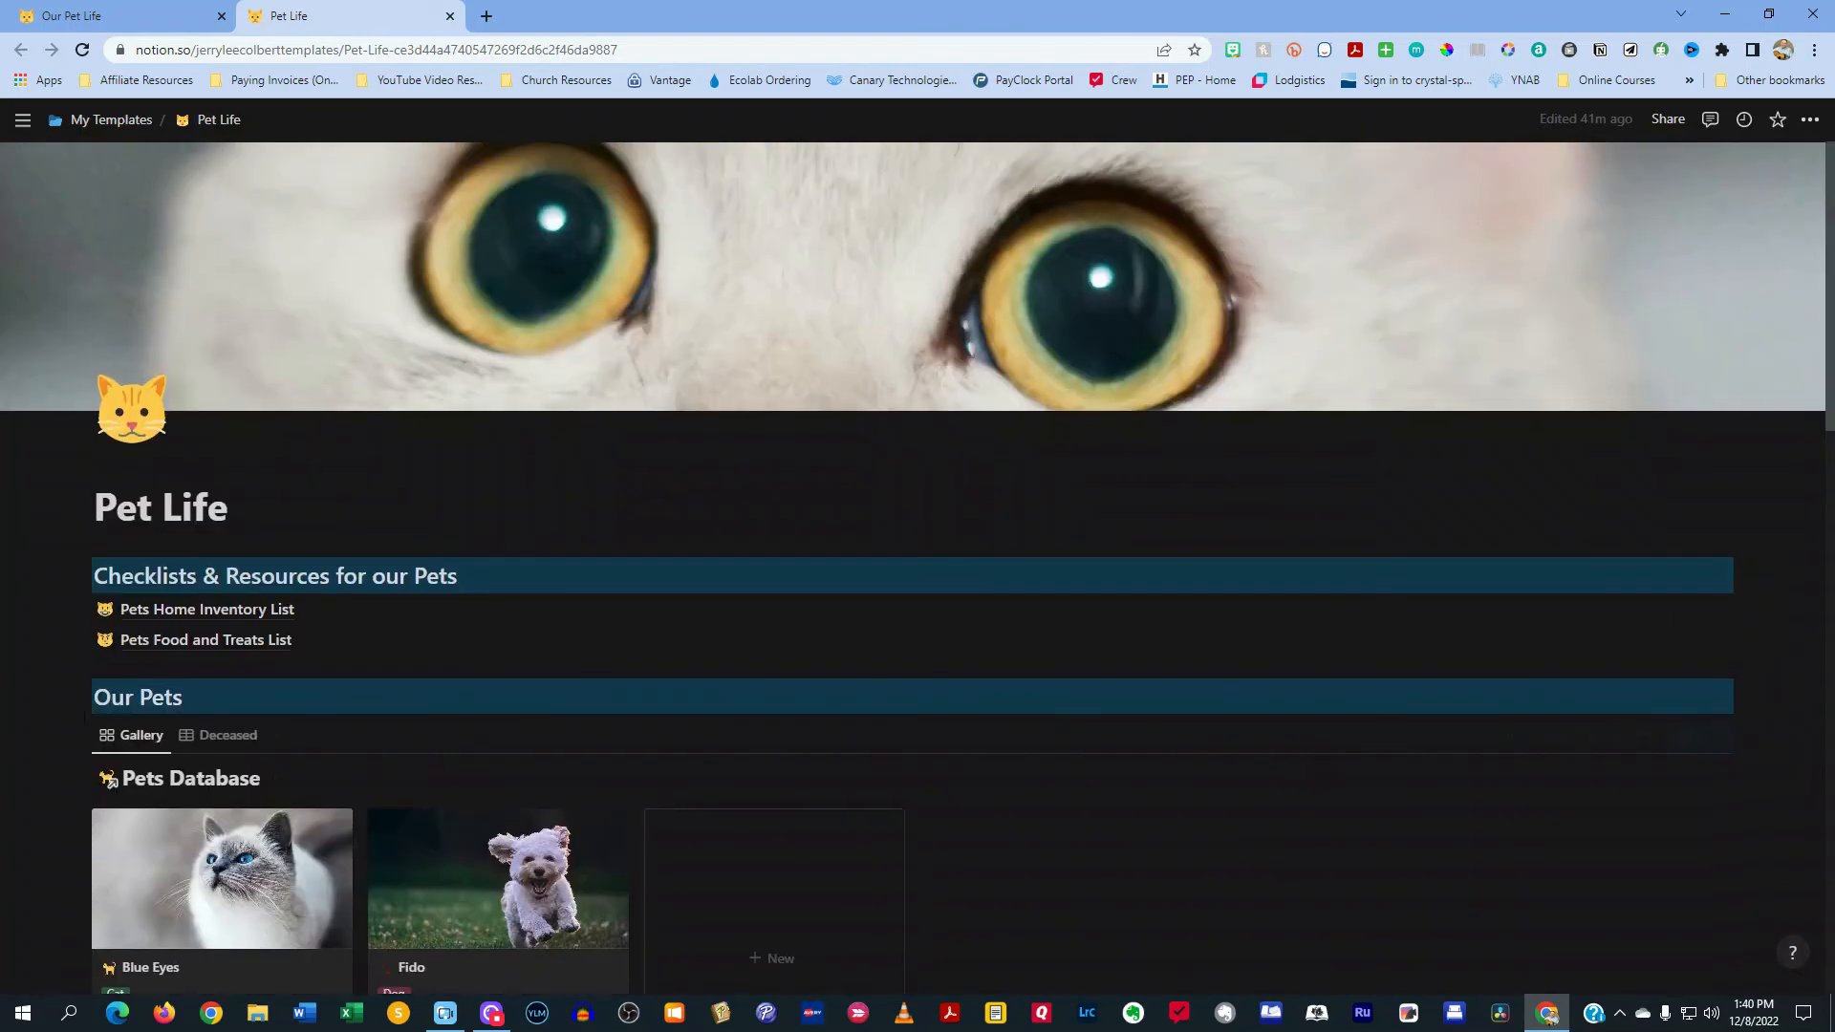
{"action": "scroll", "scroll_direction": "down", "scroll_amount": 3}
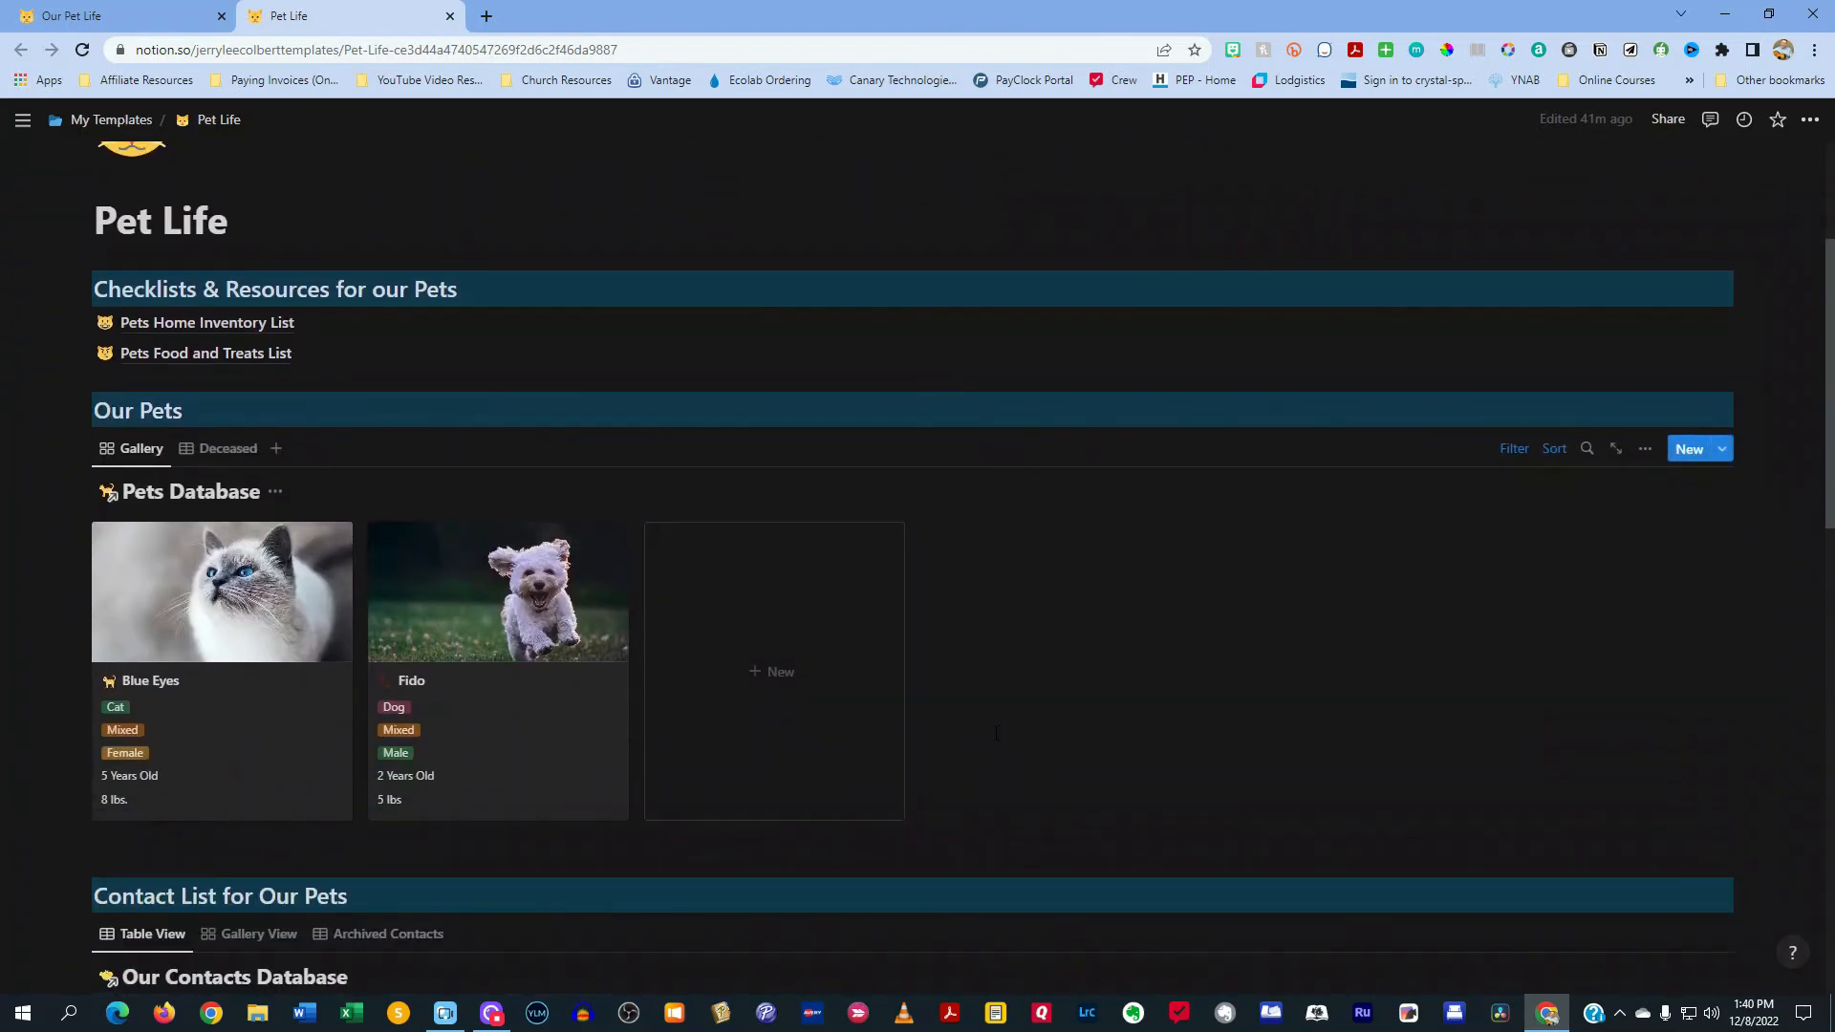
{"action": "scroll", "scroll_direction": "down", "scroll_amount": 3}
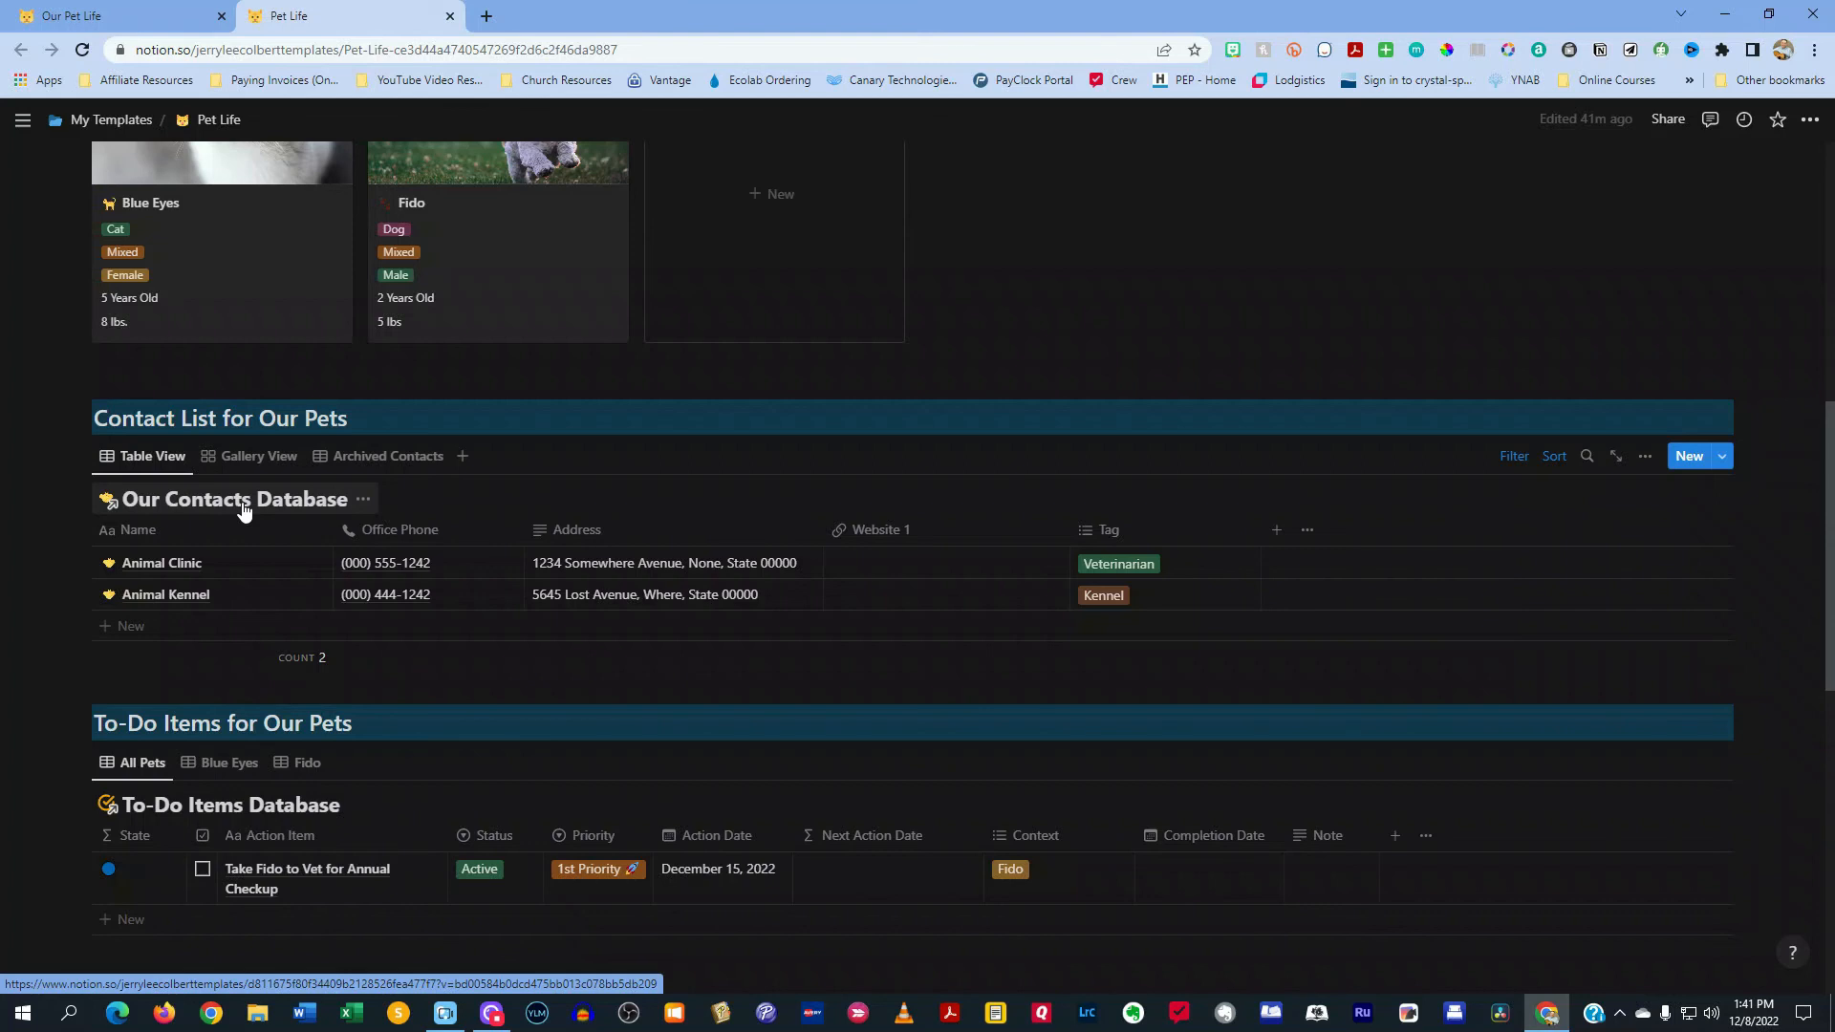
{"action": "scroll", "scroll_direction": "down", "scroll_amount": 3}
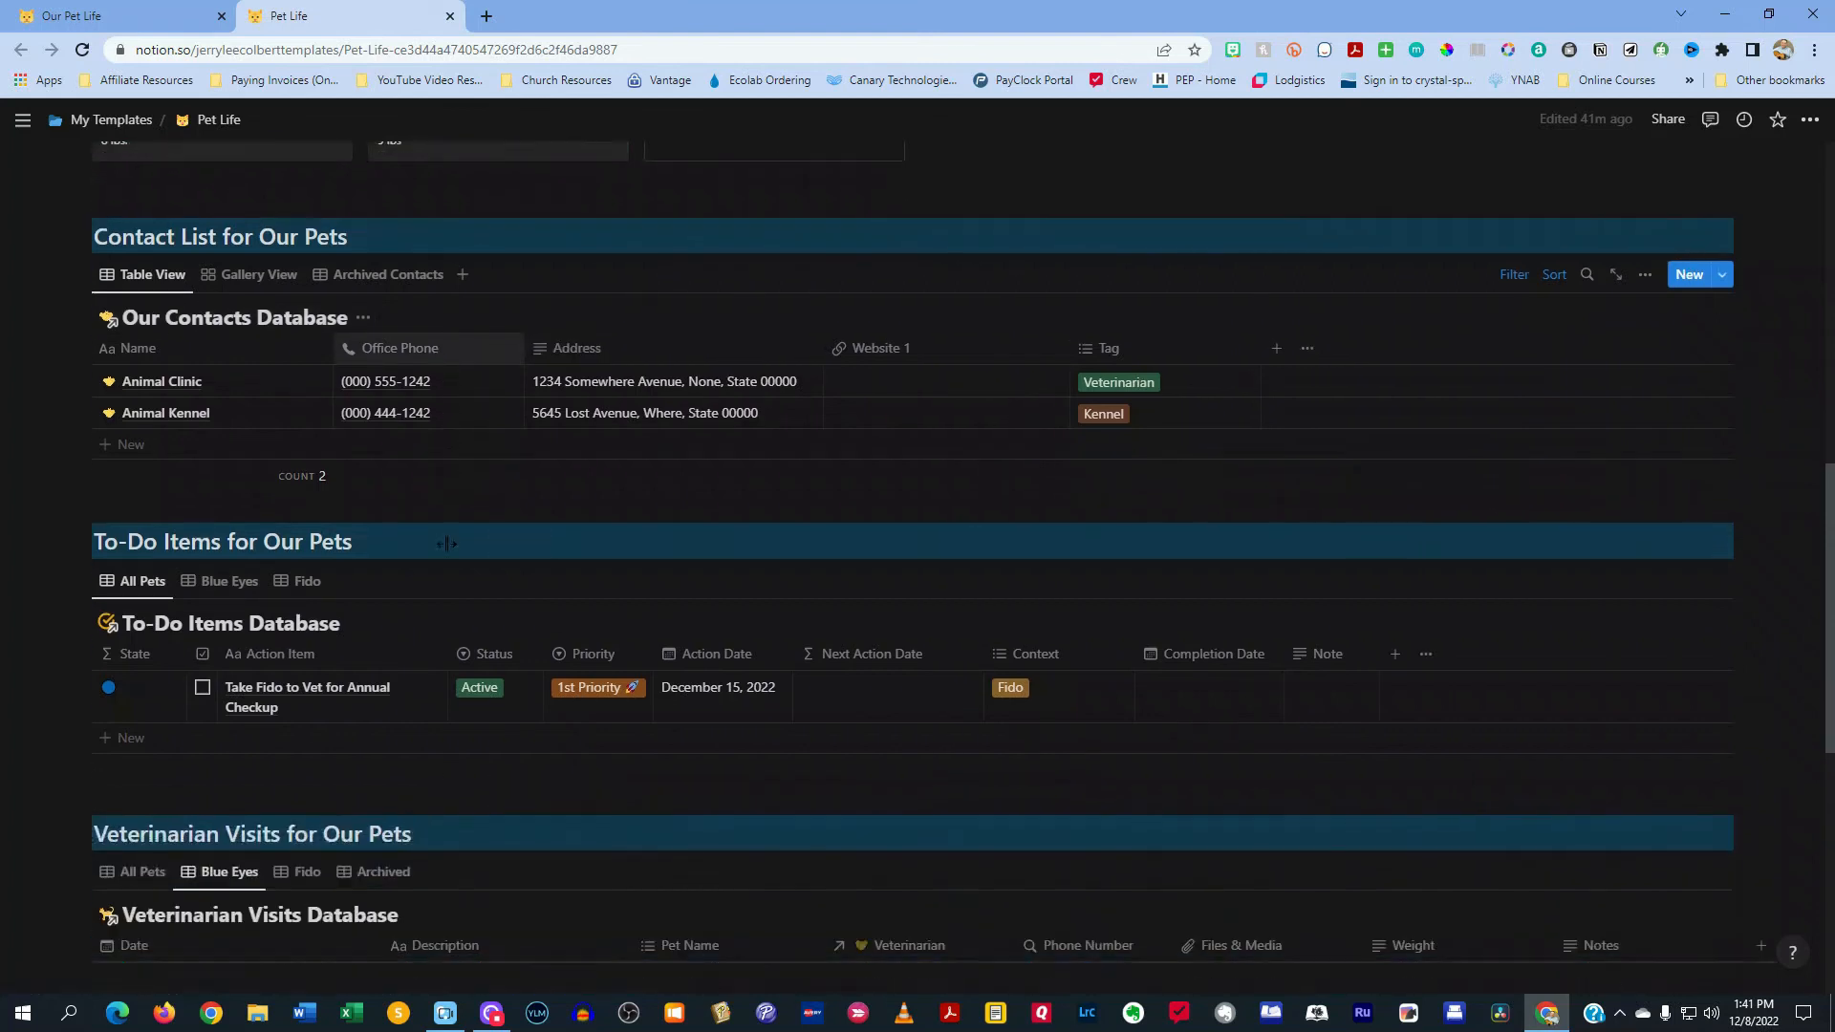
{"action": "scroll", "scroll_direction": "down", "scroll_amount": 3}
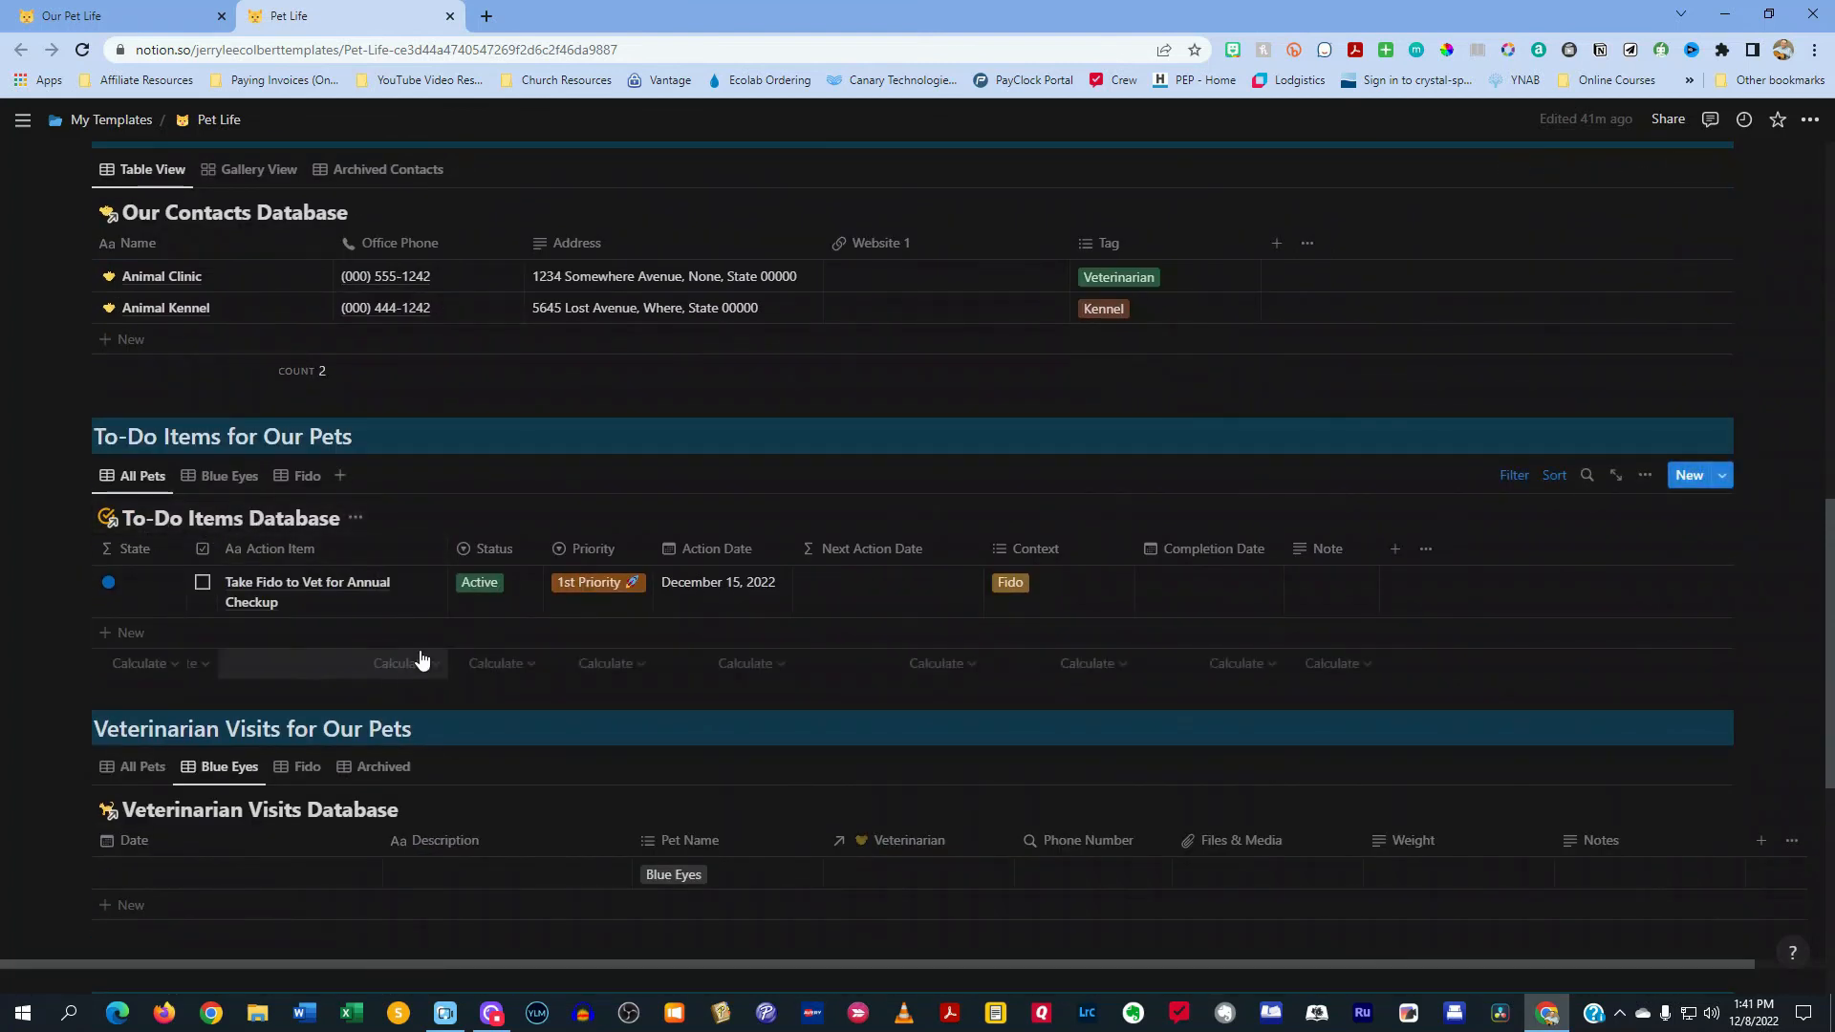